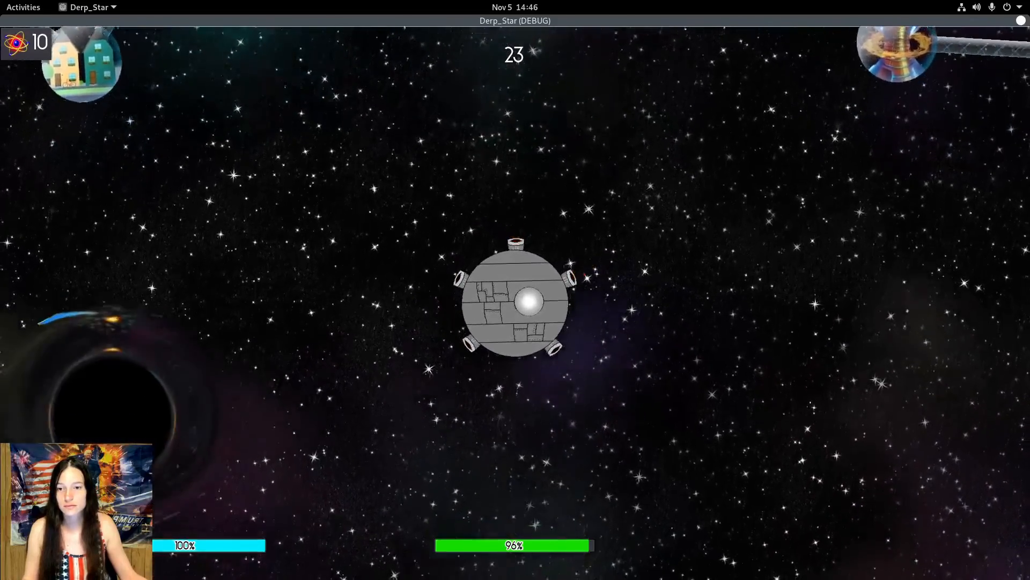
- Quit the running Derp_Star game to return to the main scene editor
key("Escape")
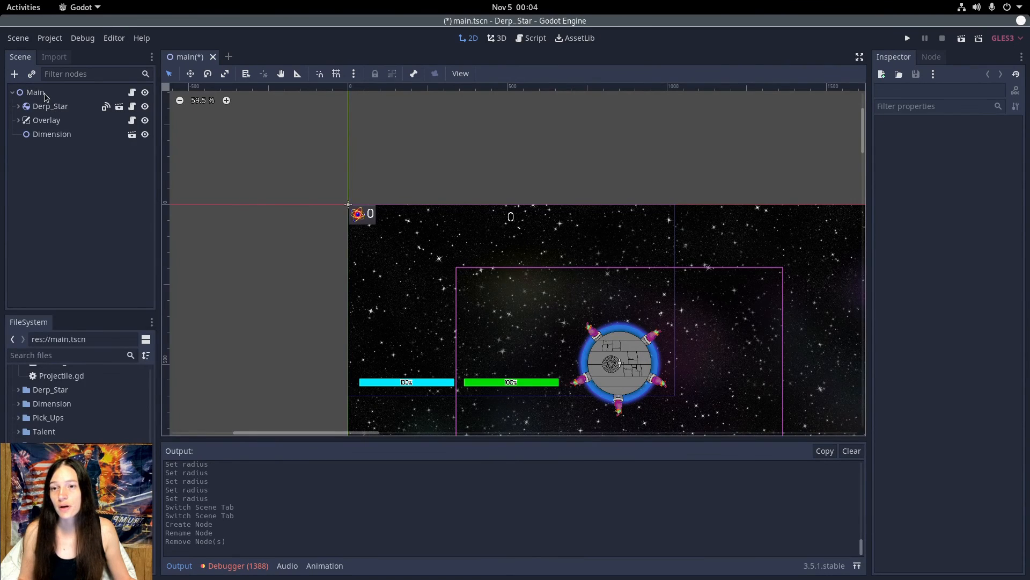
- Add an Area2D under Main and rename it Black_Hole
left_click(14, 75)
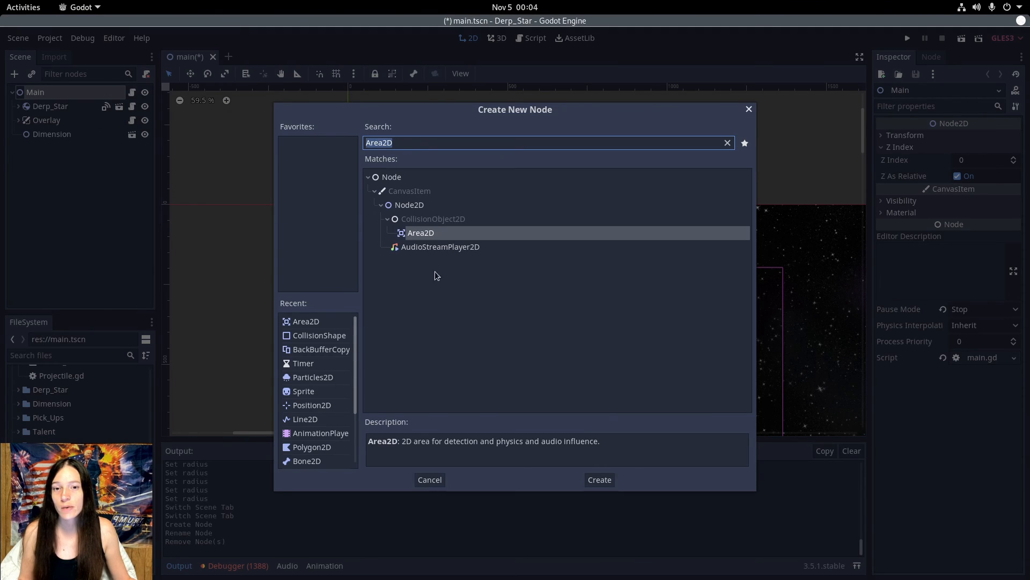
left_click(598, 478)
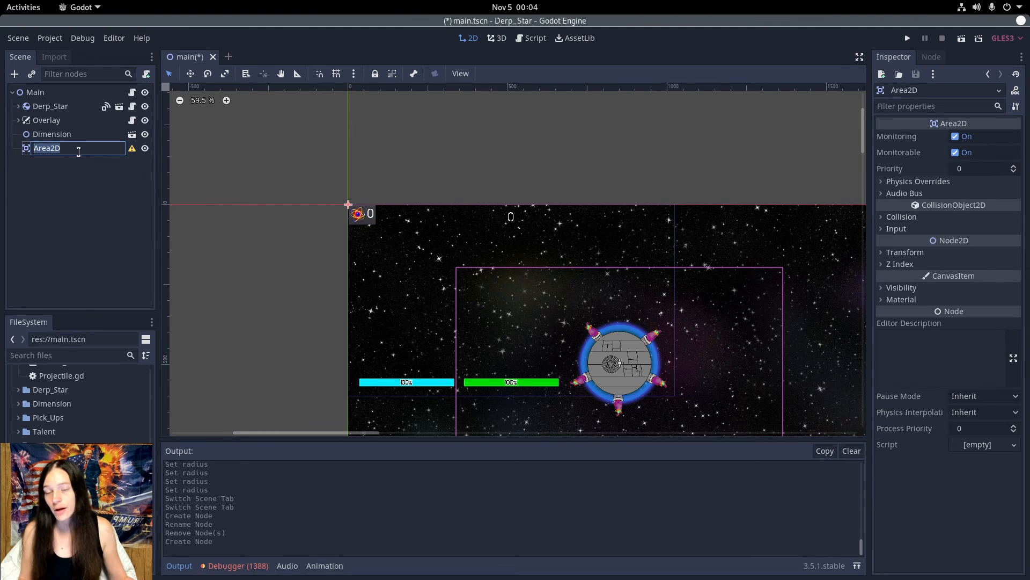
type("Black_Ho")
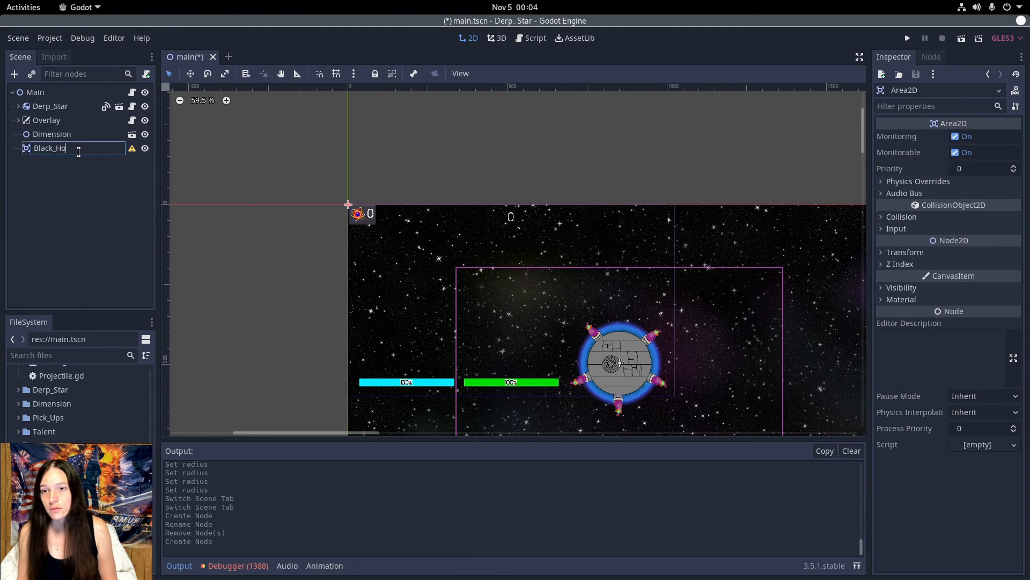
- Give Black_Hole a CollisionShape2D child with a CircleShape2D of radius about 393
right_click(52, 148)
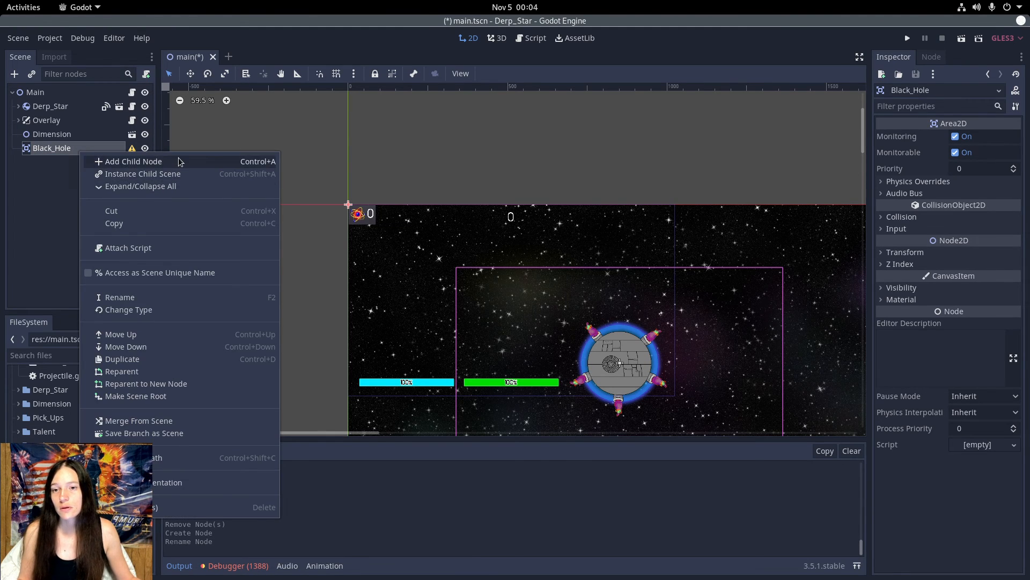
left_click(132, 161)
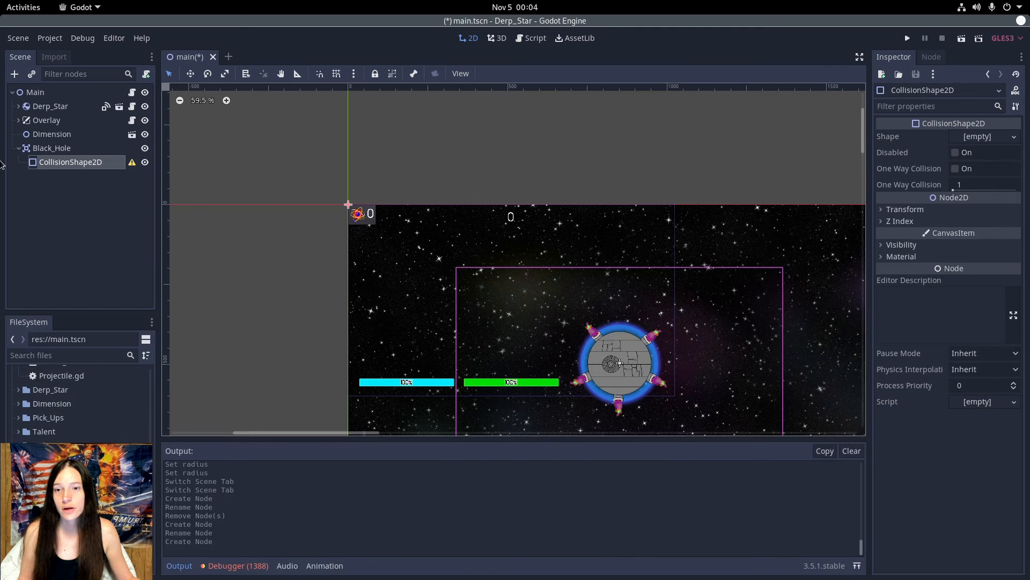
left_click(984, 137)
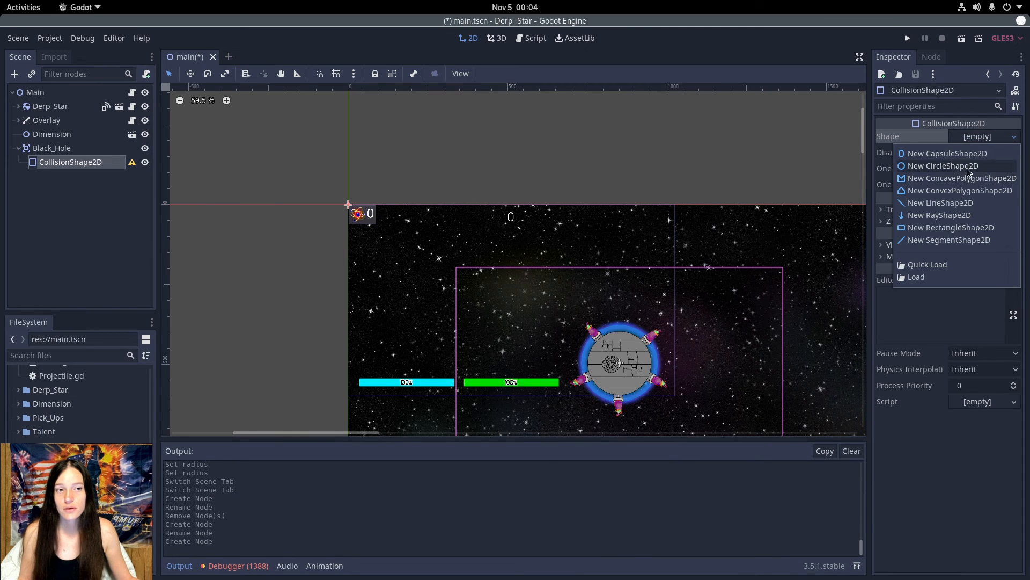
left_click(943, 165)
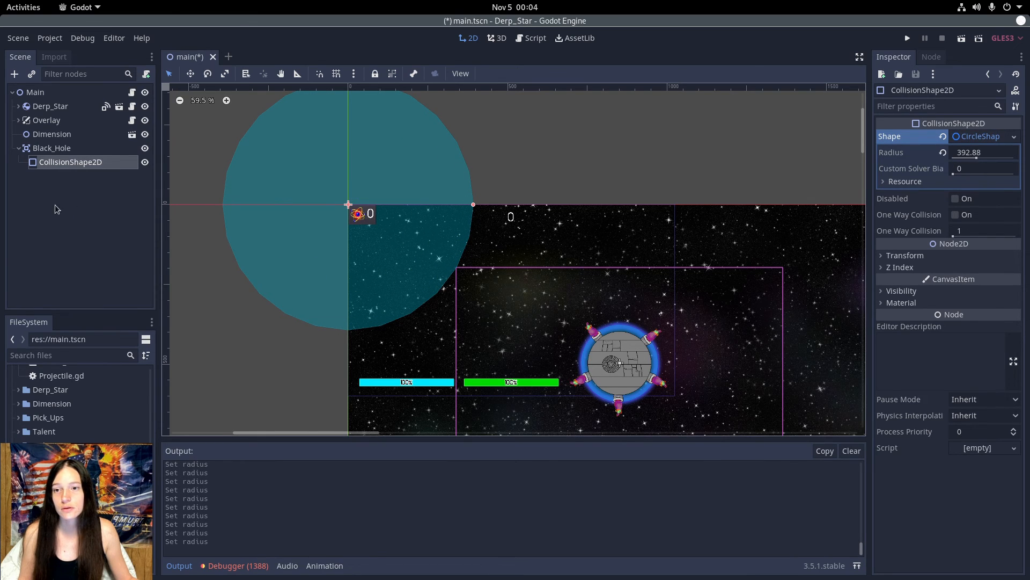
- Set Black_Hole's Space Override to Combine-Replace under Physics Overrides
left_click(51, 148)
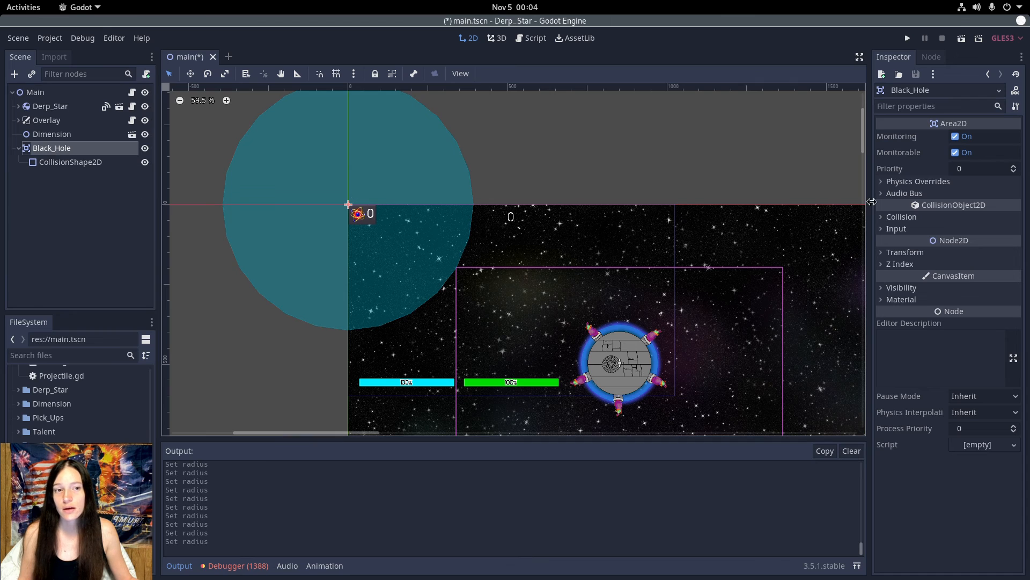
left_click(918, 180)
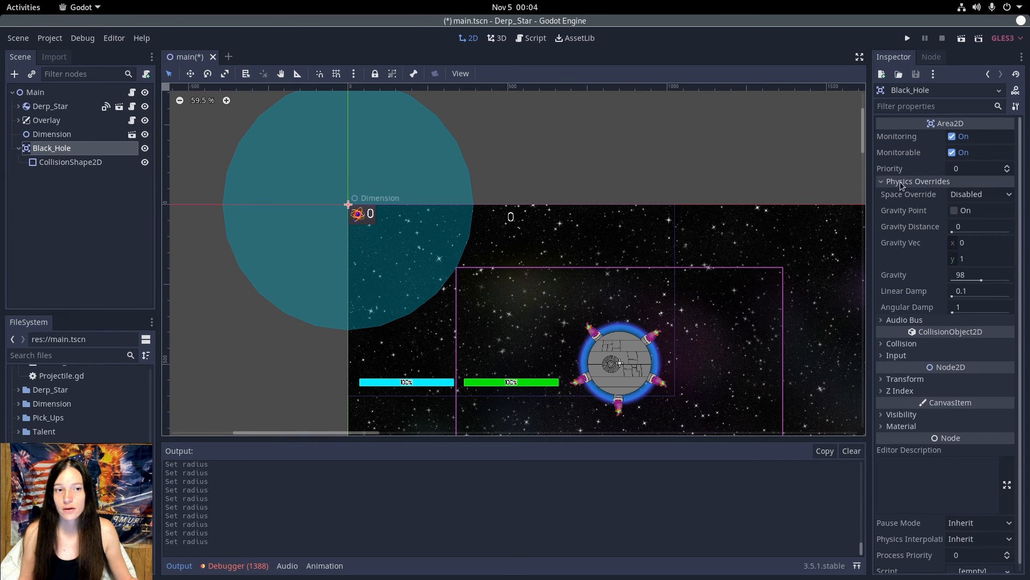
left_click(979, 194)
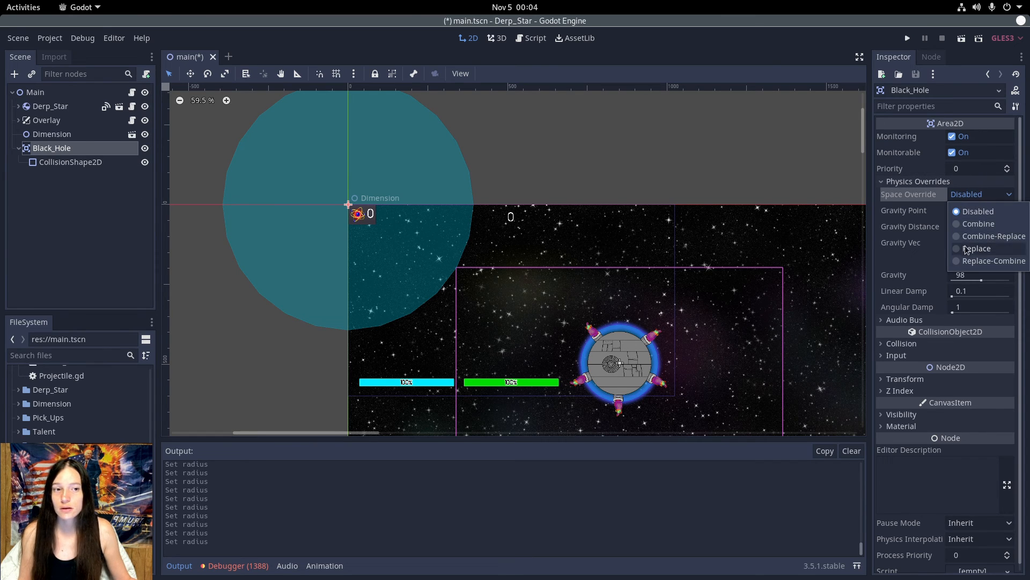
mouse_move(979, 236)
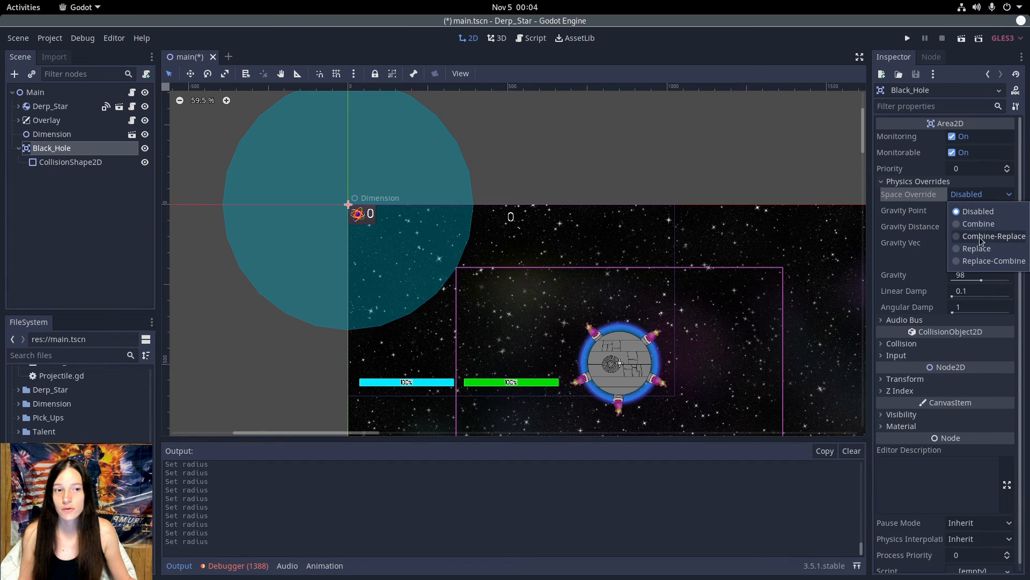
left_click(994, 236)
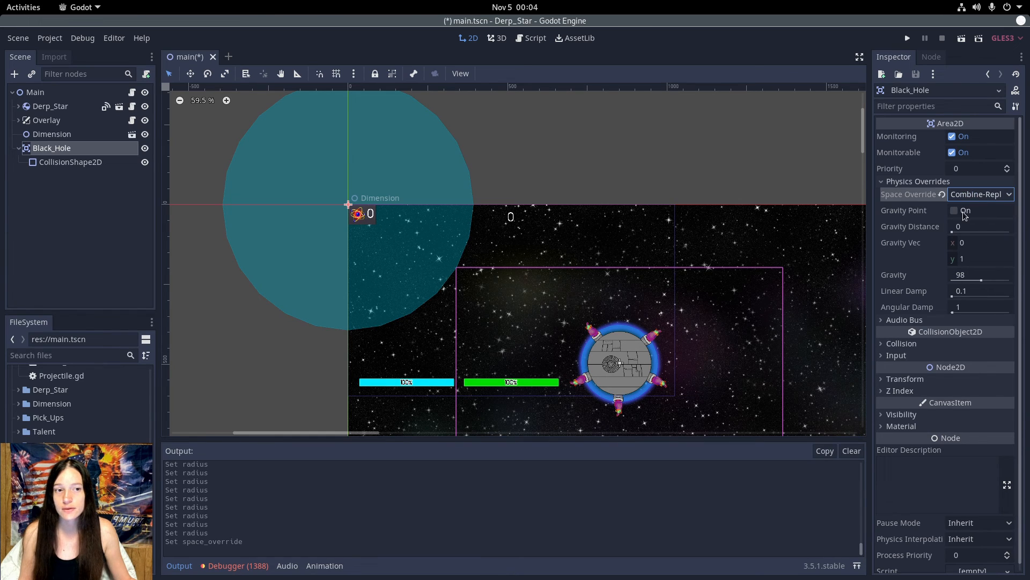
- Enable Gravity Point, zero the gravity vector and set Gravity to 500
left_click(955, 210)
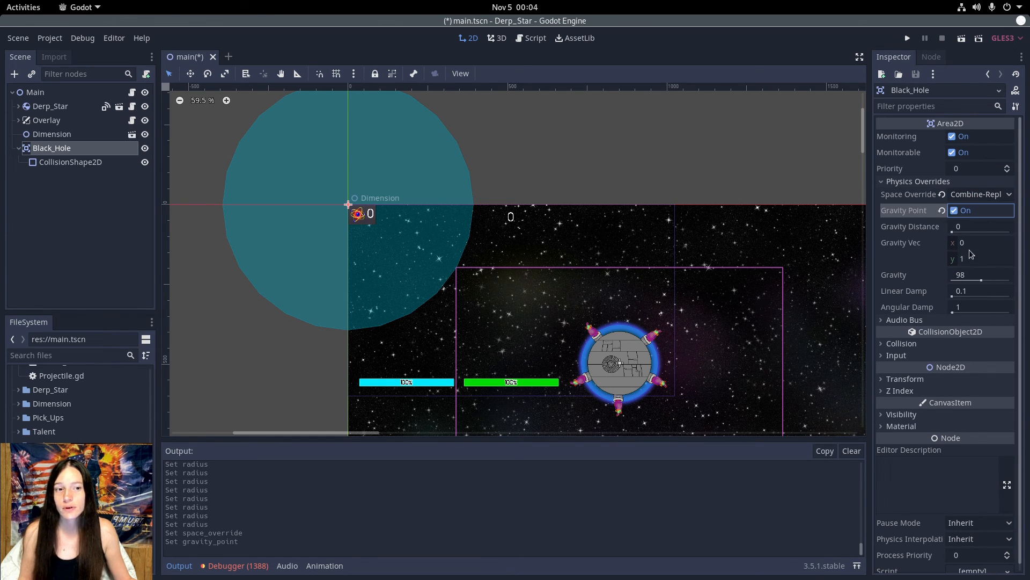
left_click(980, 259)
type("0")
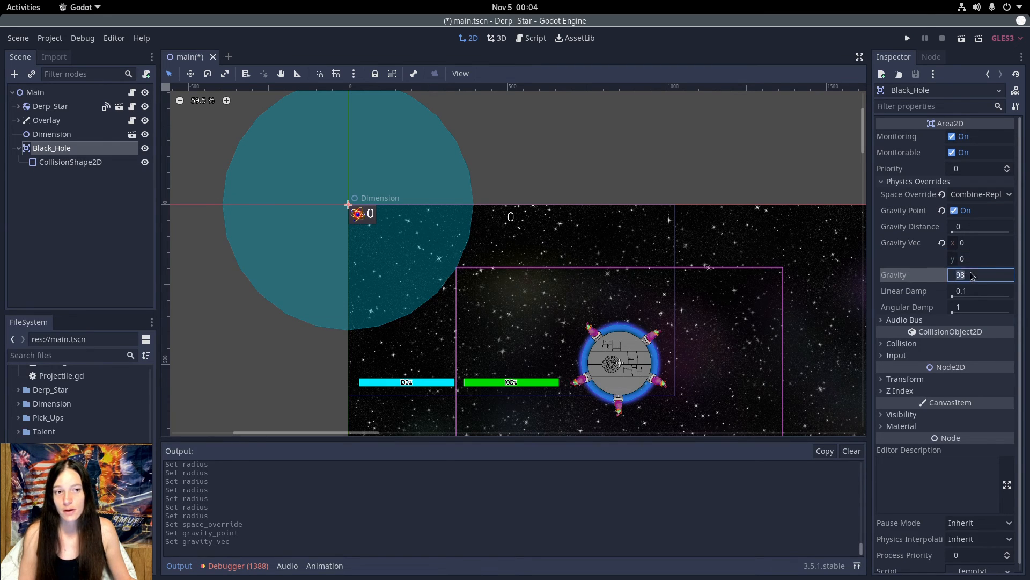
type("500")
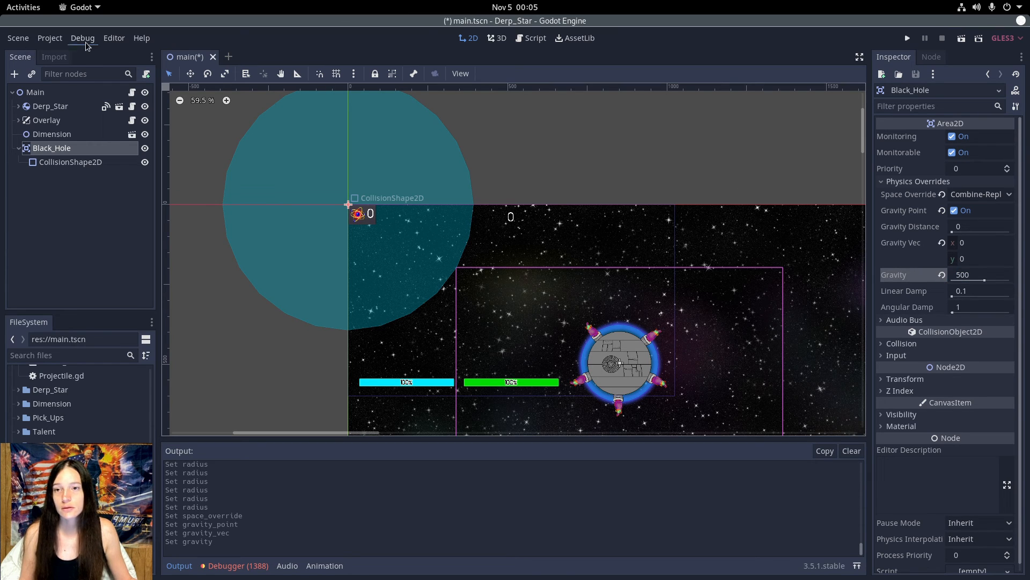
- Turn on Visible Collision Shapes in the Debug options
left_click(83, 37)
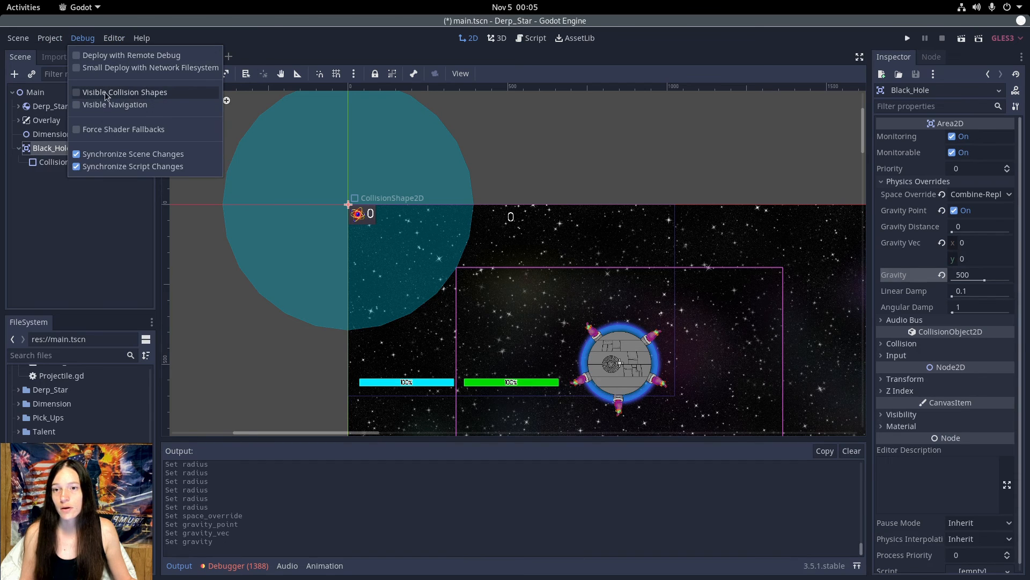
left_click(76, 93)
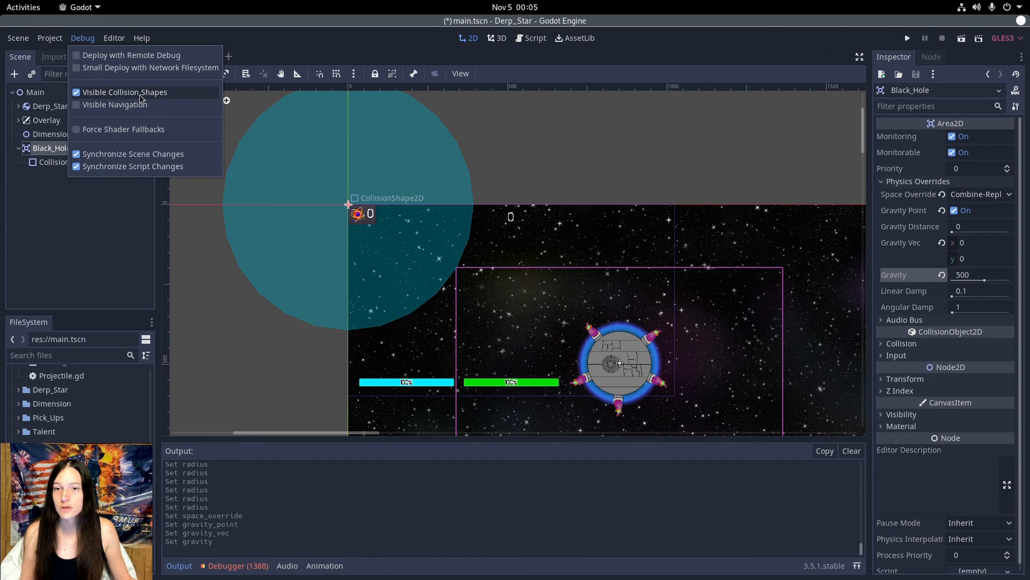
mouse_move(275, 99)
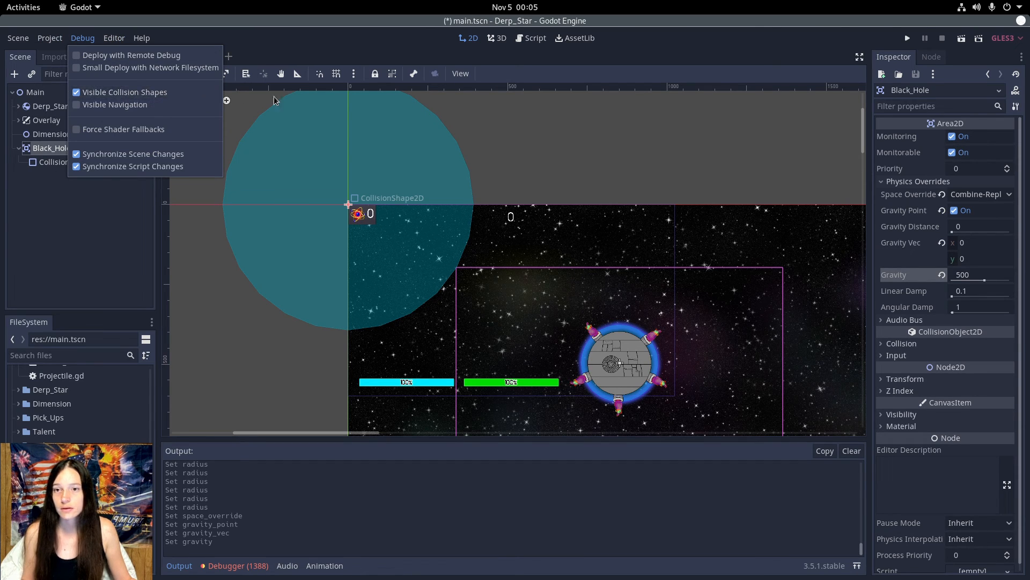
- Run the project to test the black hole, then stop it
left_click(907, 37)
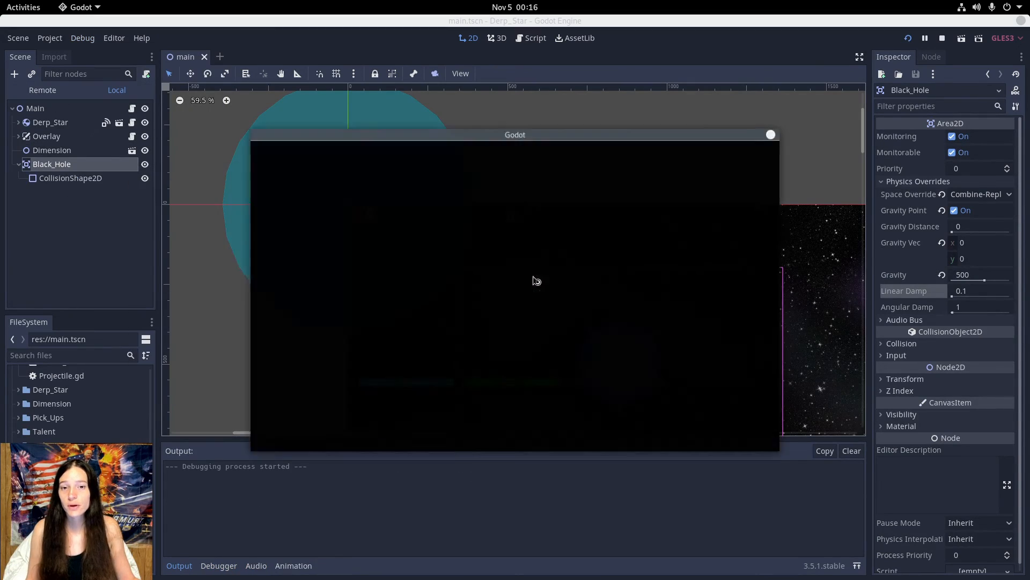
left_click(924, 37)
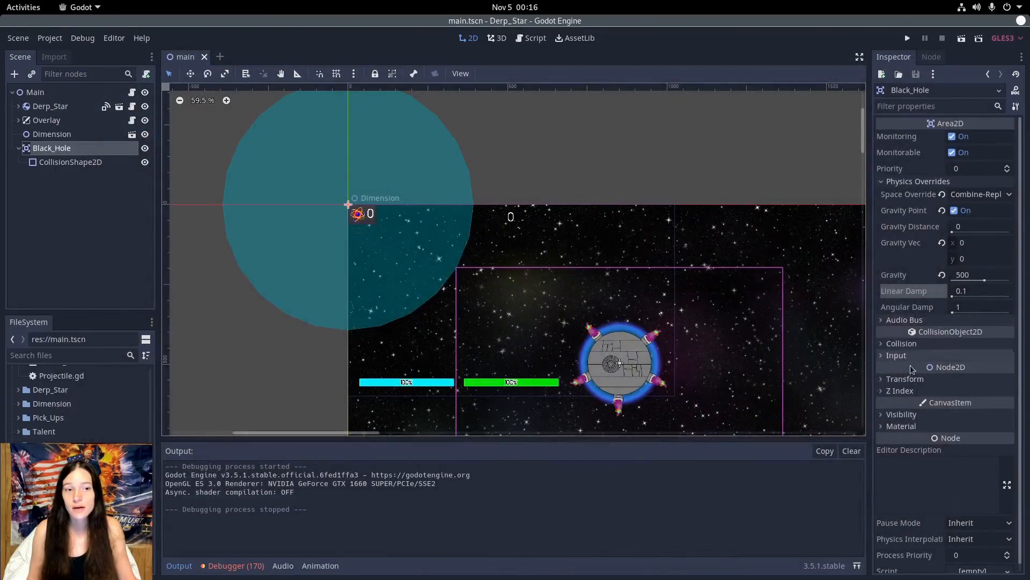
- Set Black_Hole's Linear Damp to 1.5 and run the game again
left_click(979, 291)
type("1.5")
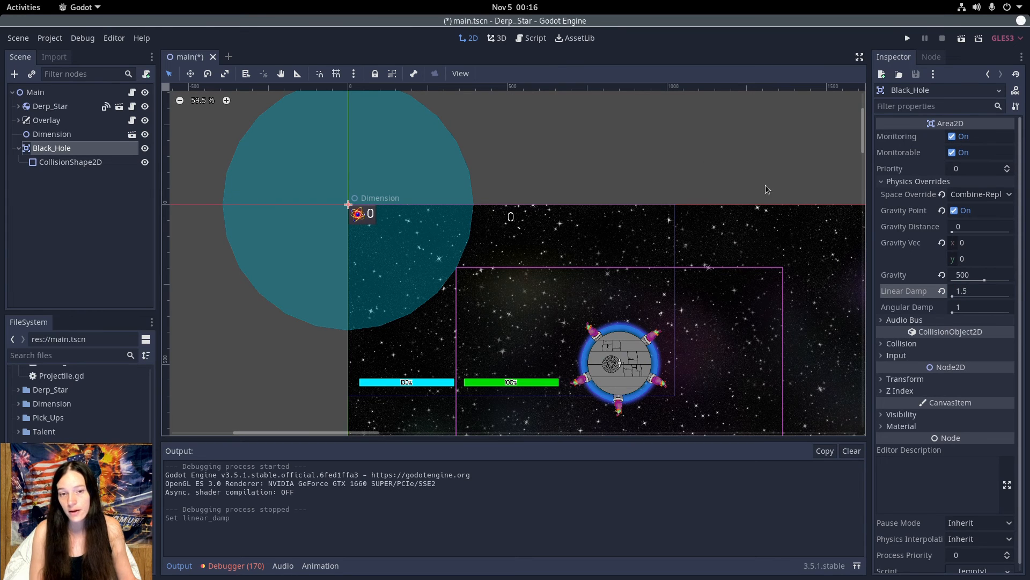
mouse_move(548, 385)
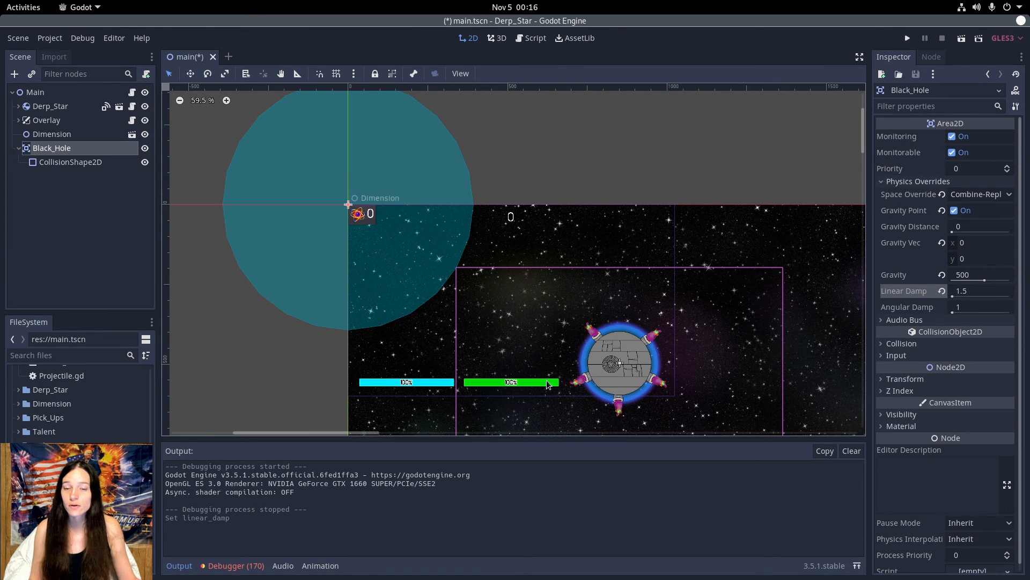
left_click(908, 38)
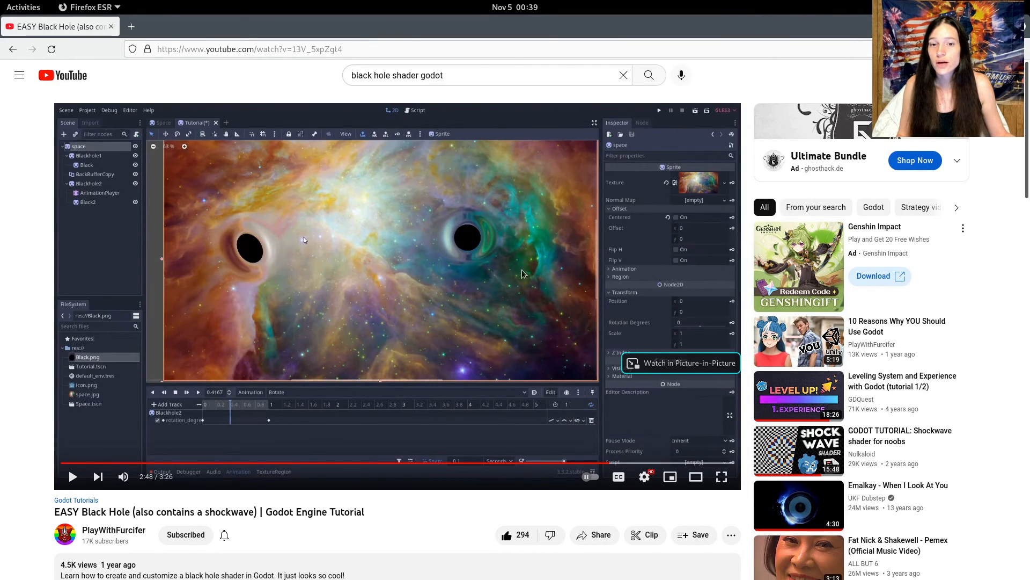
mouse_move(137, 542)
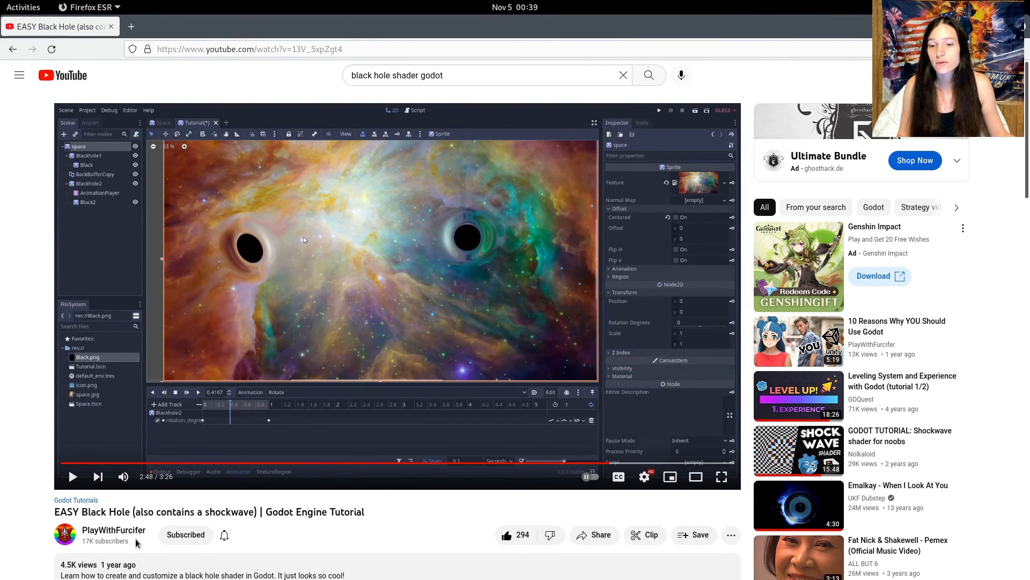
mouse_move(458, 201)
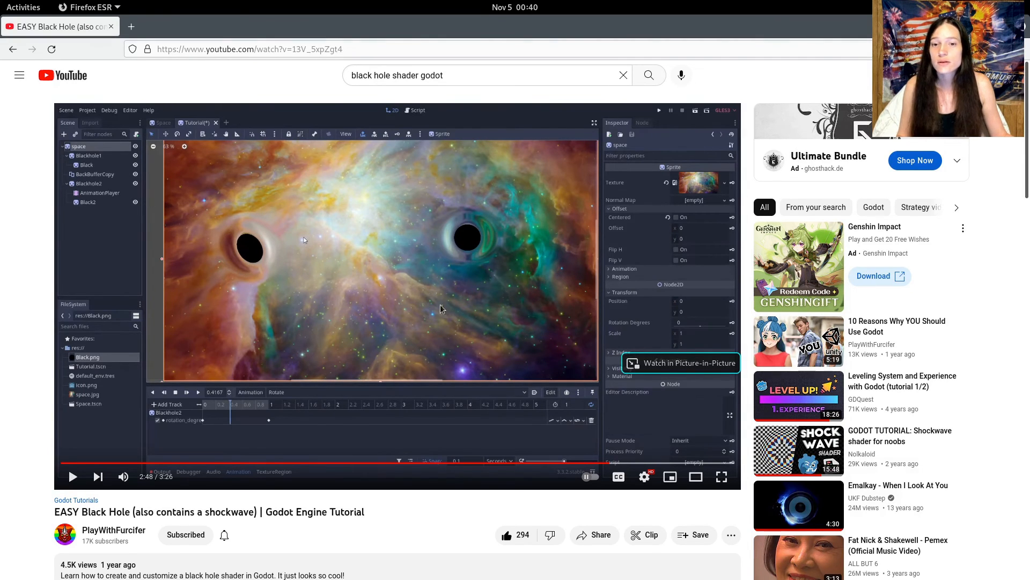
mouse_move(417, 285)
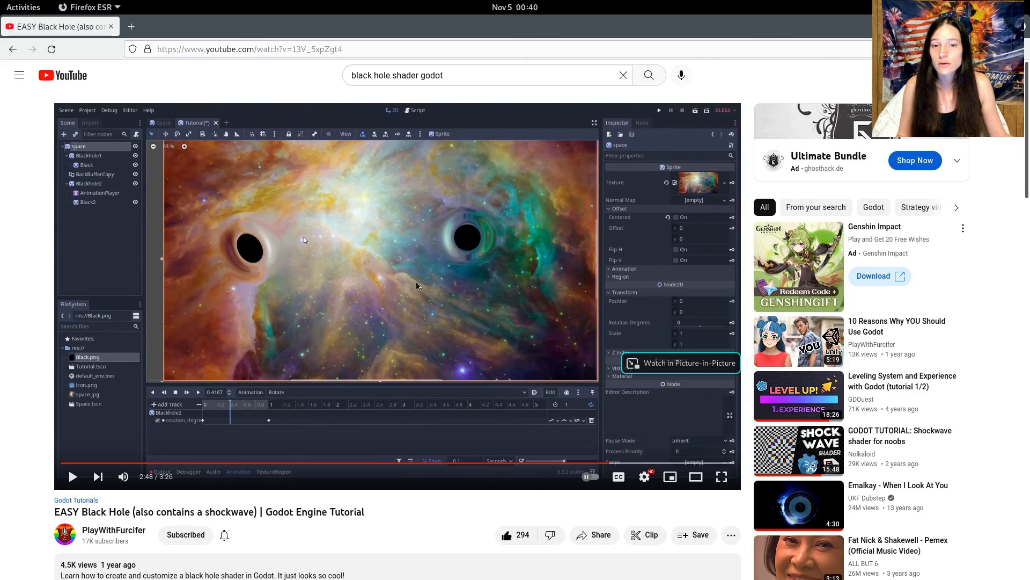
mouse_move(182, 83)
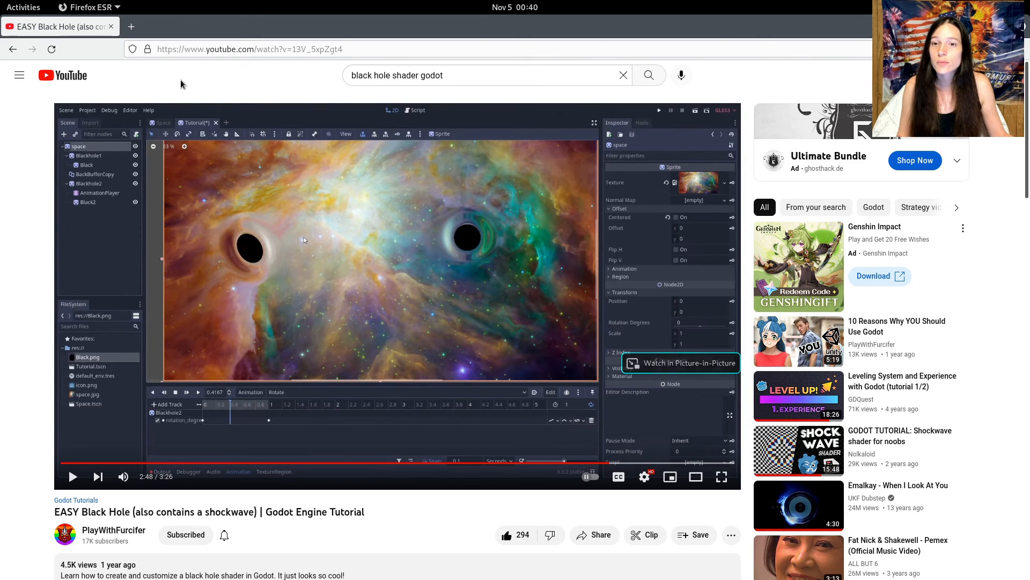
mouse_move(262, 135)
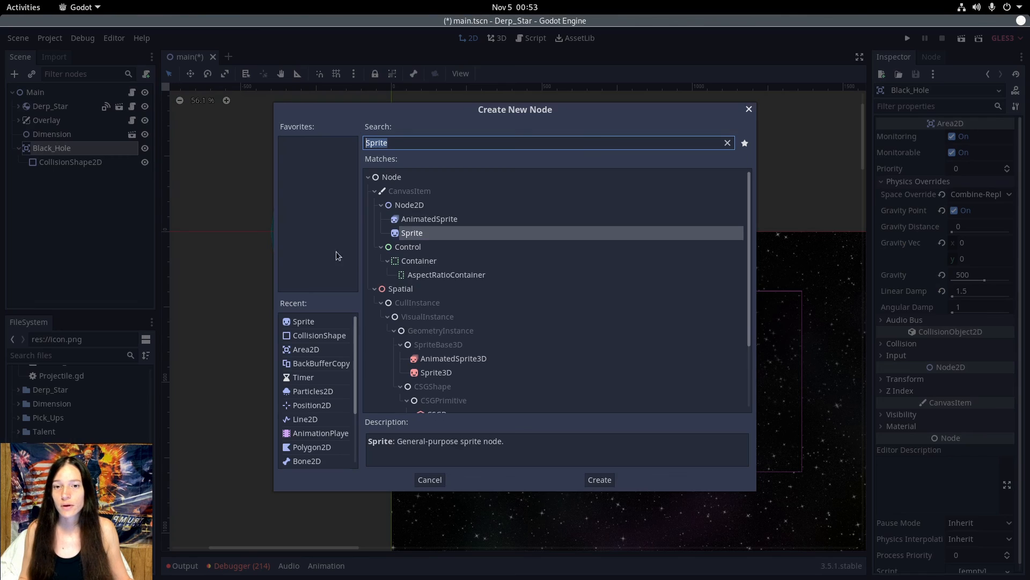
- Create a Sprite under Black_Hole and scale it to 12.2 on both axes
left_click(598, 478)
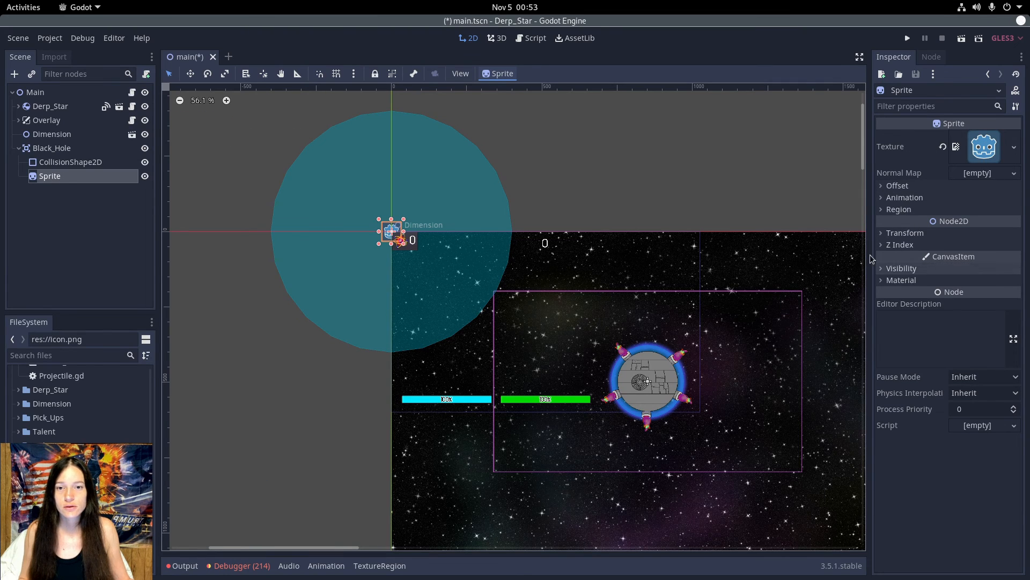
left_click(904, 233)
type("12")
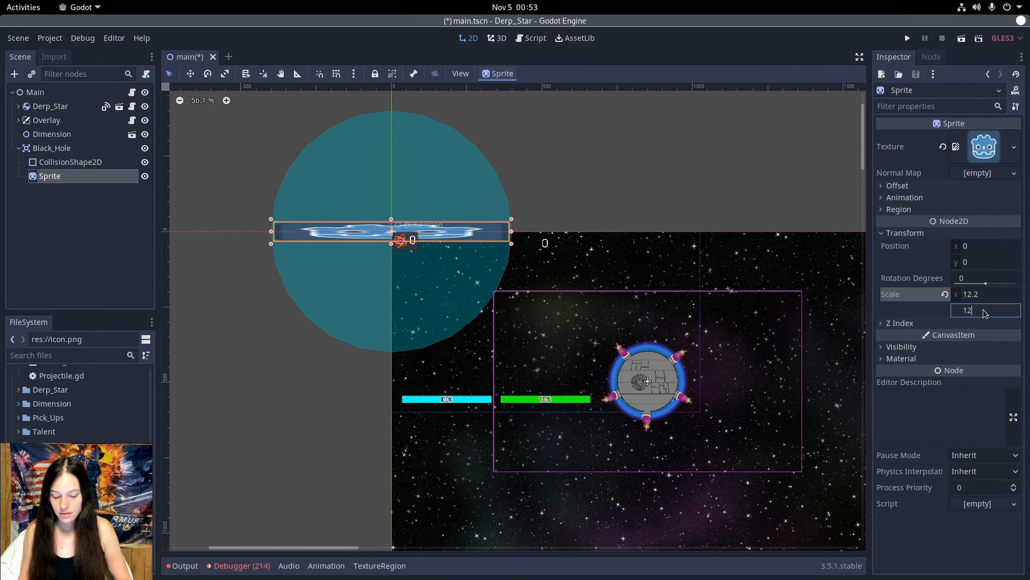
key("Return")
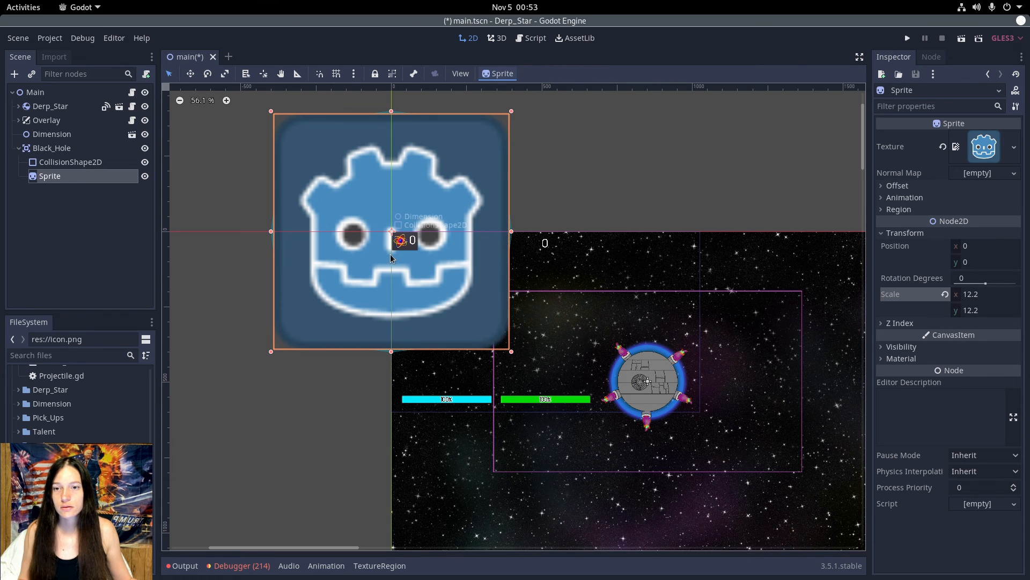
- Assign the Sprite a new ShaderMaterial with a new canvas_item distortion shader
left_click(900, 358)
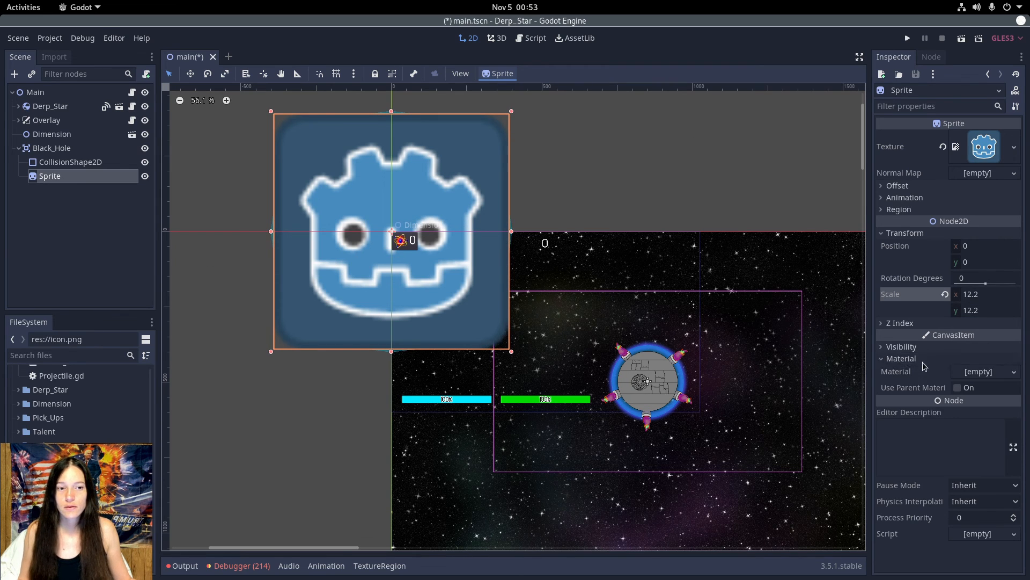
left_click(1012, 371)
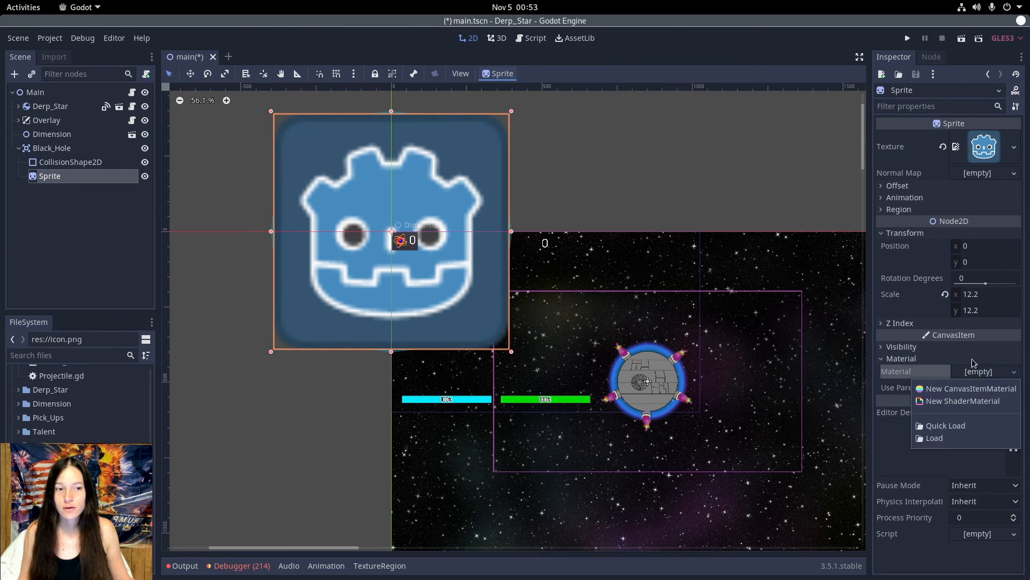
mouse_move(964, 400)
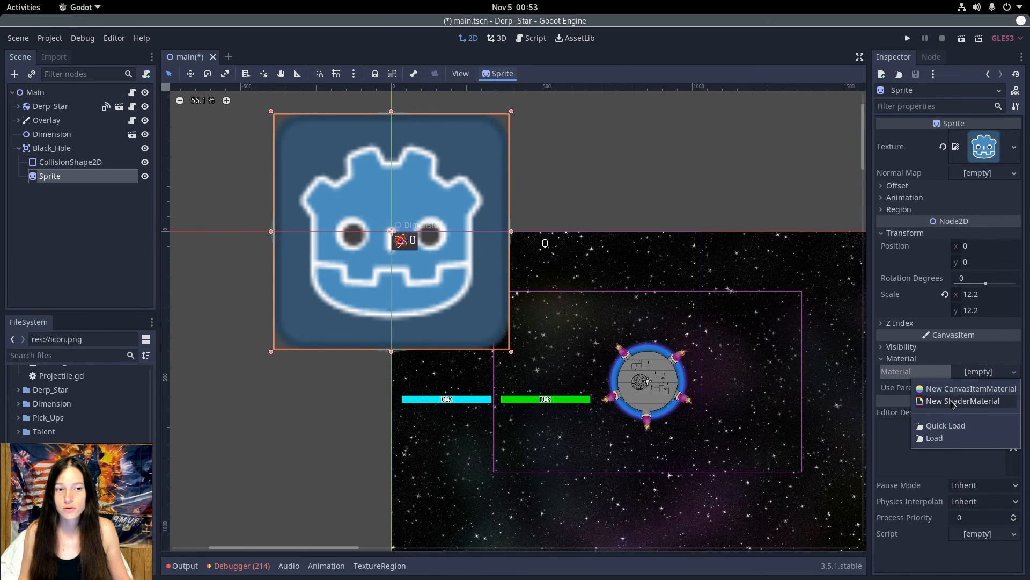
left_click(965, 400)
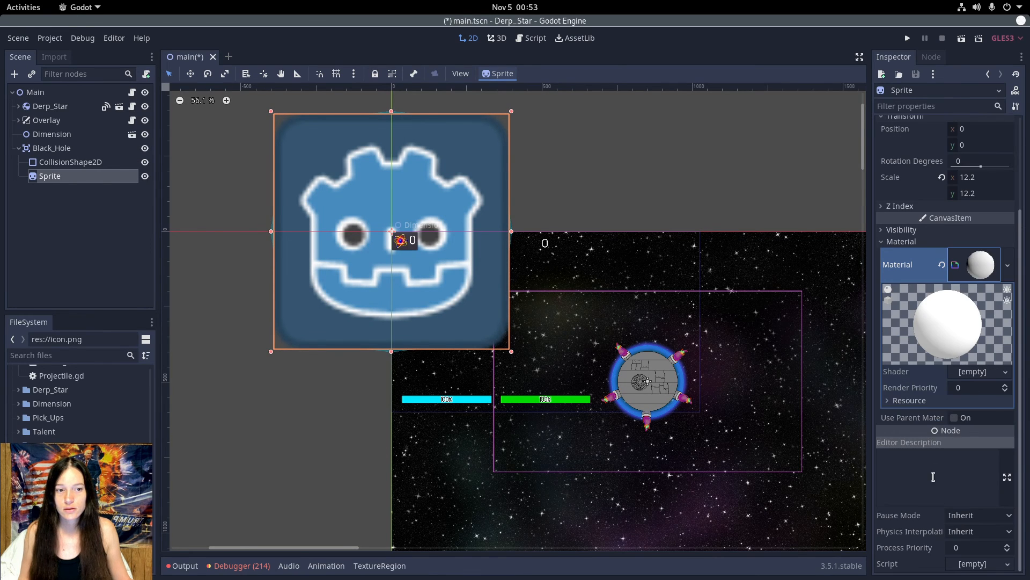
left_click(1005, 371)
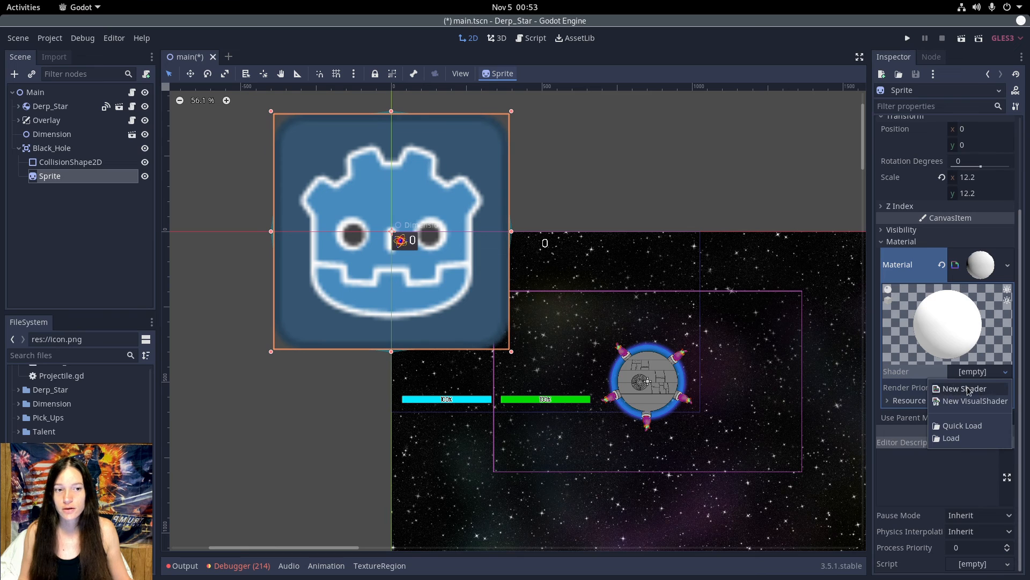
left_click(962, 388)
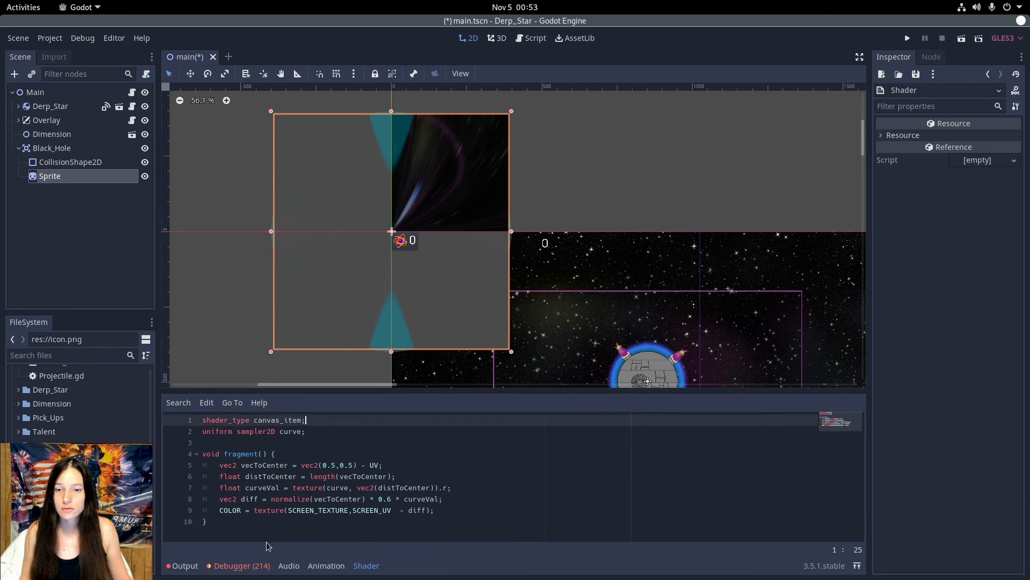
mouse_move(458, 384)
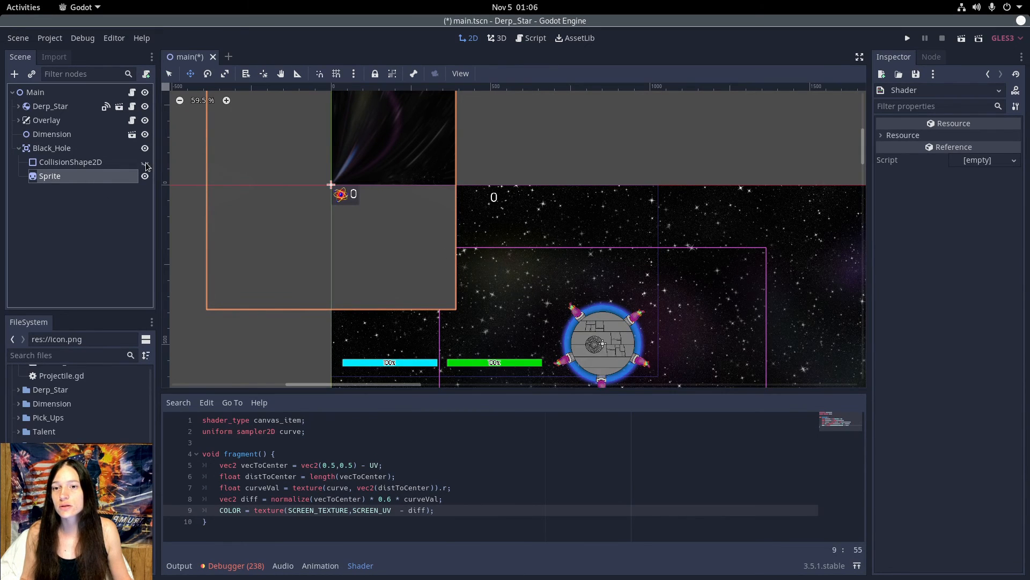
- Select the black hole's sprite to edit its shader parameters
left_click(52, 147)
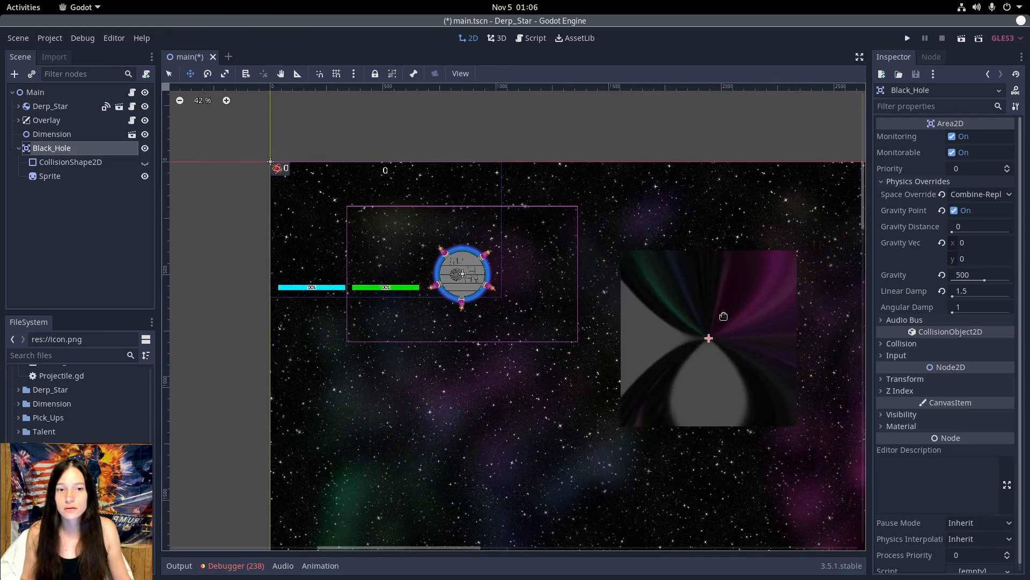
left_click(70, 162)
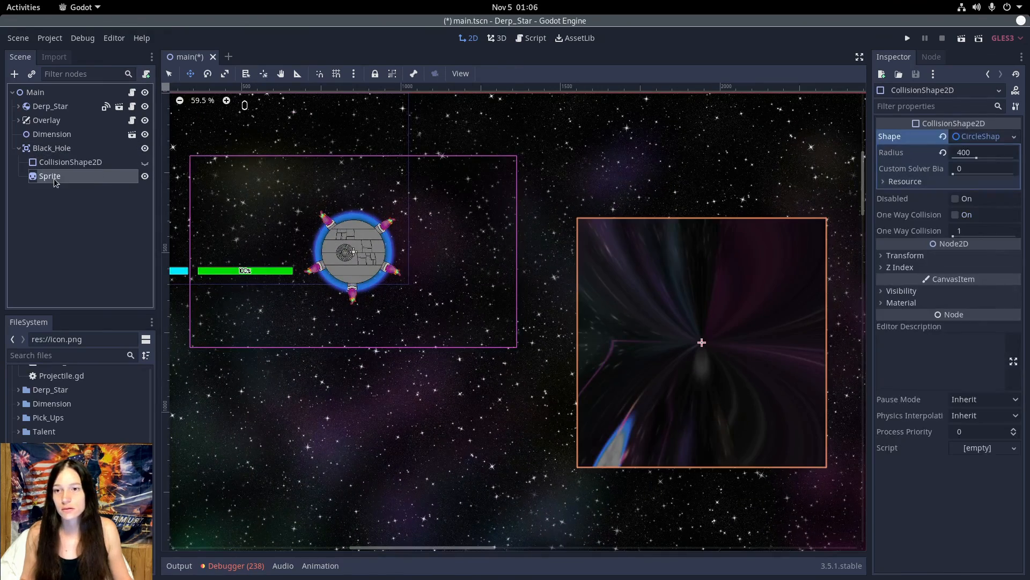
left_click(49, 175)
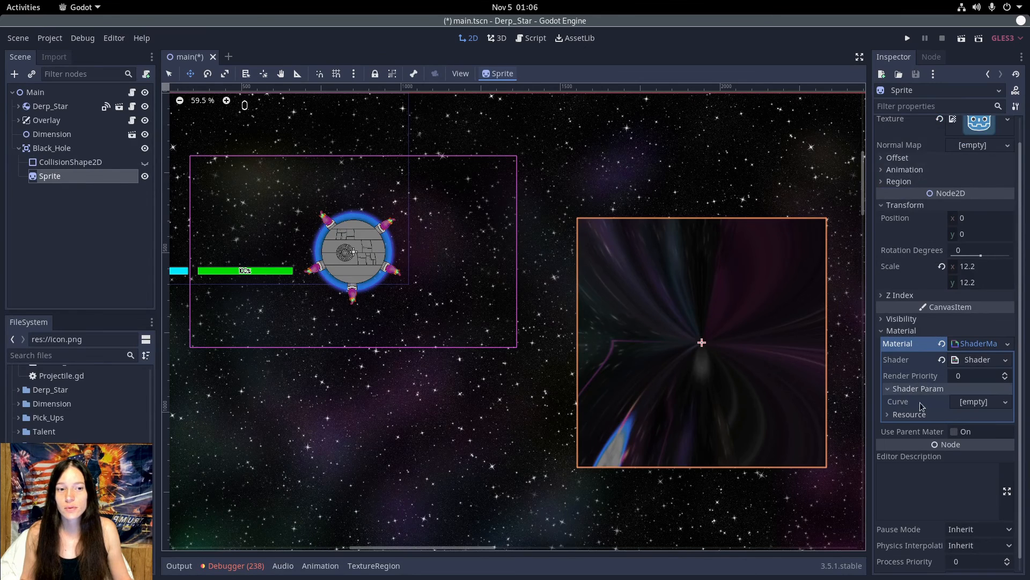
- Set Shader Param Curve to a new CurveTexture holding a new Curve with min -1
left_click(979, 401)
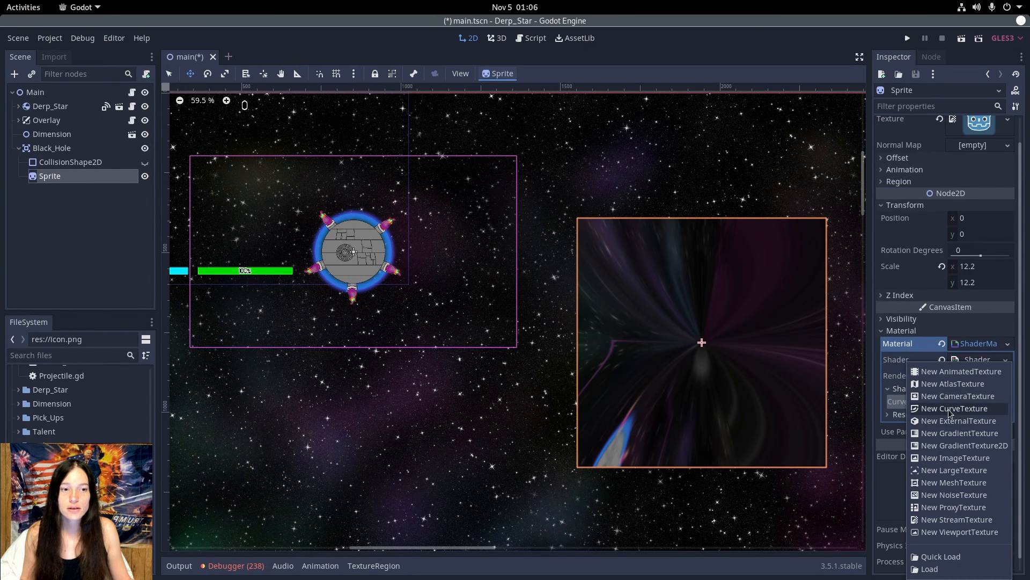
left_click(960, 408)
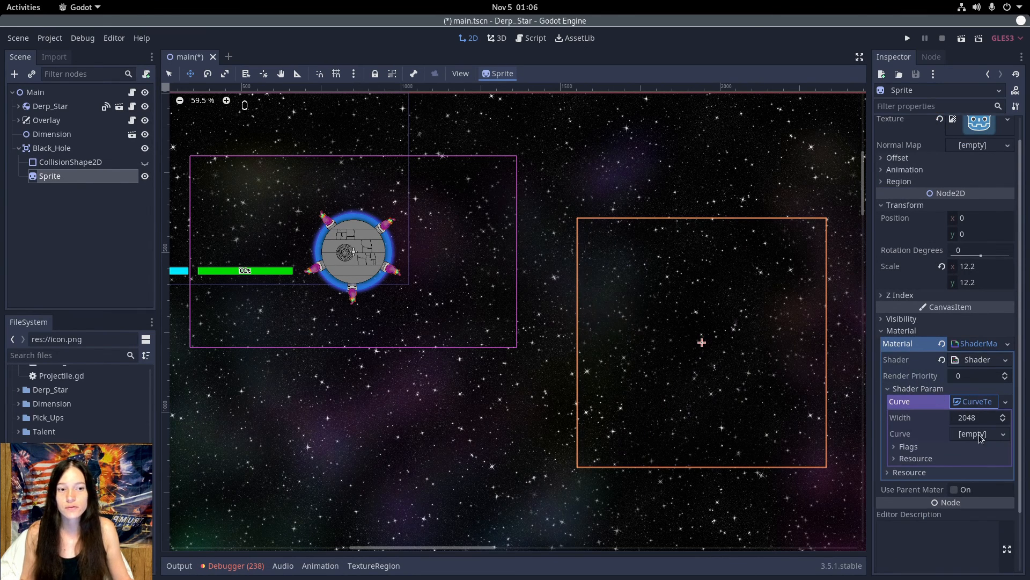
left_click(979, 433)
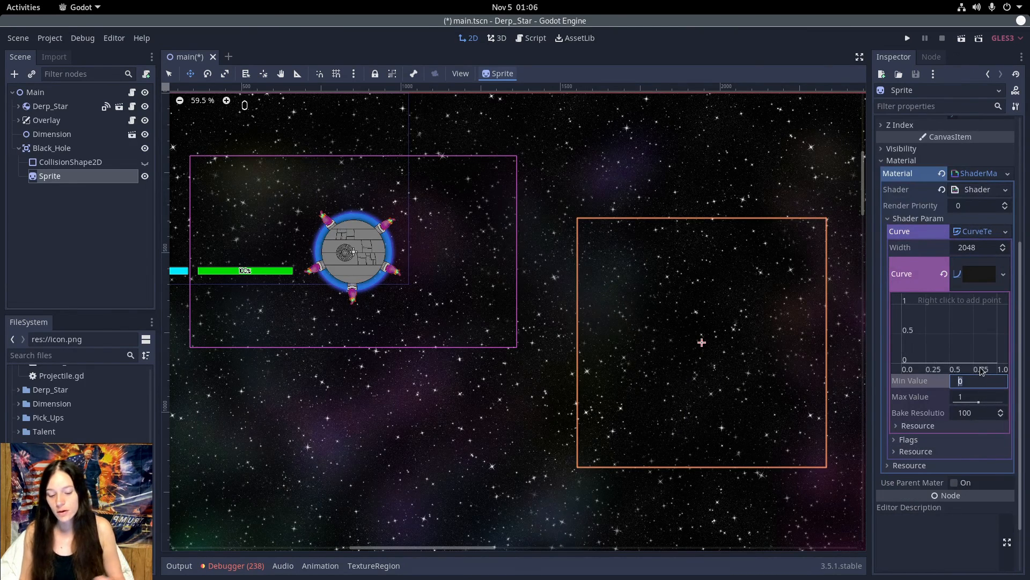
type("-1")
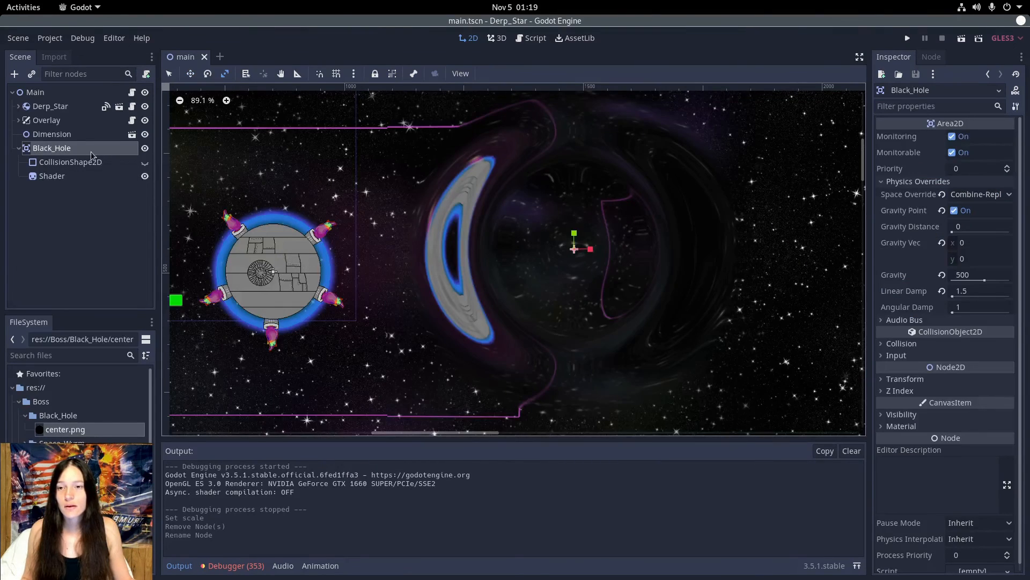
- Add a center.png Sprite under Black_Hole at scale 1.5 and run the game
left_click(14, 74)
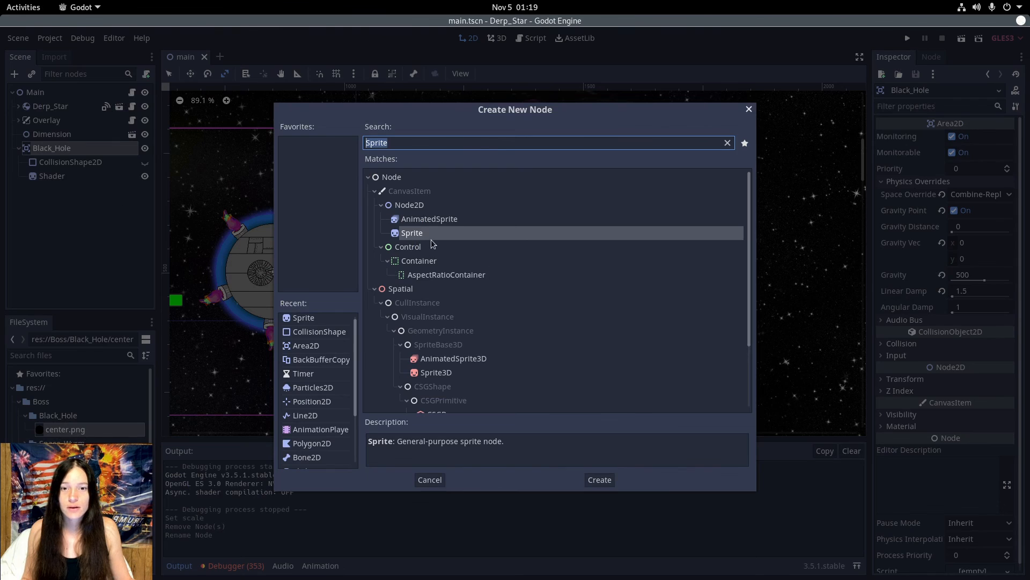
left_click(598, 479)
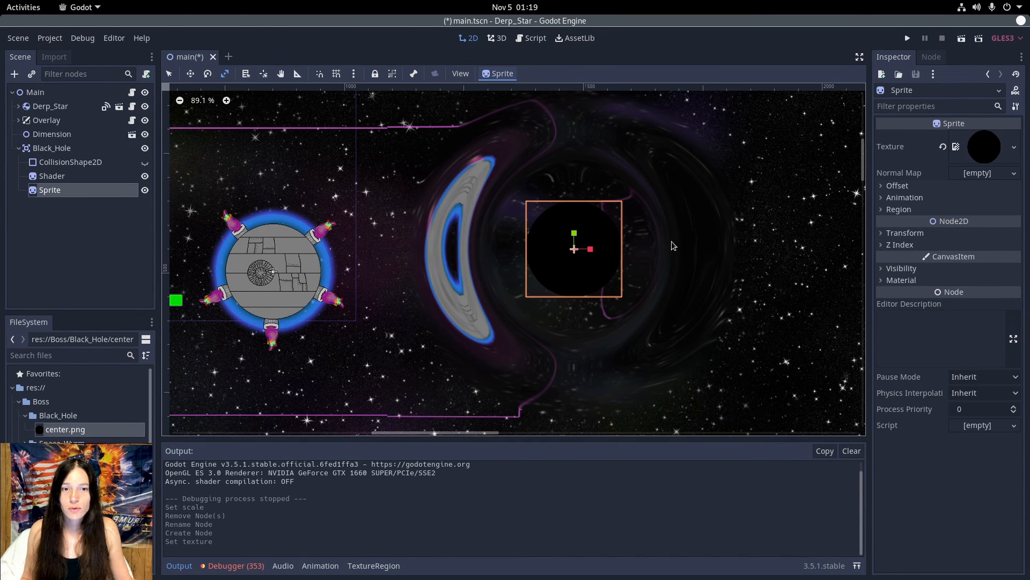
left_click(905, 233)
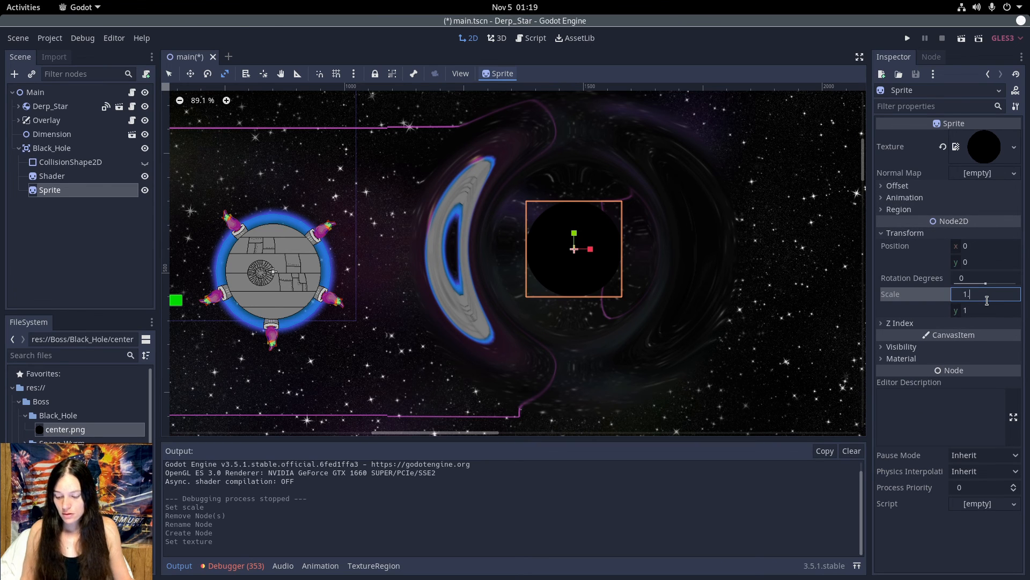
type("1.5")
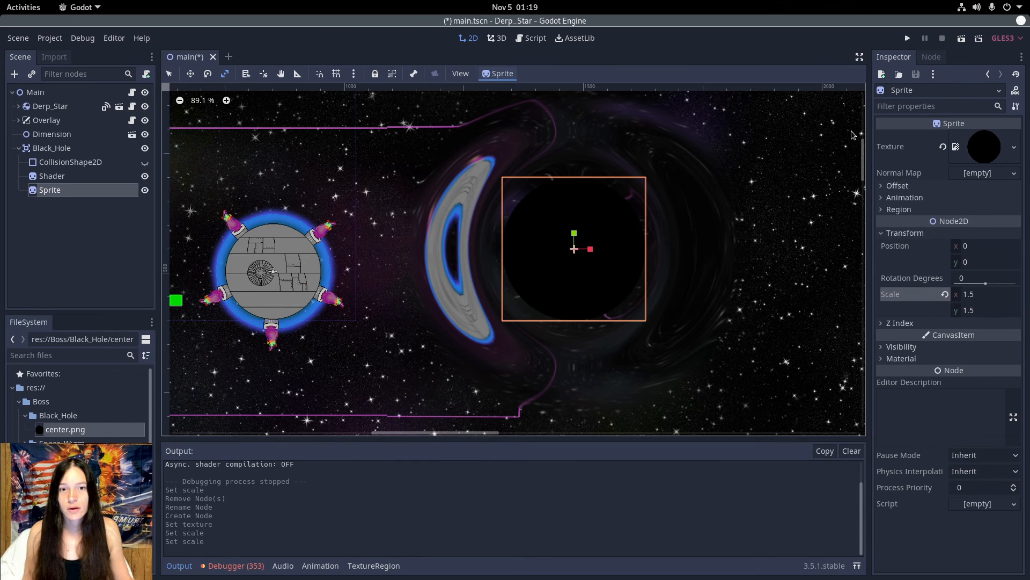
left_click(907, 37)
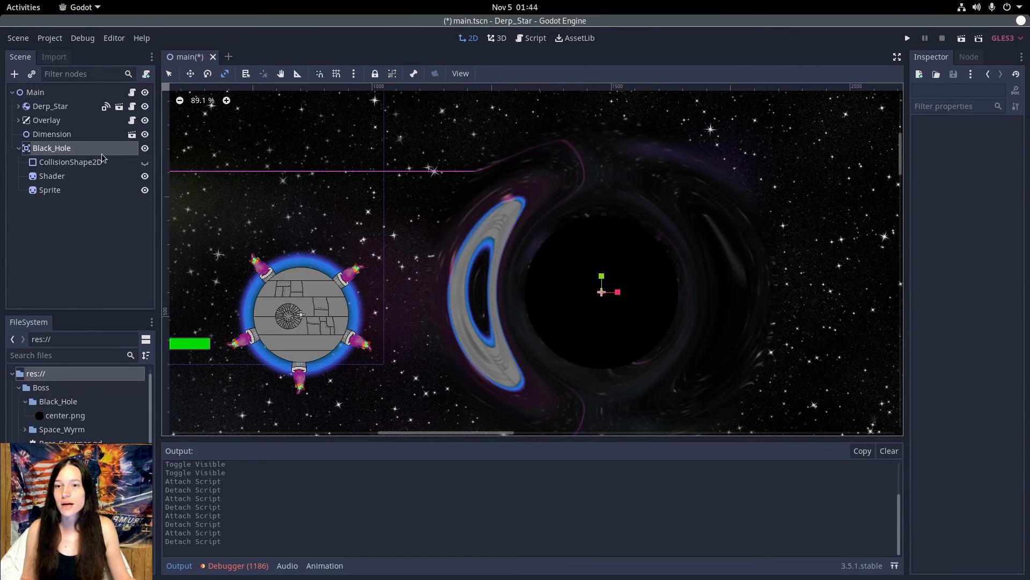
- Attach a new Black_Hole.gd script to the Black_Hole node
left_click(105, 105)
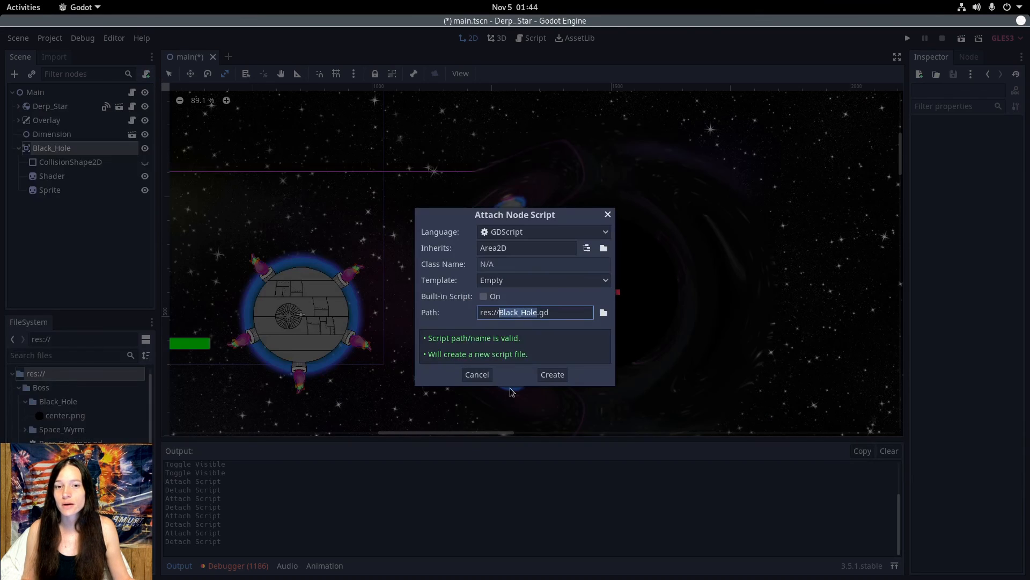
left_click(552, 373)
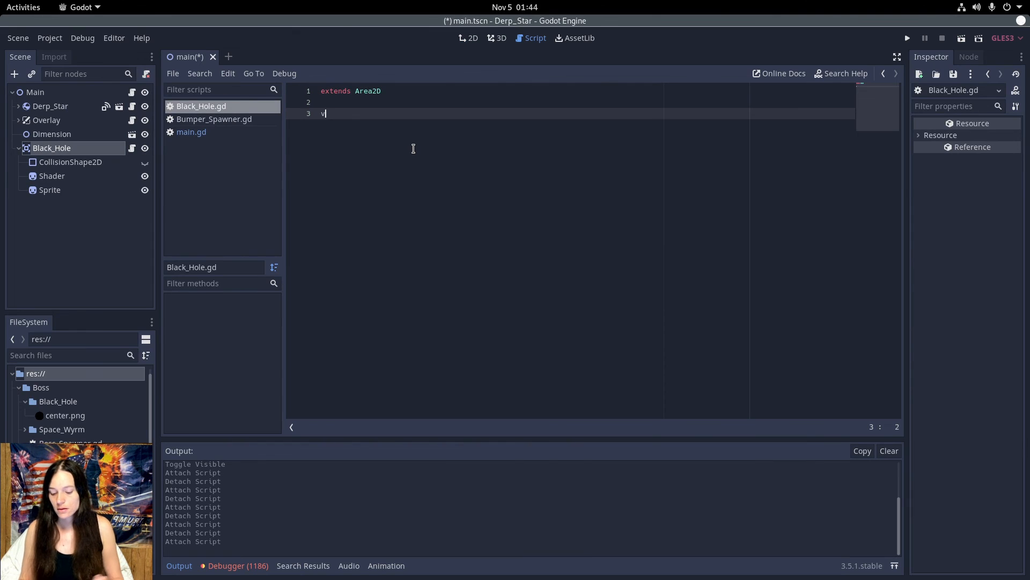
- Declare var faction = "environment" and var dps : float = 100 in the script
type("ar faction =")
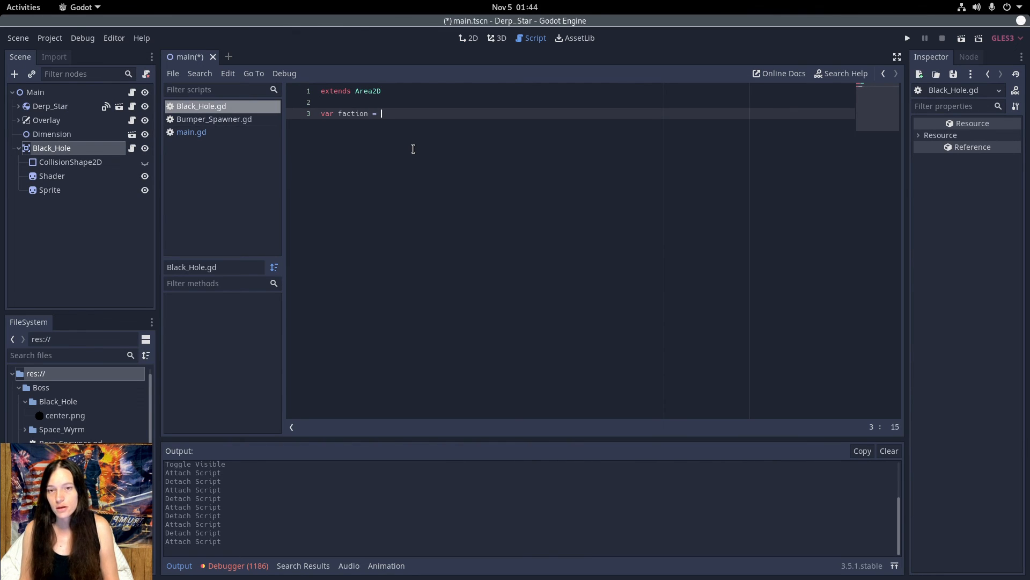
type("\"environ")
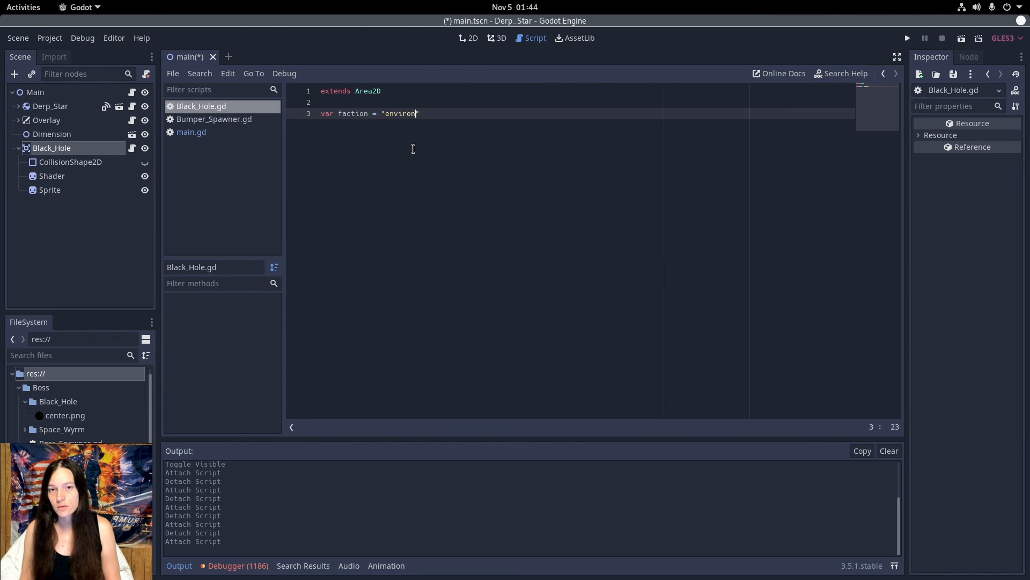
type("ment\"")
type("var d")
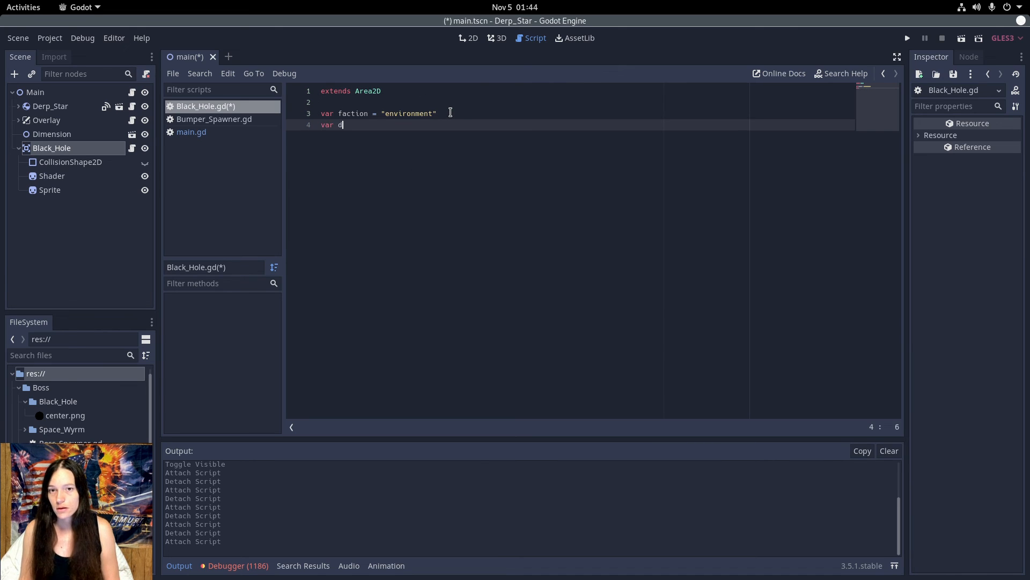
type("ps : floa")
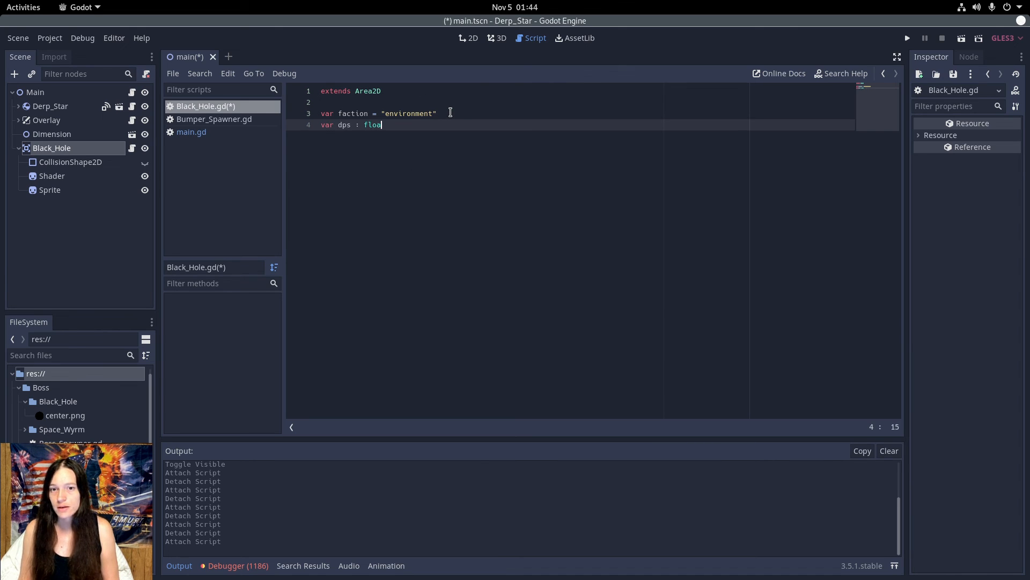
- Add a _process loop iterating over the bodies overlapping the black hole
type("= 100")
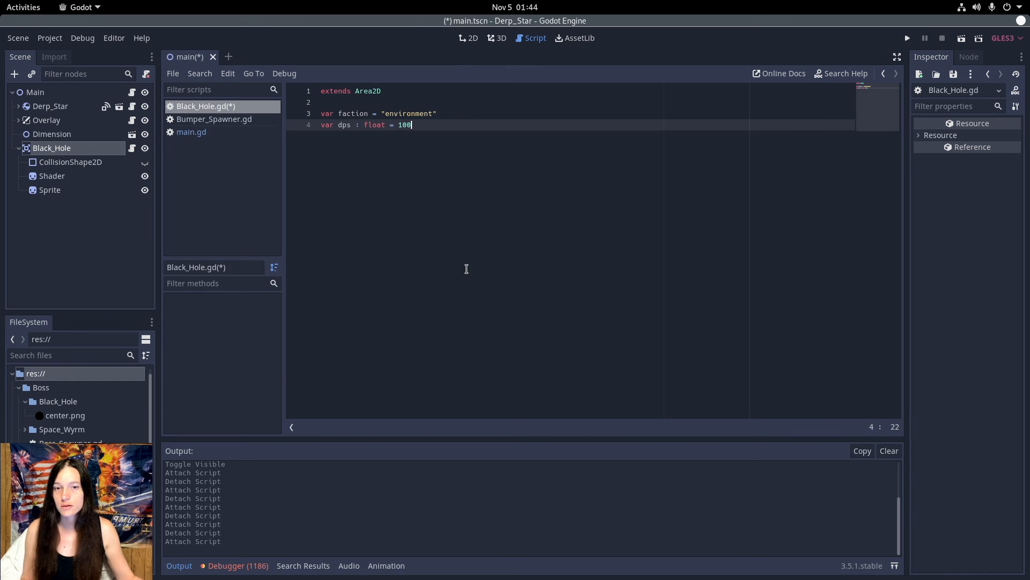
key("Return")
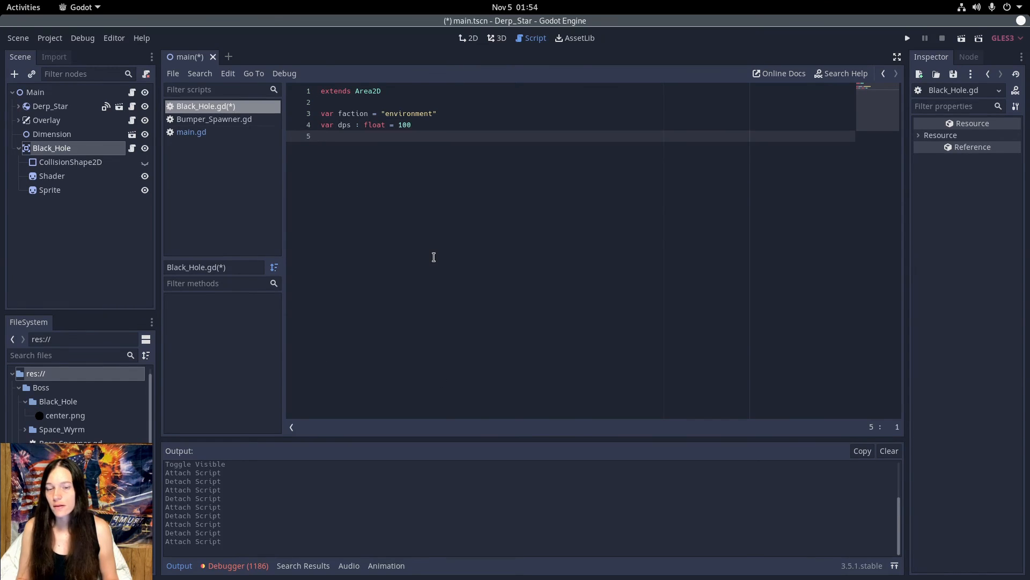
type("fun")
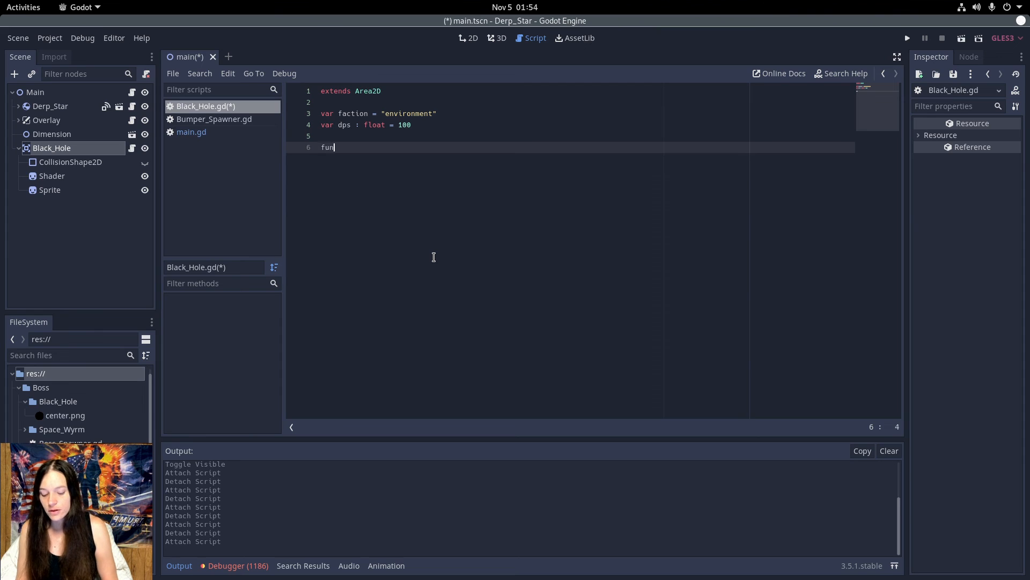
type("c _proces")
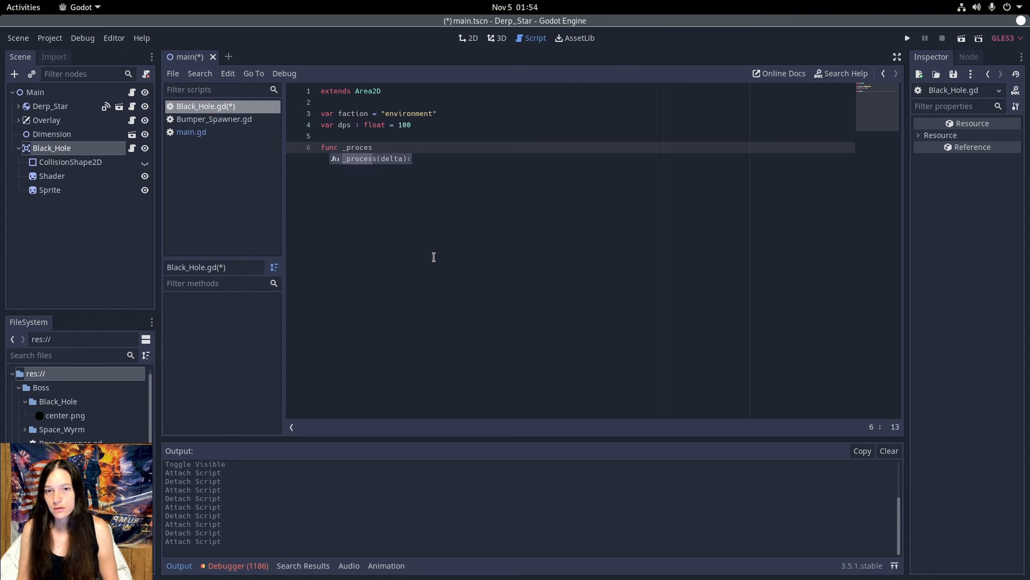
type("fo")
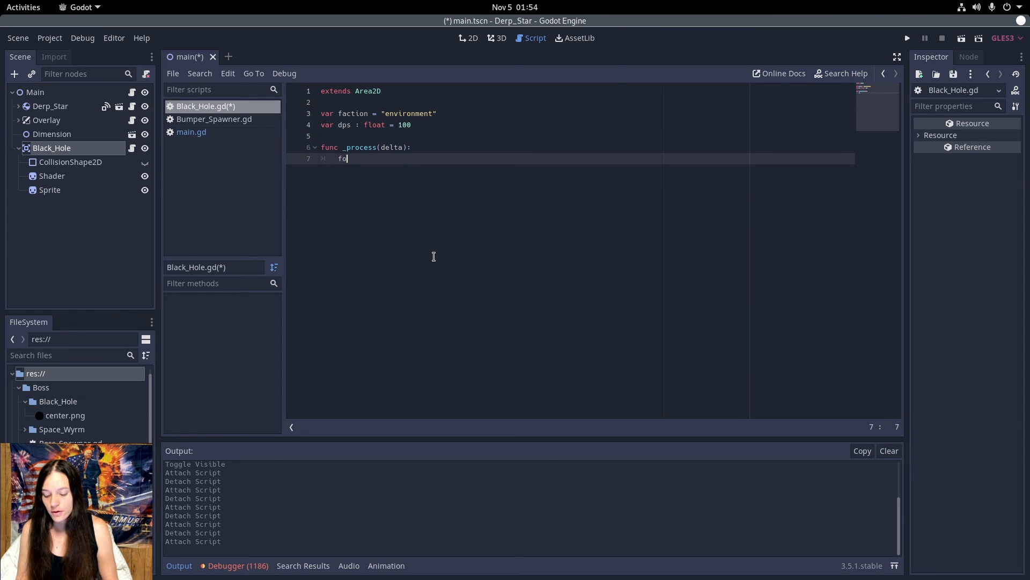
type("r body in o")
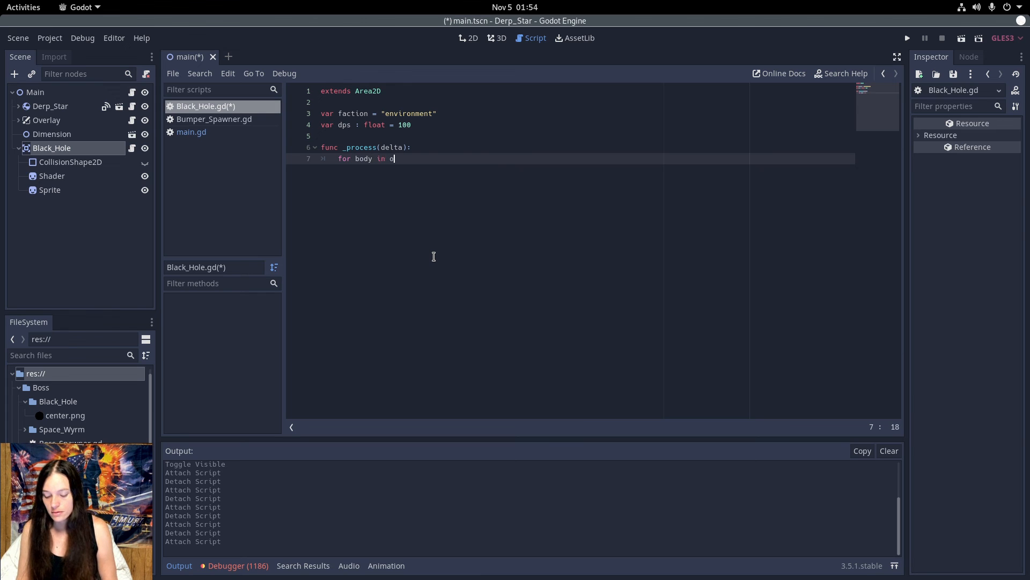
type("ver")
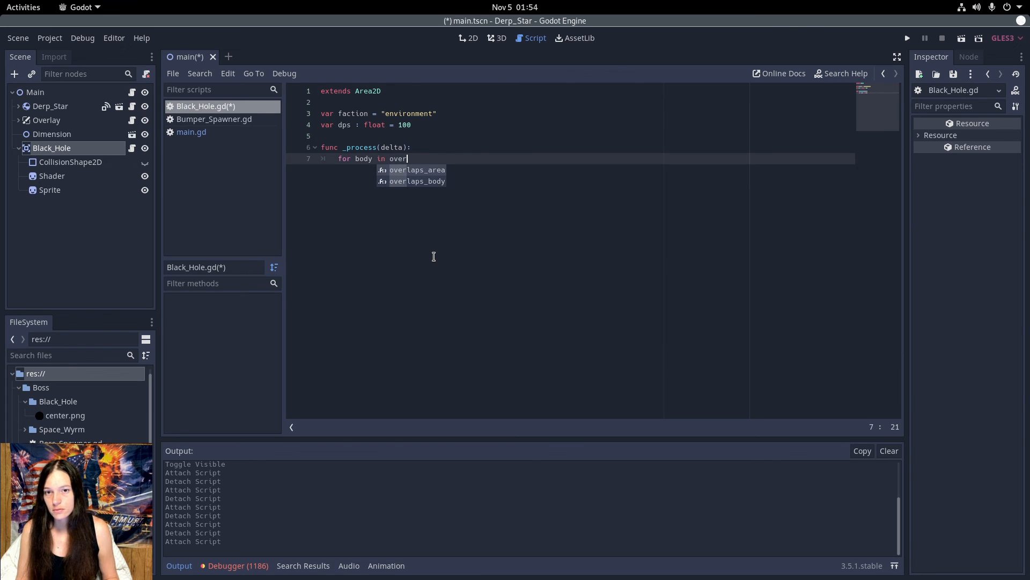
type("lapp")
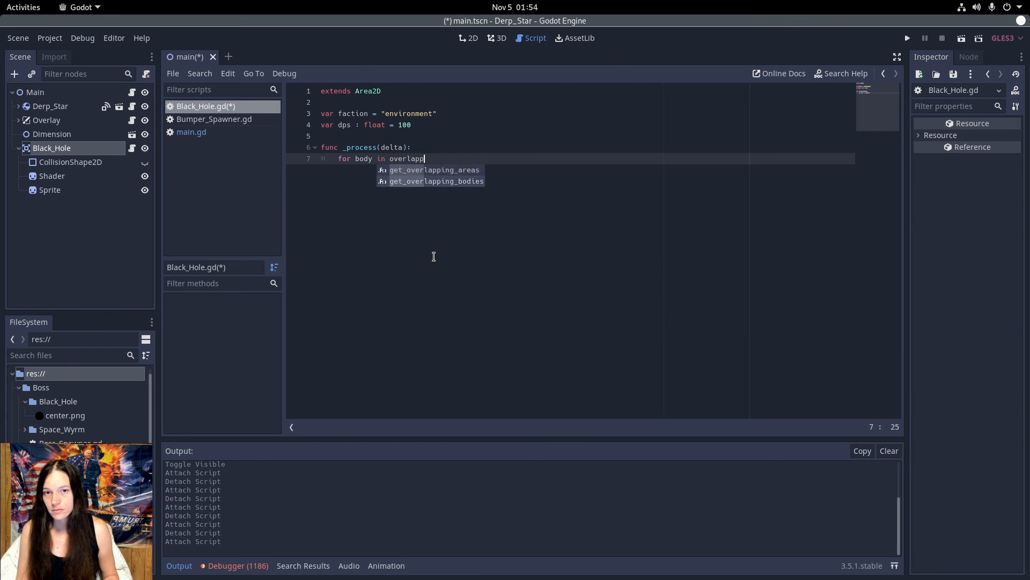
left_click(437, 180)
type("var da")
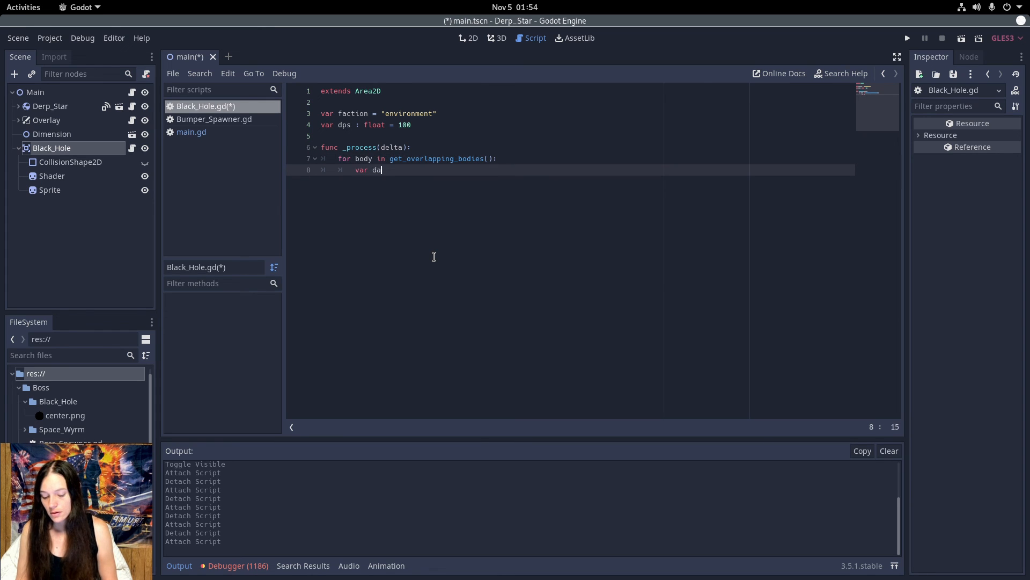
- Compute damage as dps times delta and call Connector.deal_damage(self, body, damage)
type("mage =")
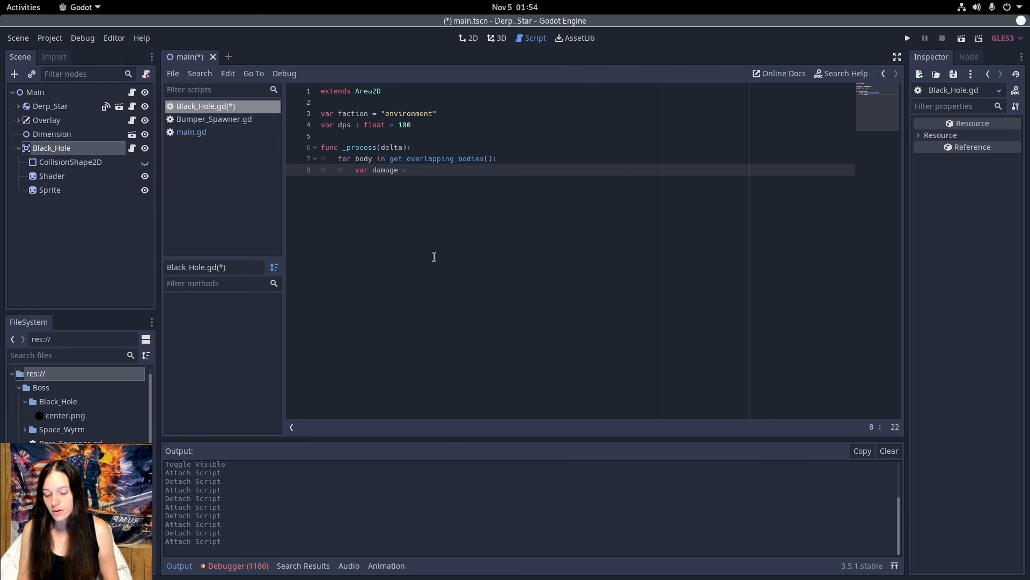
type("dps * delta")
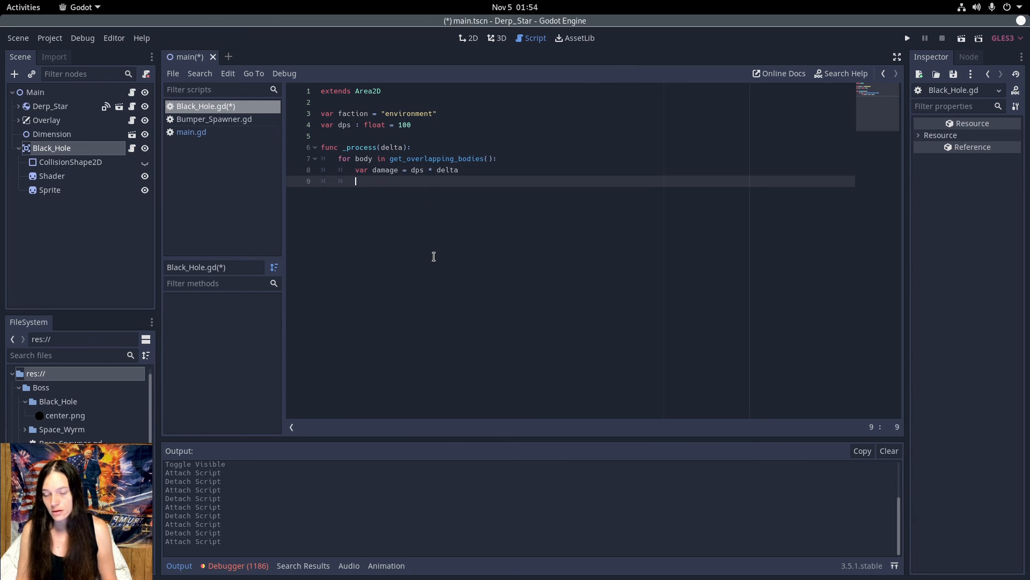
type("Connector.deal")
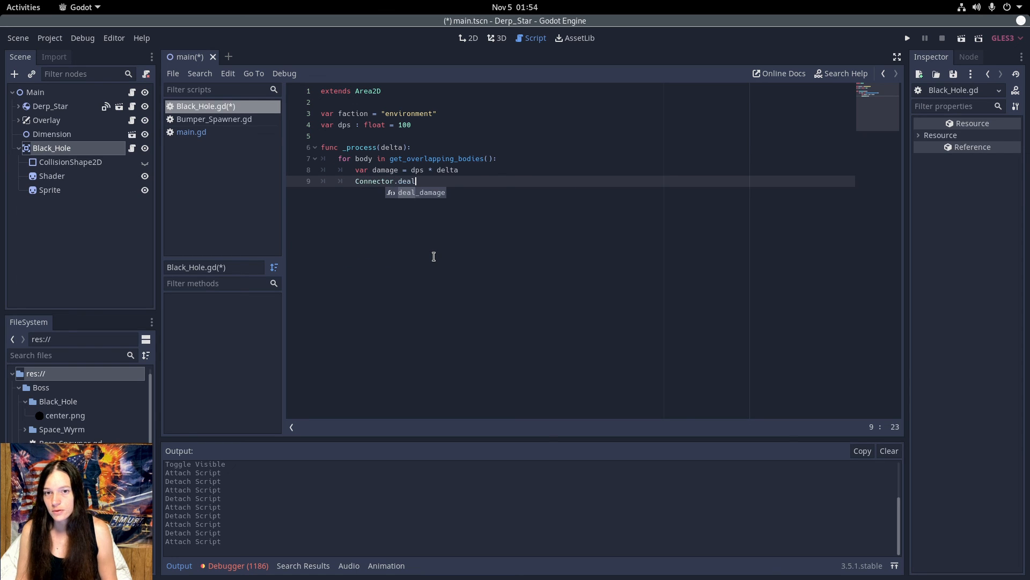
type("_damage(self,")
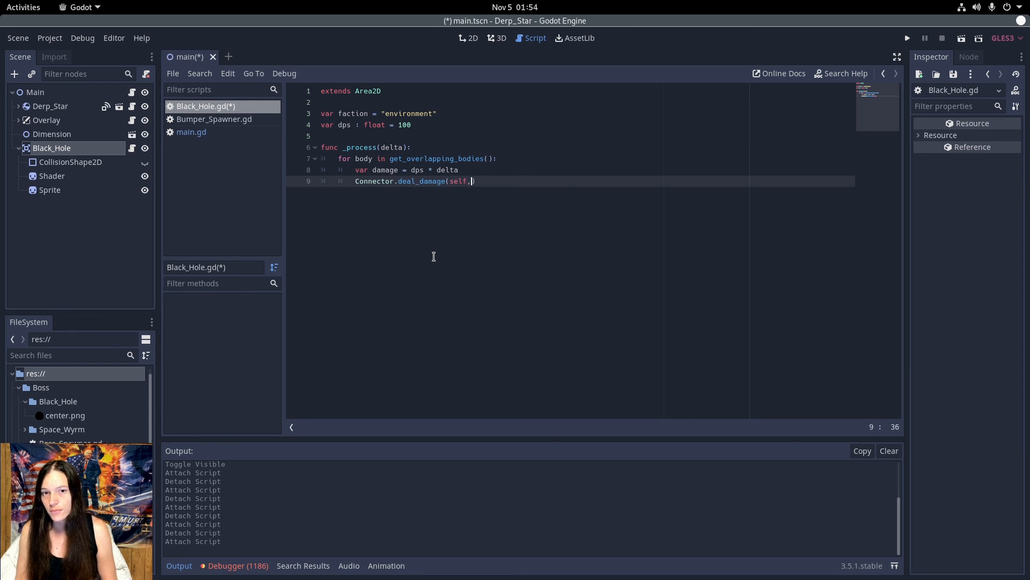
type("body,")
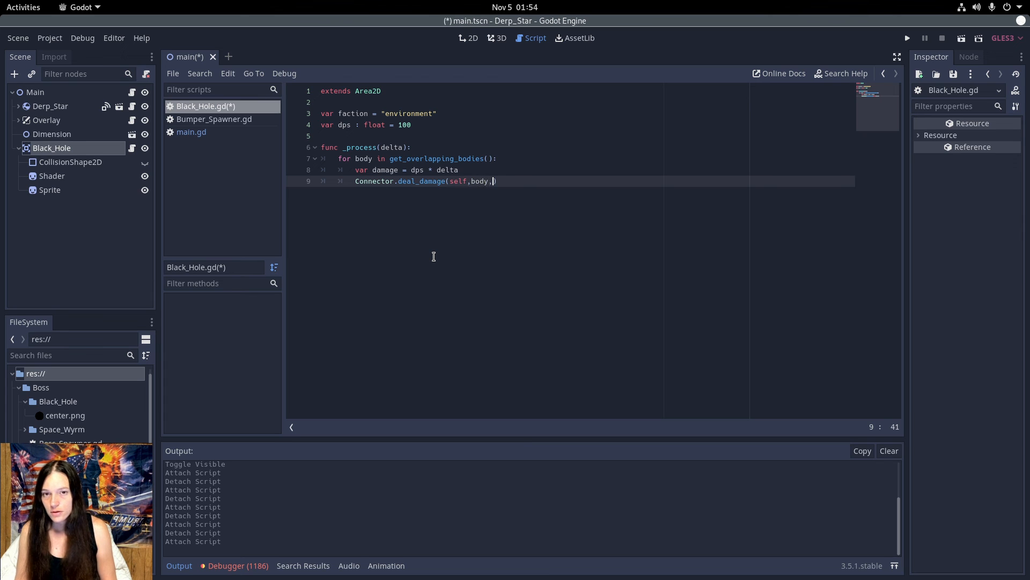
type("damage")
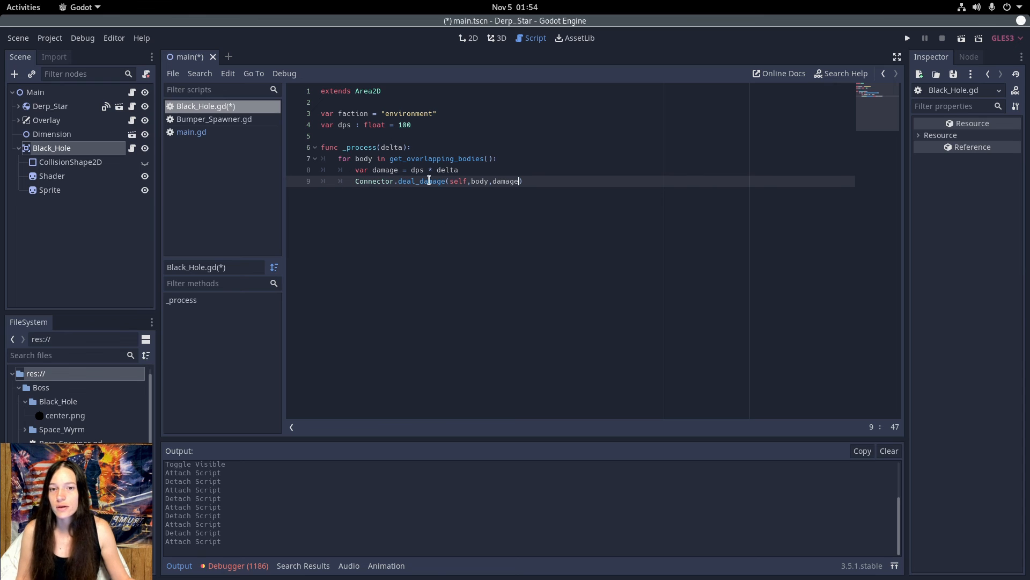
mouse_move(482, 191)
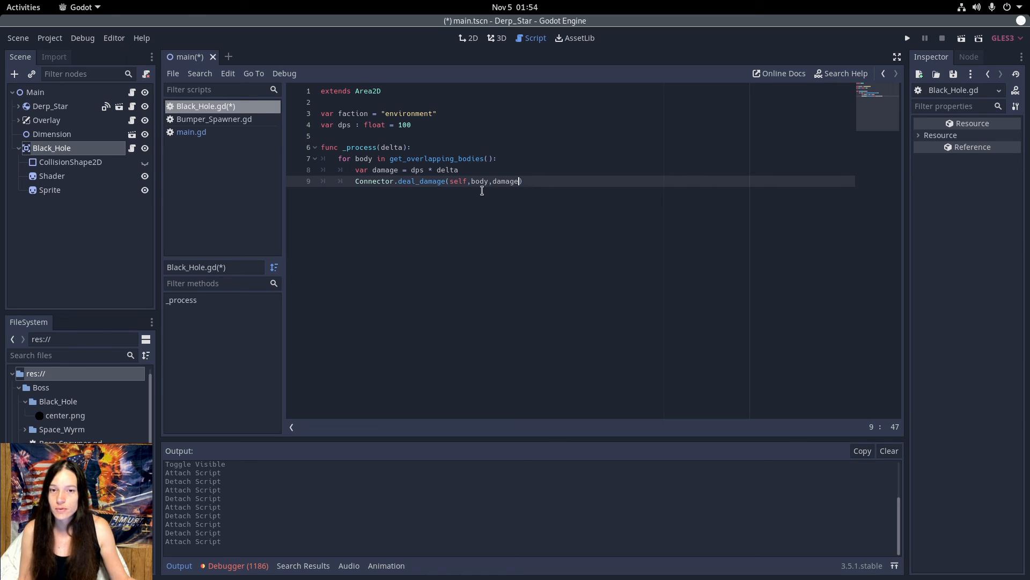
- Add var dist as the distance from global_position to body.global_position
key("Return")
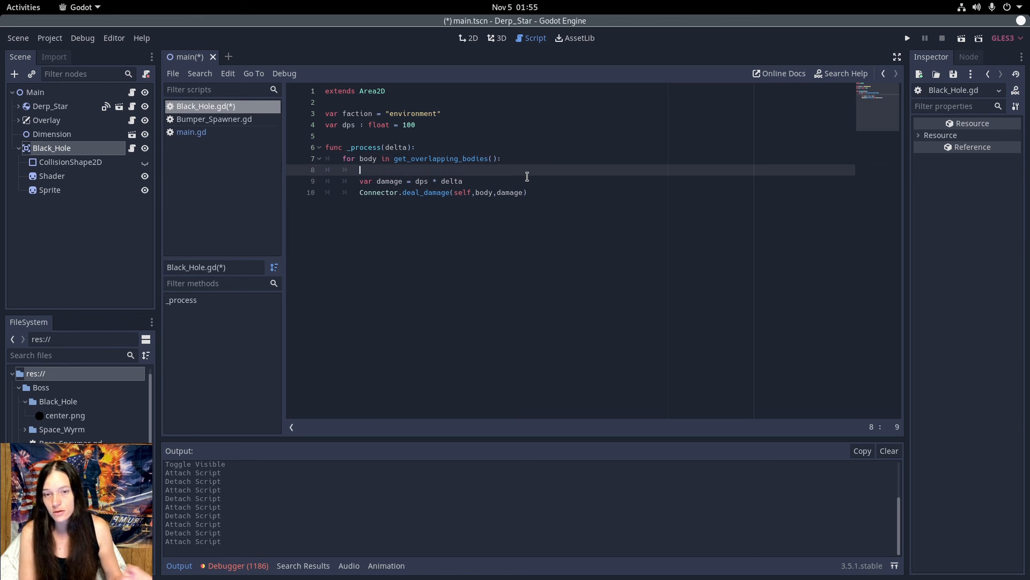
type("var dist")
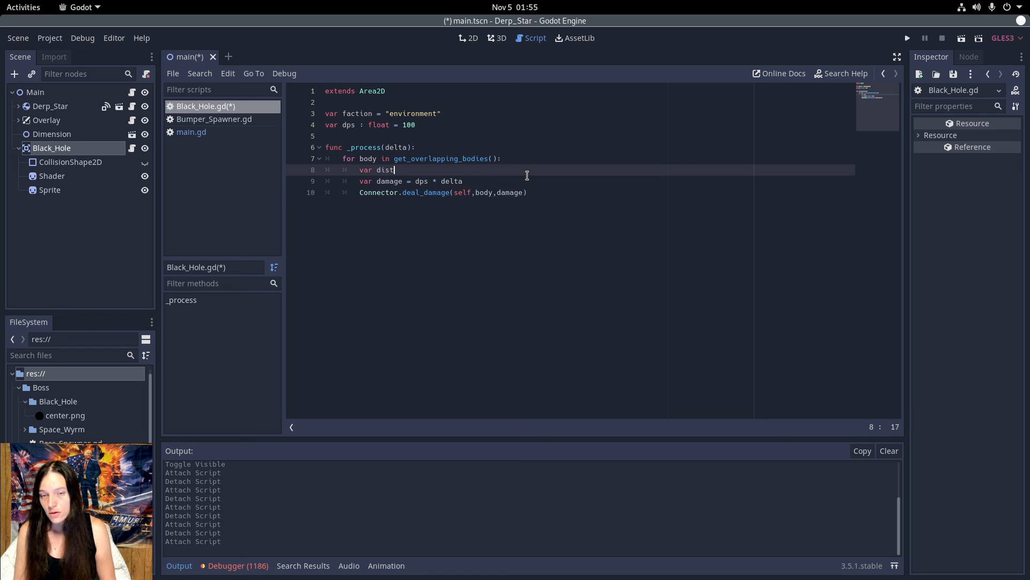
type("= globa")
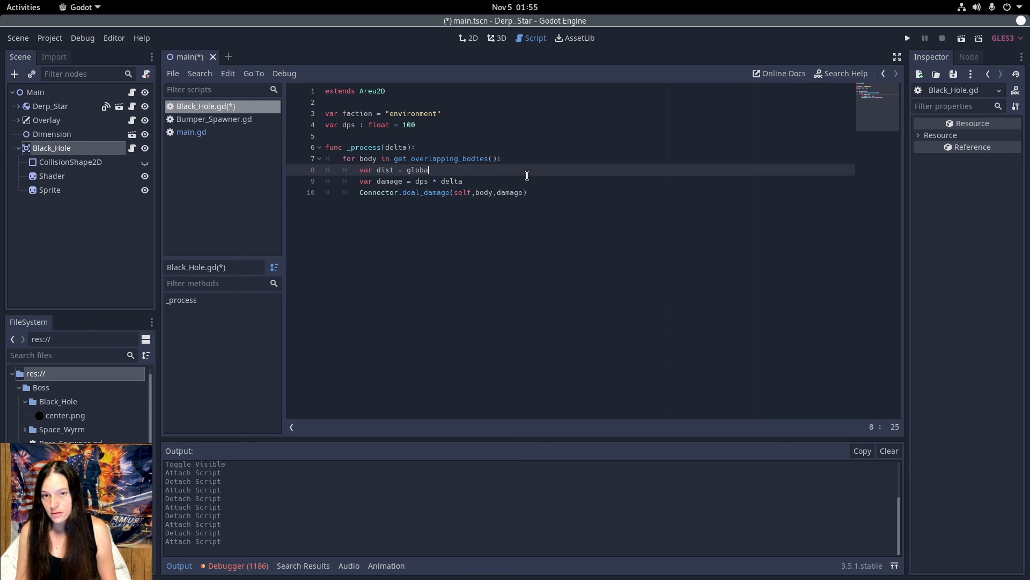
type("_position.")
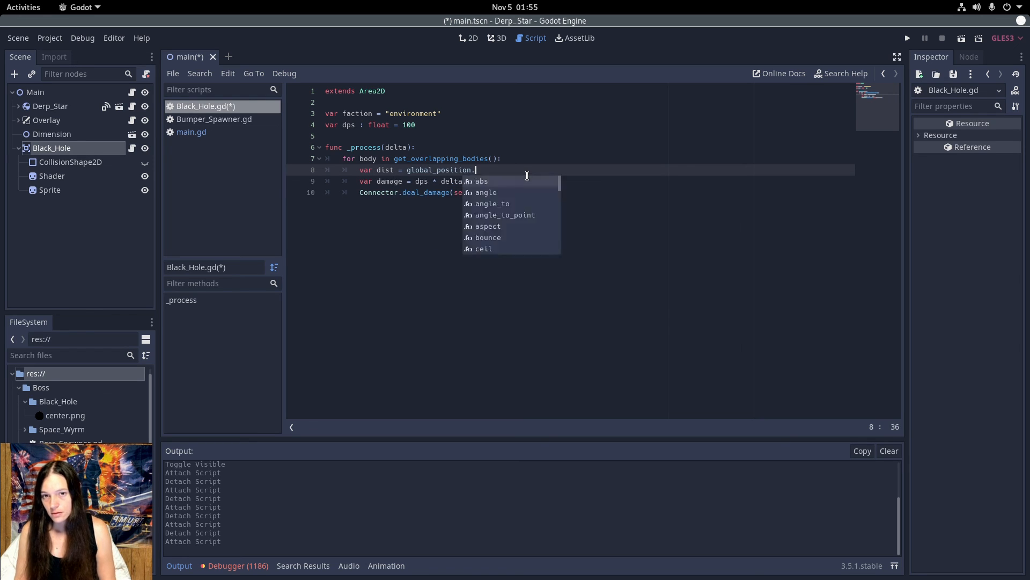
type("dist")
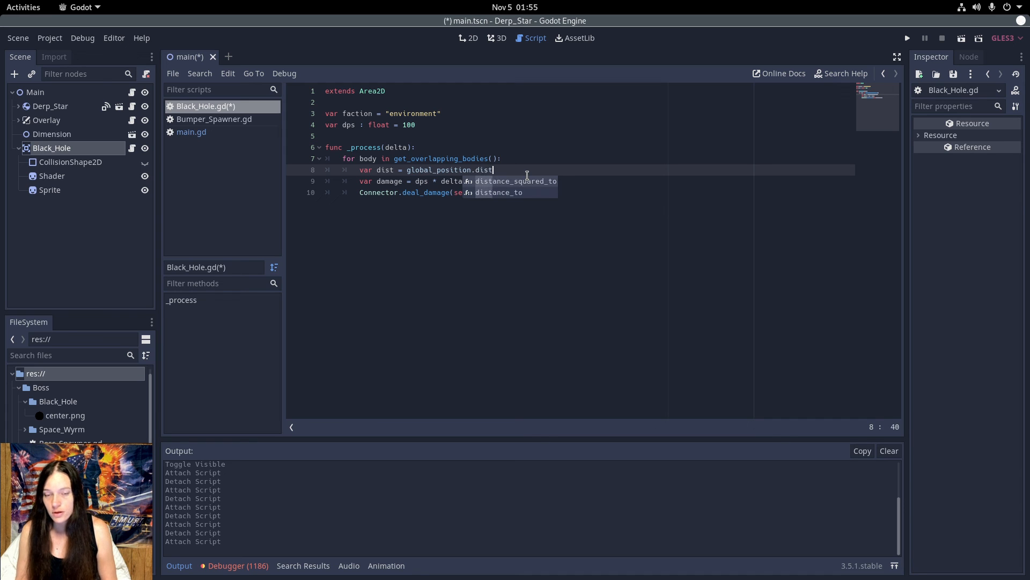
type("distance_to(")
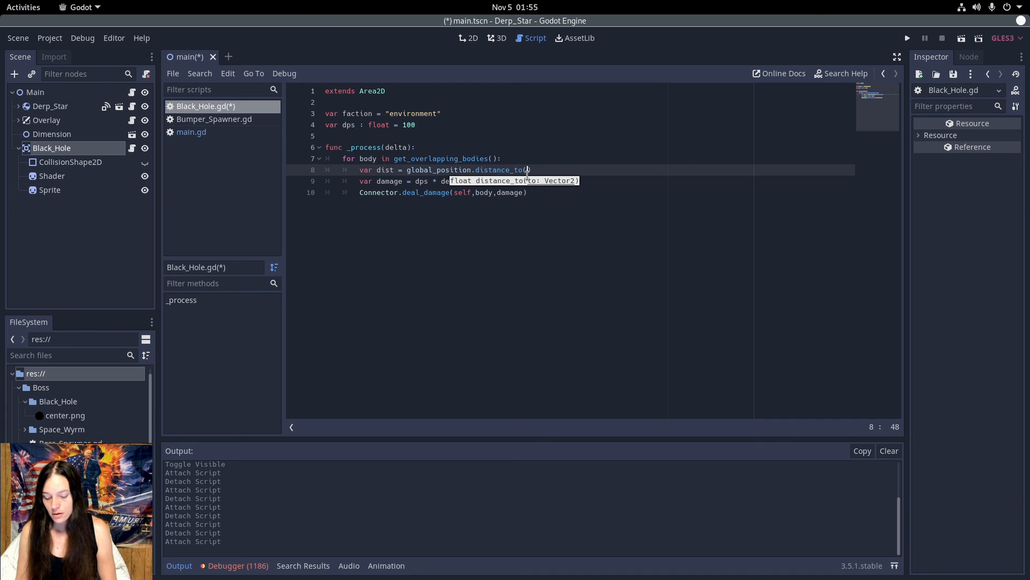
type("body.glob")
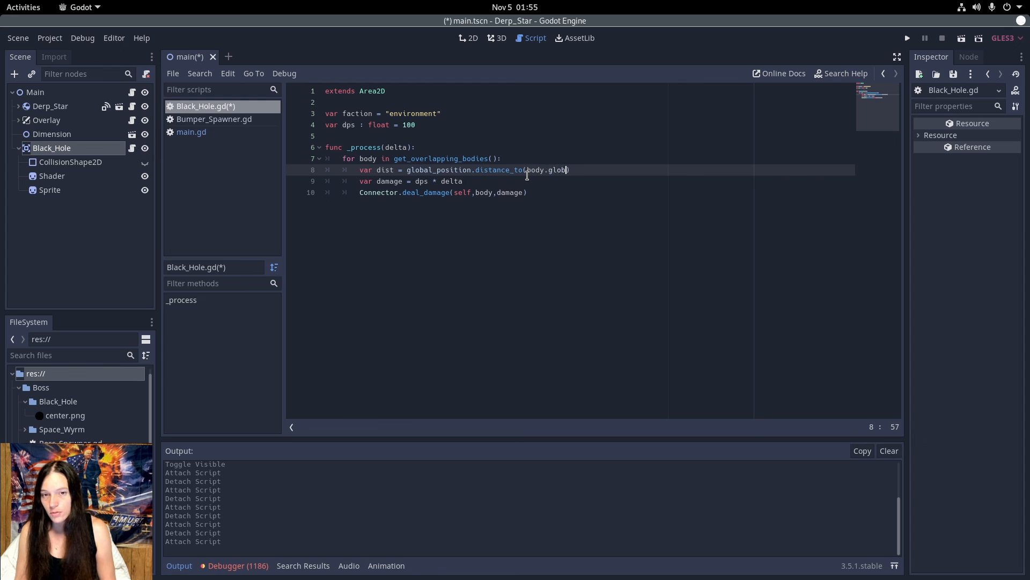
type("al_position)")
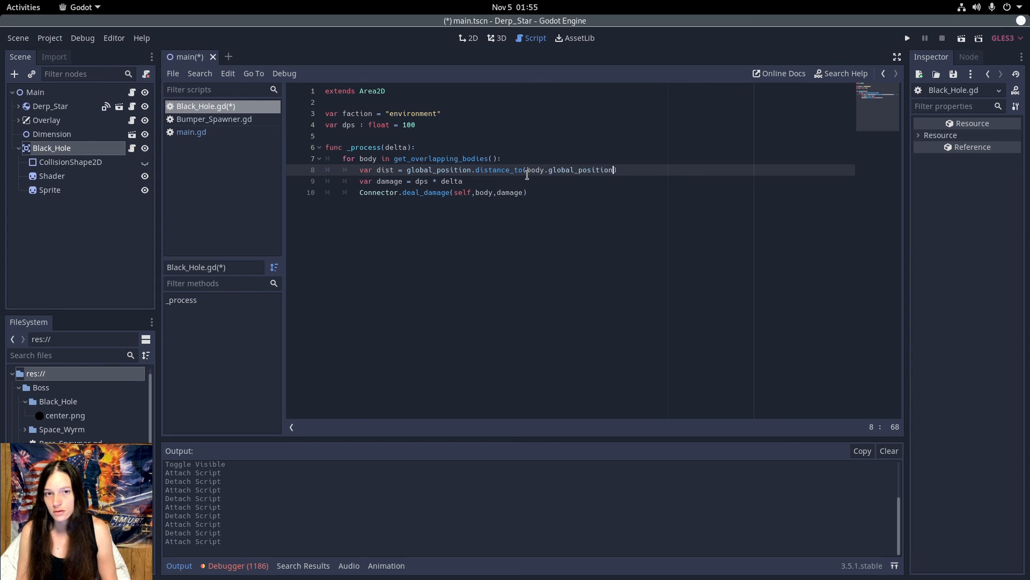
- Add var dist_ratio = 1 - (dist / $CollisionShape2D.shape.radius)
type("var")
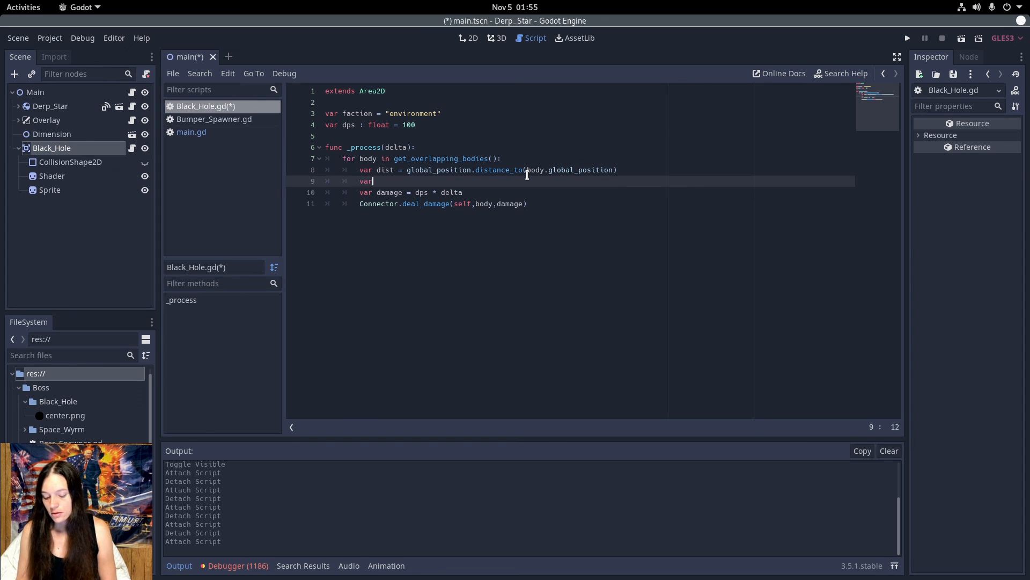
type("dist")
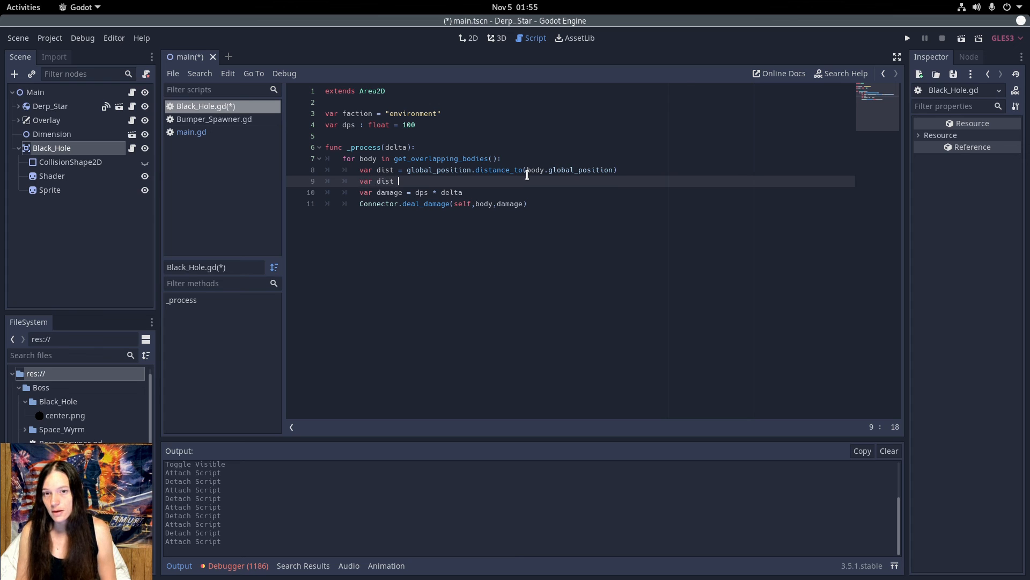
type("_ration")
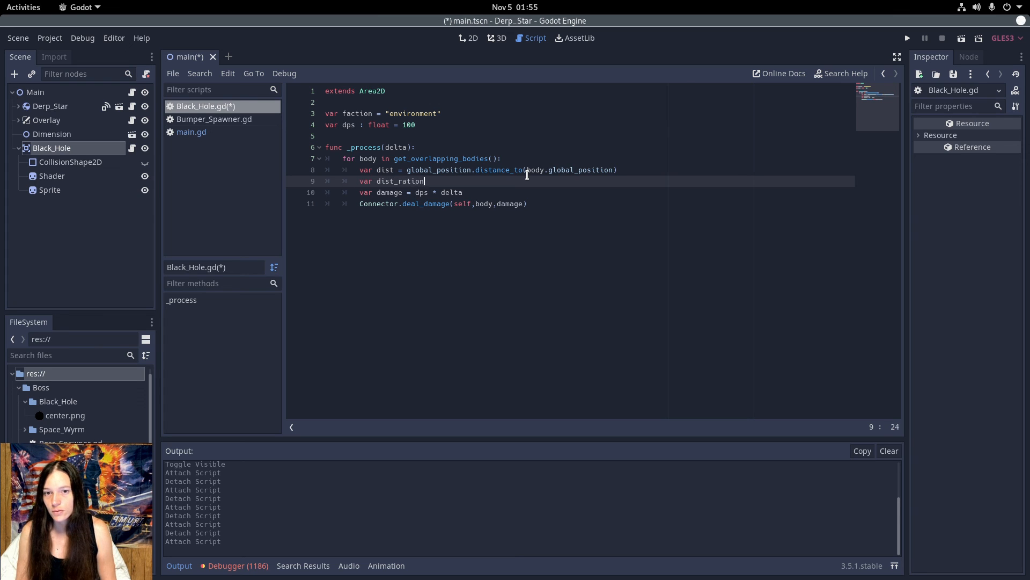
type("= 1")
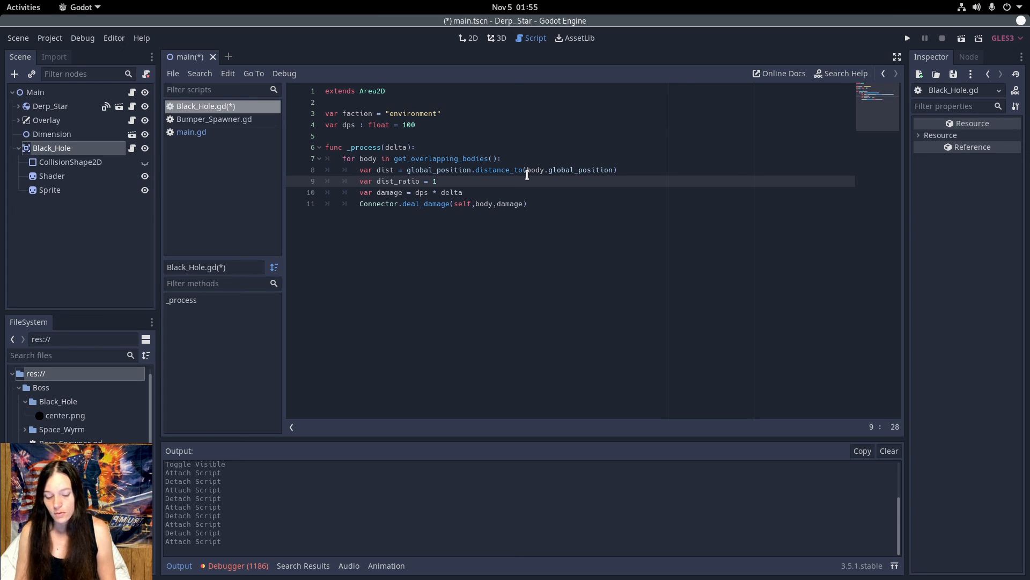
type("- ()")
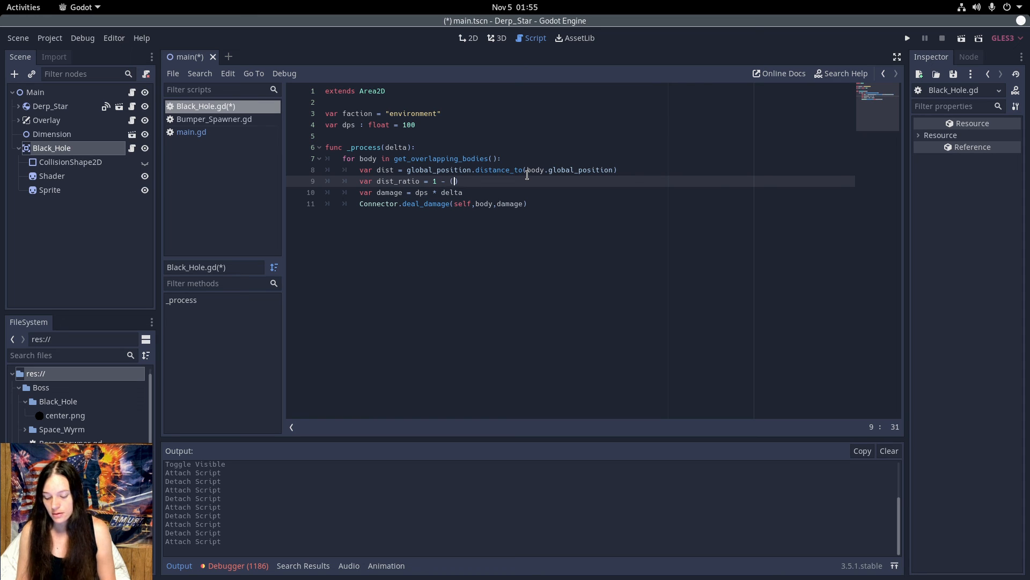
type("dist/")
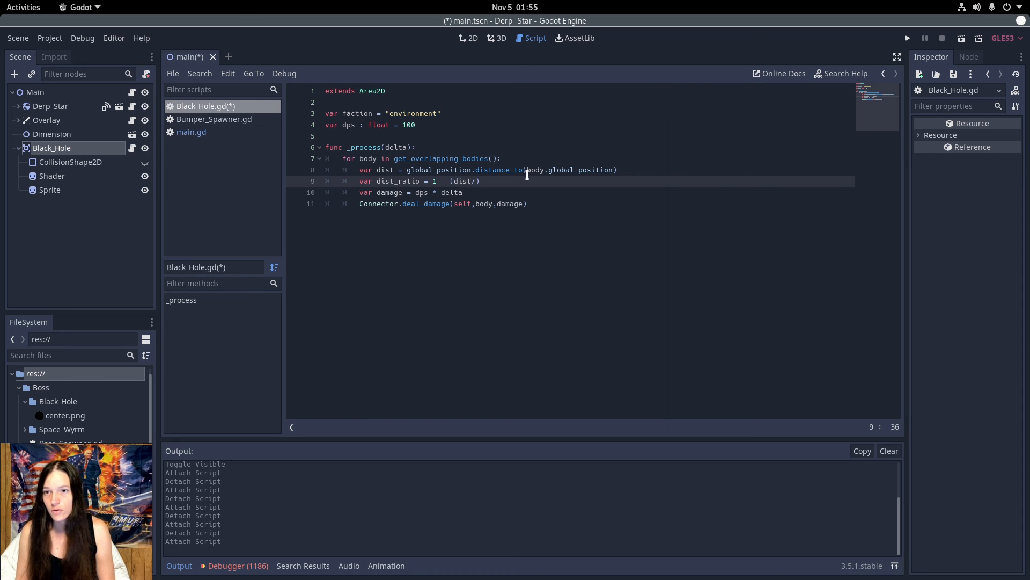
type("$Co")
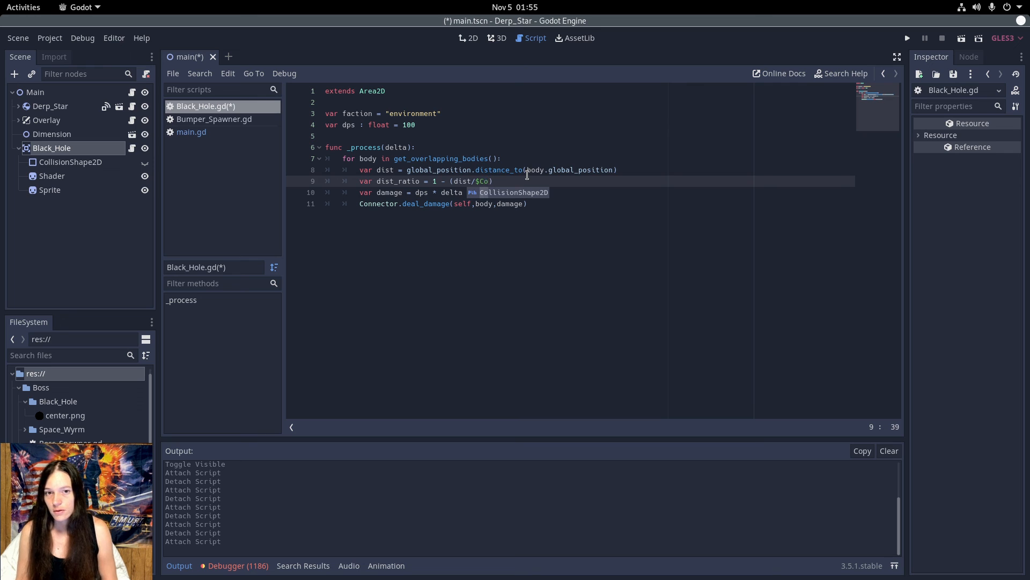
type("CollisionShape2D.shape.")
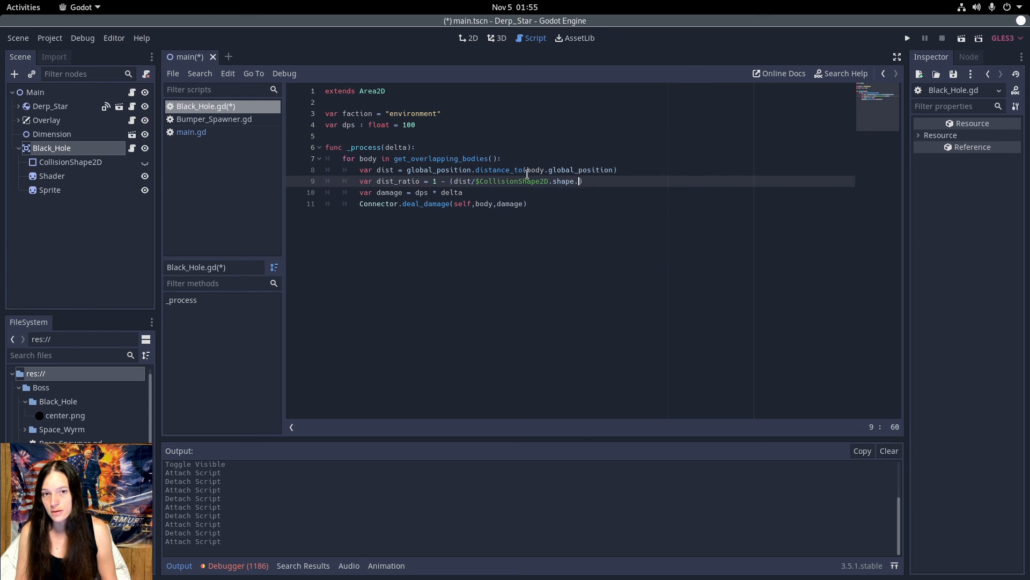
type("ra")
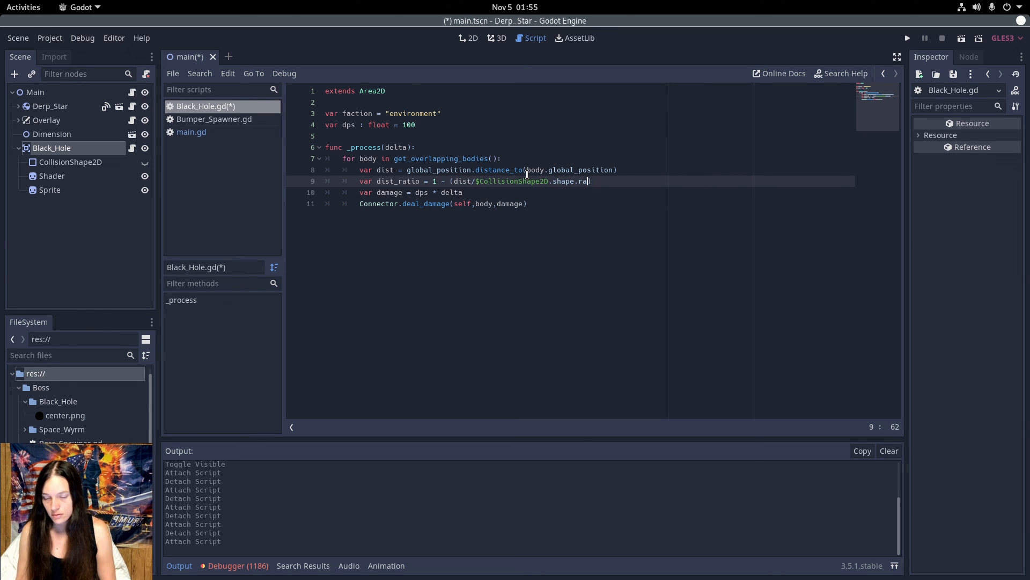
type("dius")
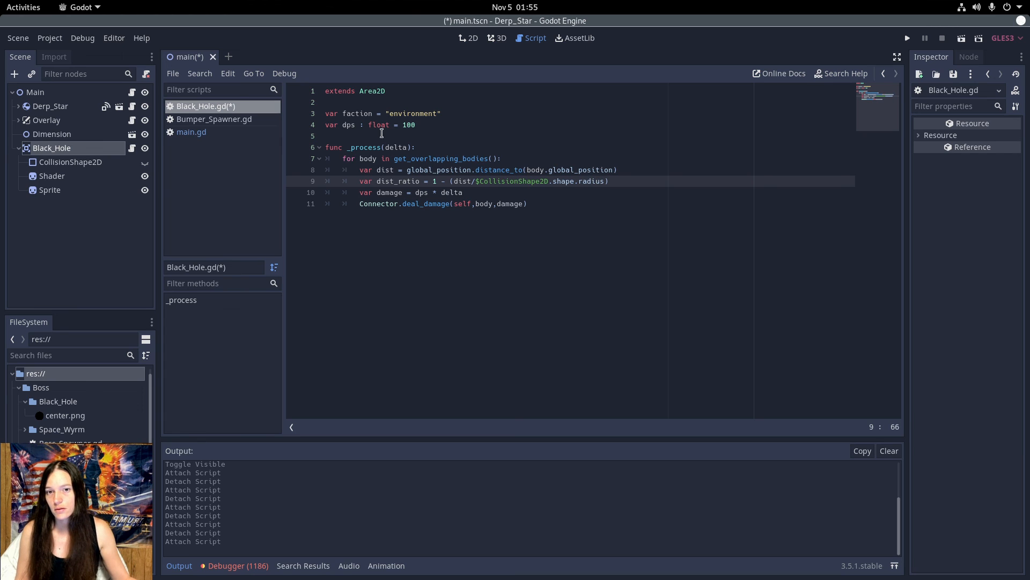
- Multiply the damage calculation by dist_ratio and run the game
left_click(462, 192)
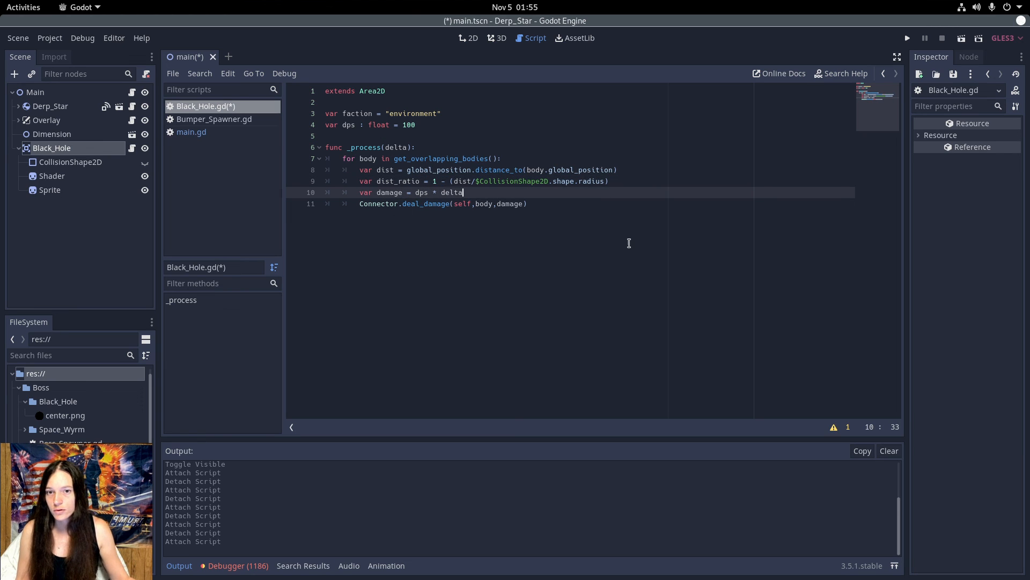
type("*")
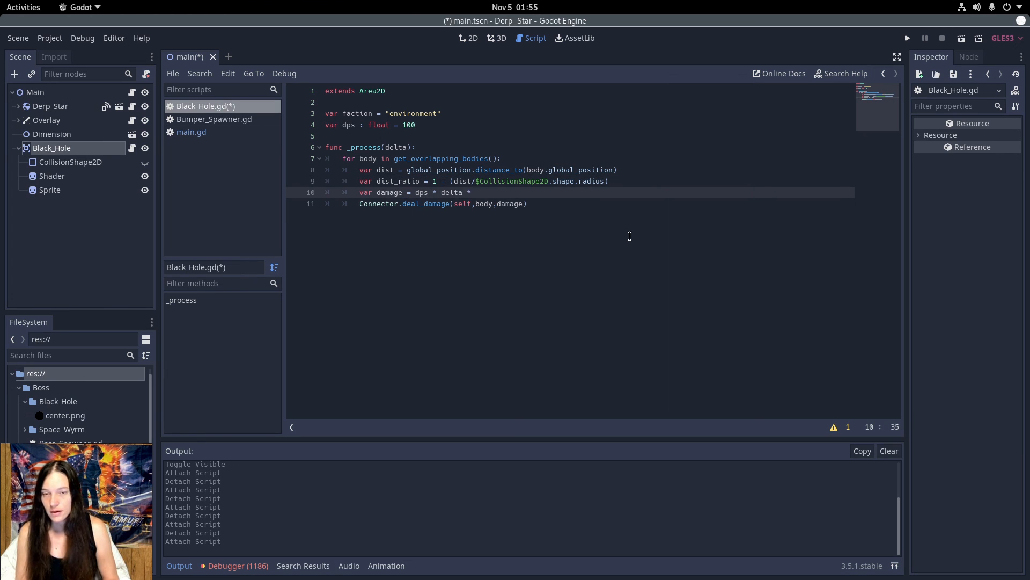
type("dist")
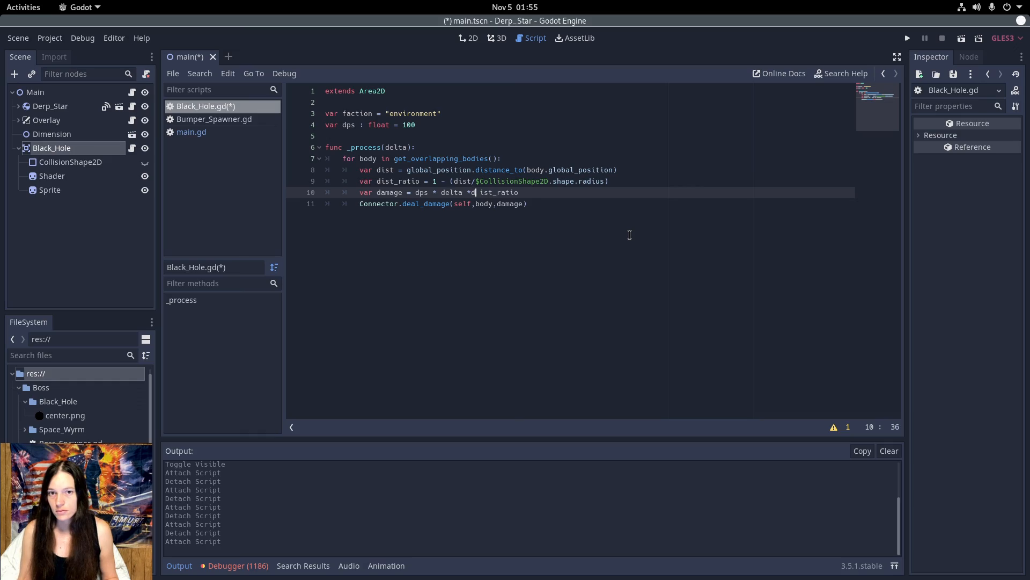
left_click(906, 38)
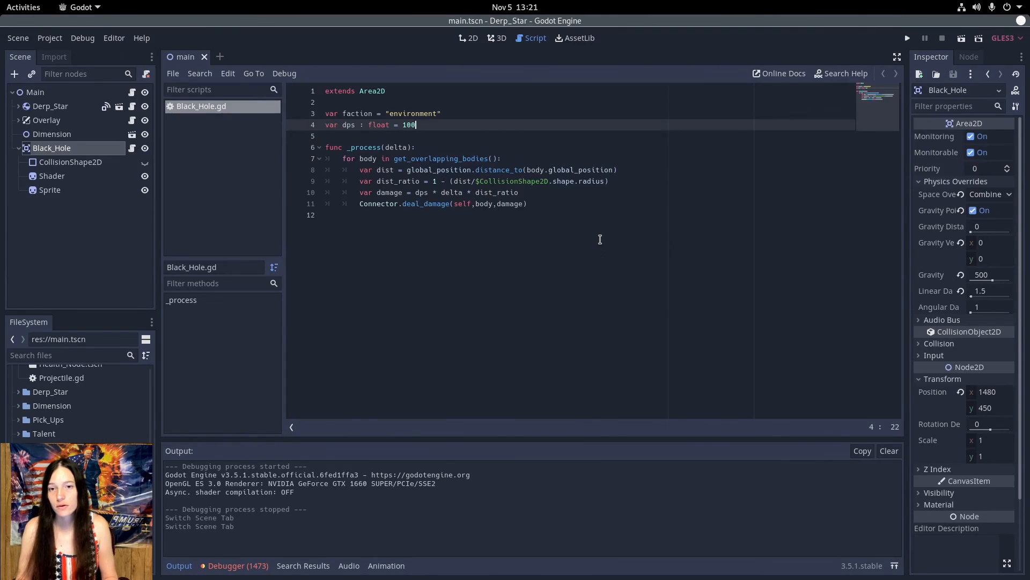
- Add var size : float = 1 and func set_size(s:float) assigning size = s
type("var size")
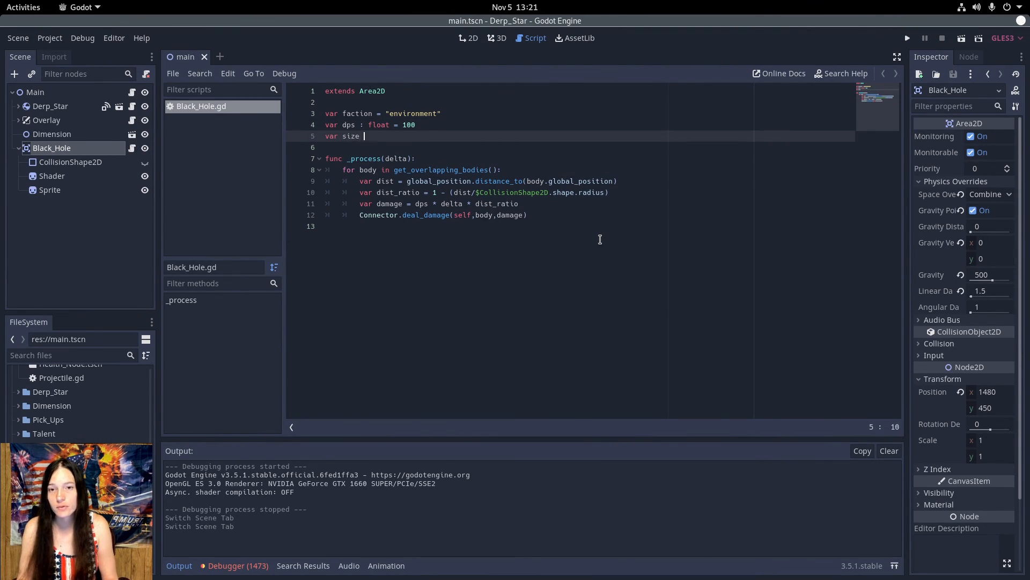
type(": float = 1")
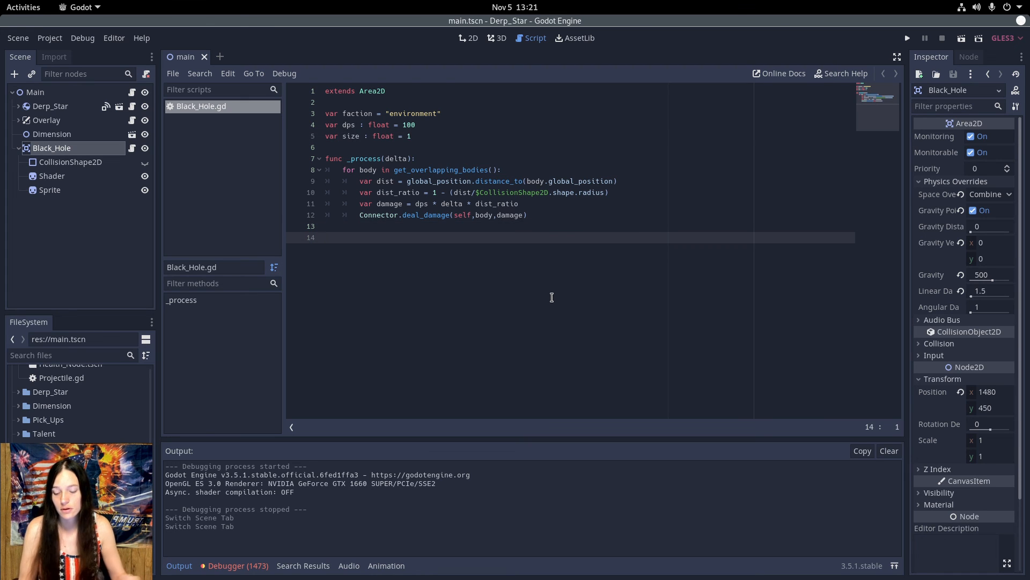
type("func set_size")
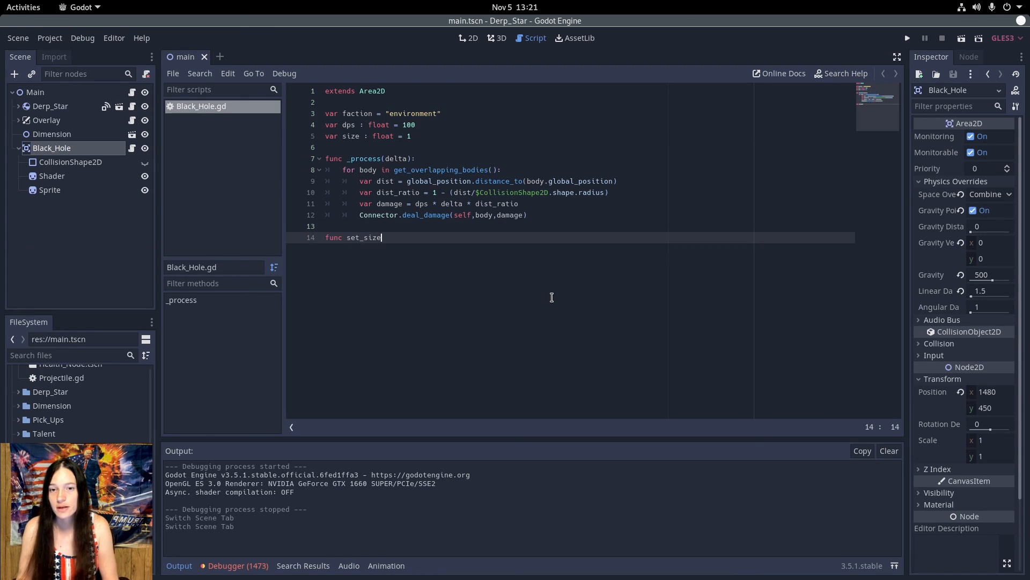
type("(s:float):")
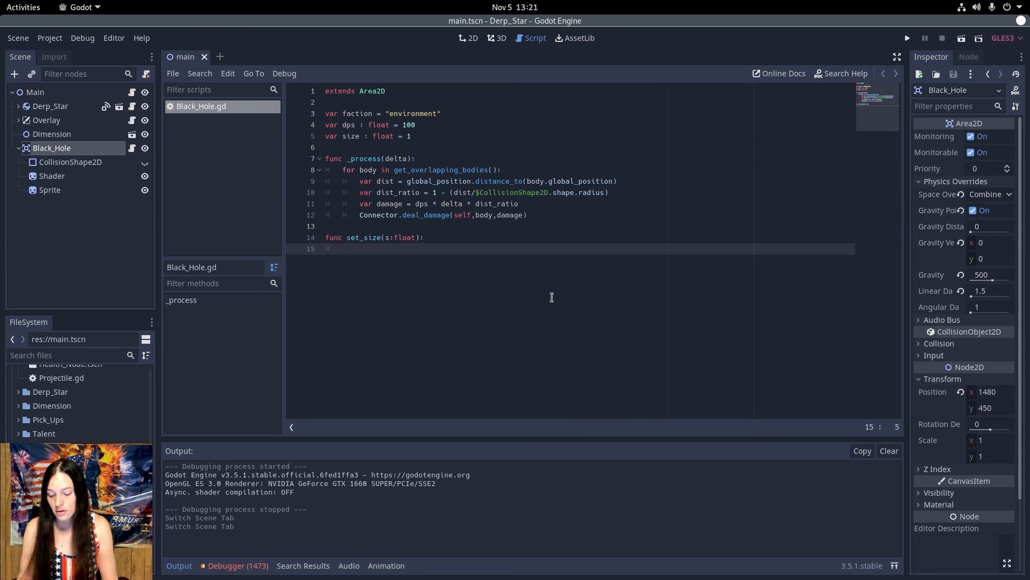
type("size = s")
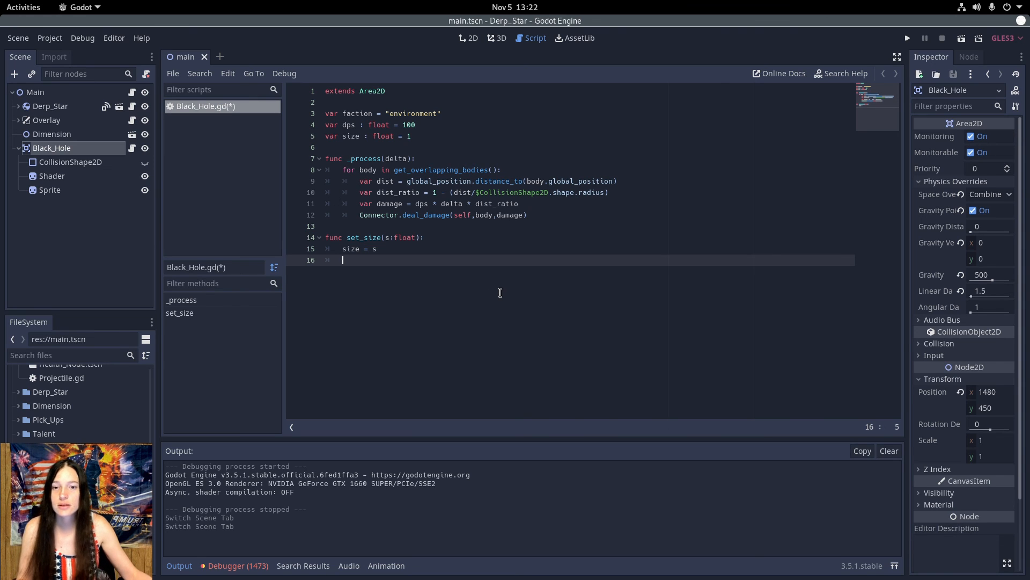
mouse_move(461, 264)
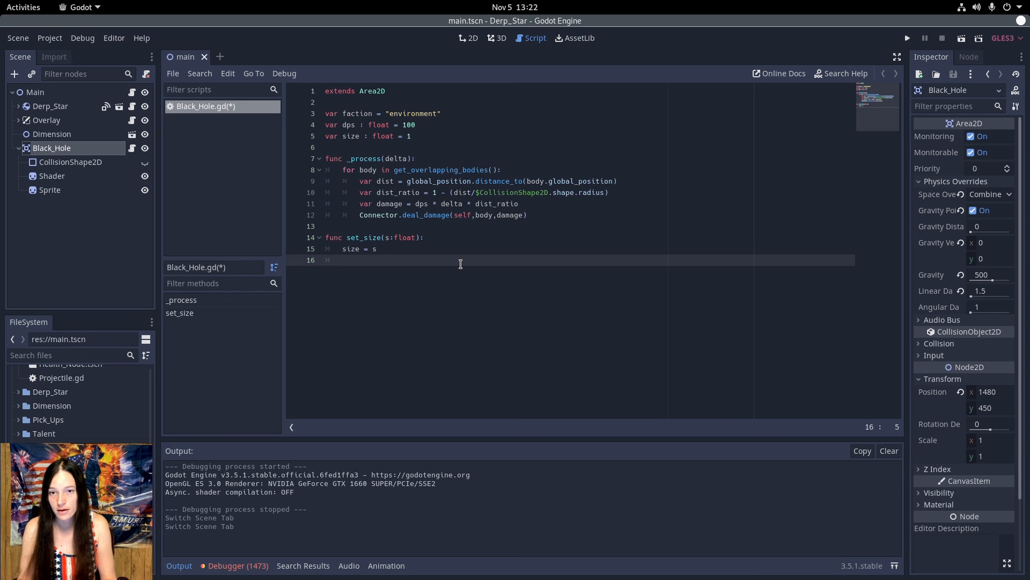
- In set_size, compute l_scale = sqrt(size) and set scale = Vector2(l_scale, l_scale)
type("var l_scale")
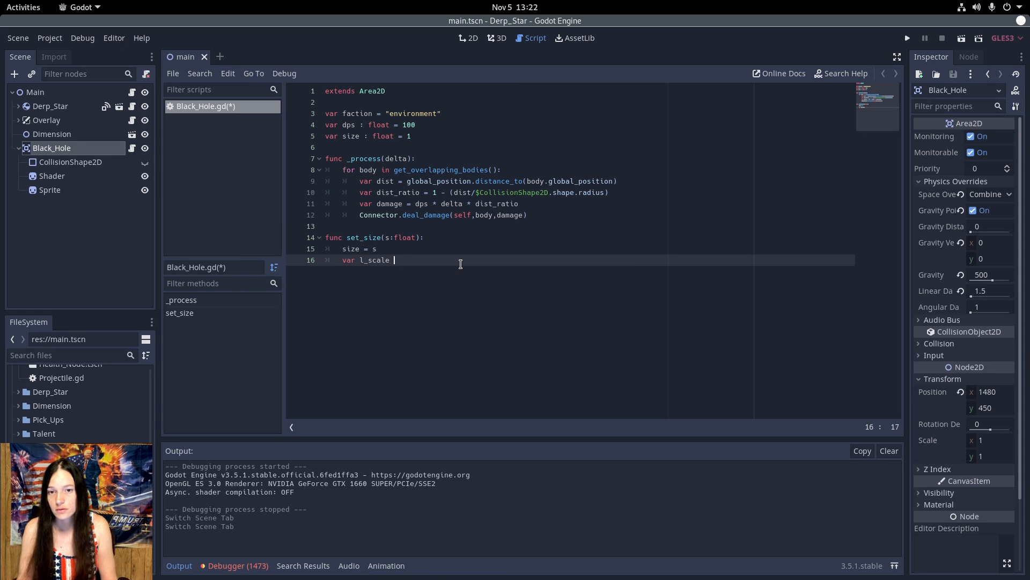
type("= sqr")
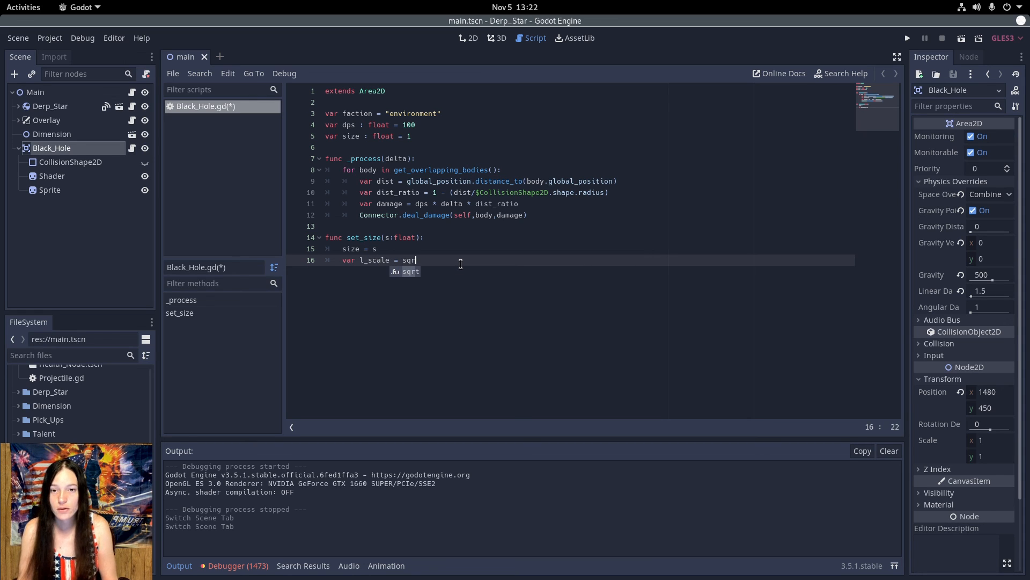
type("t(size)")
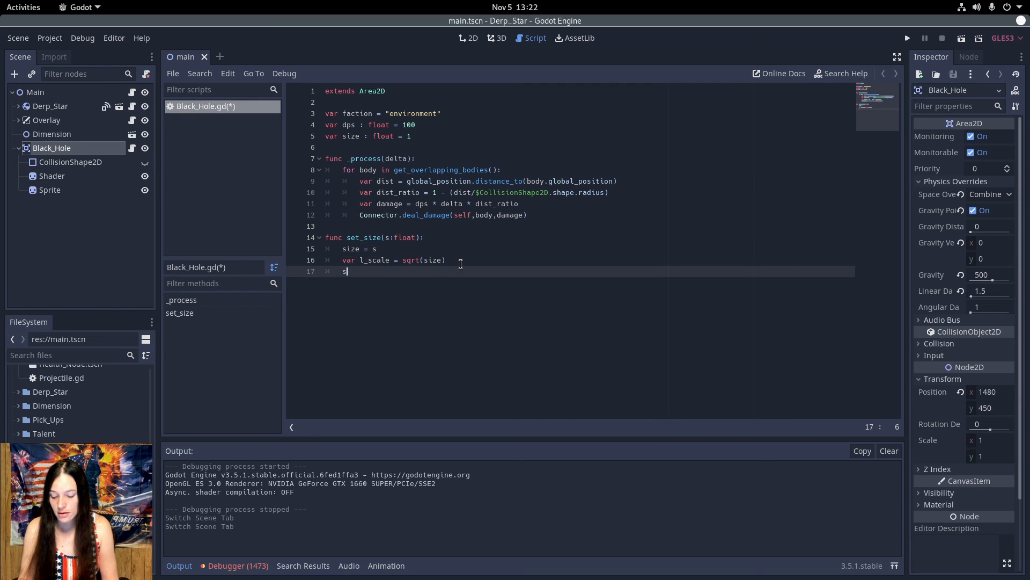
type("cale =")
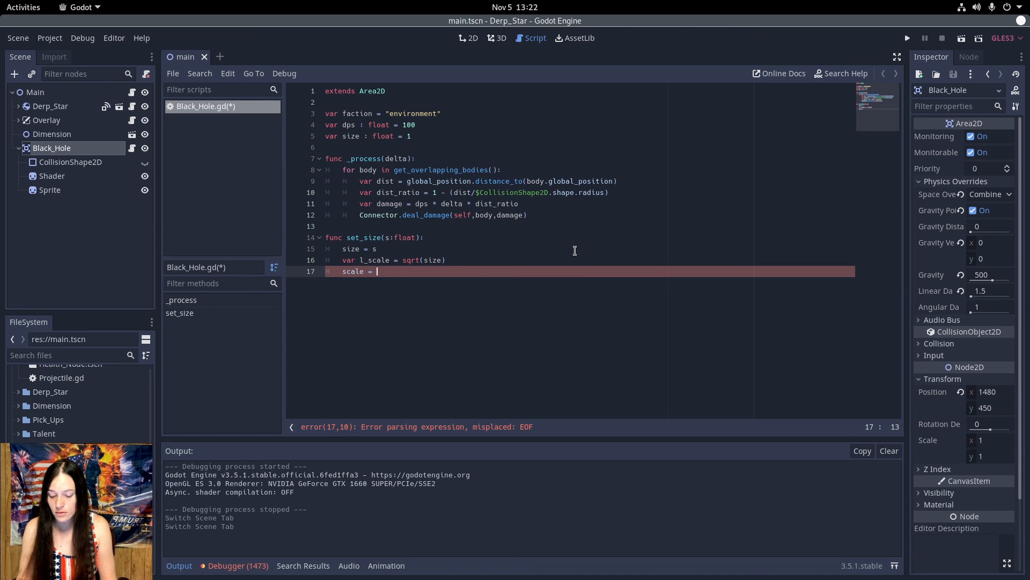
type("Vector2")
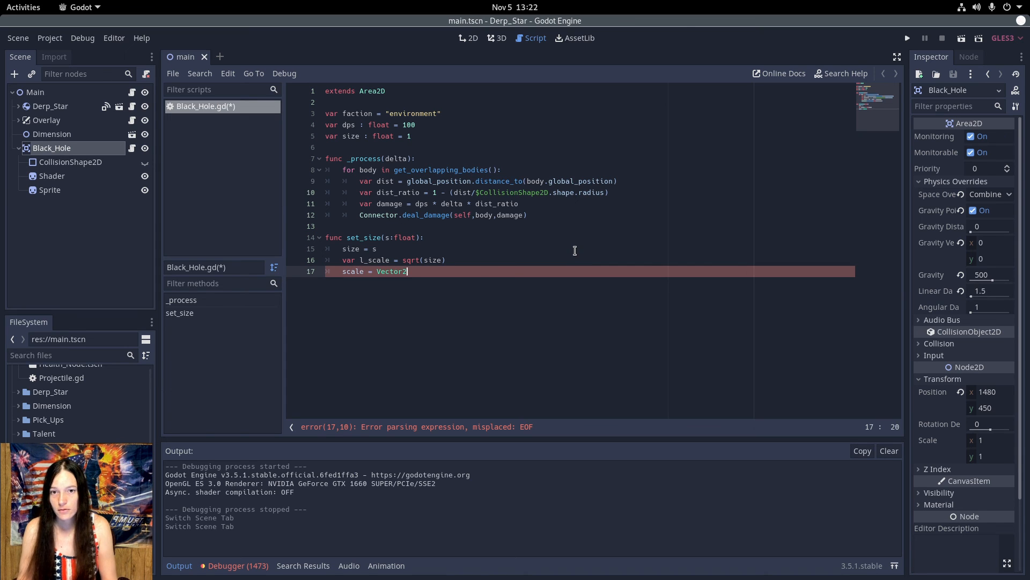
type("(l_scale,-")
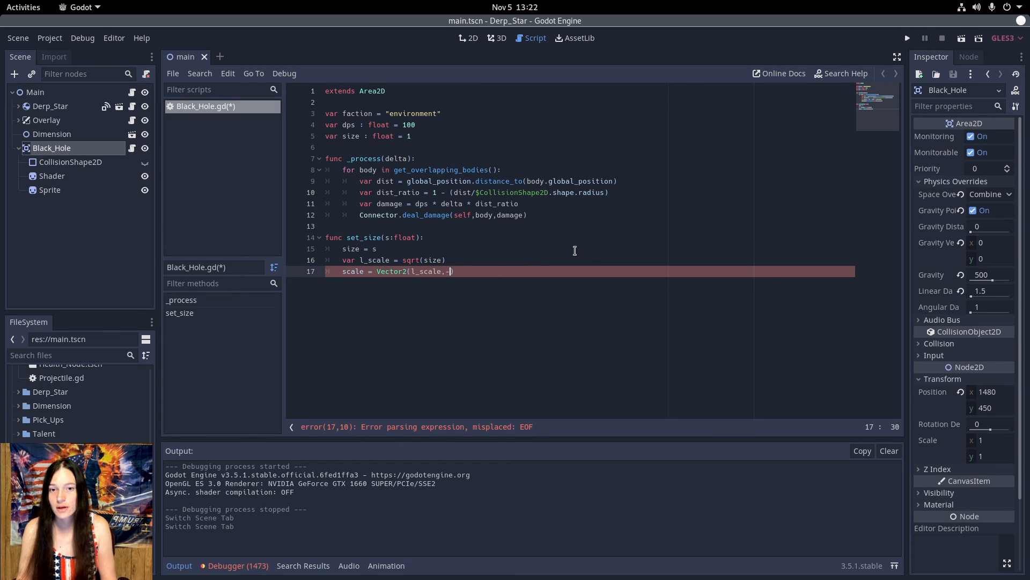
type("l_scale")
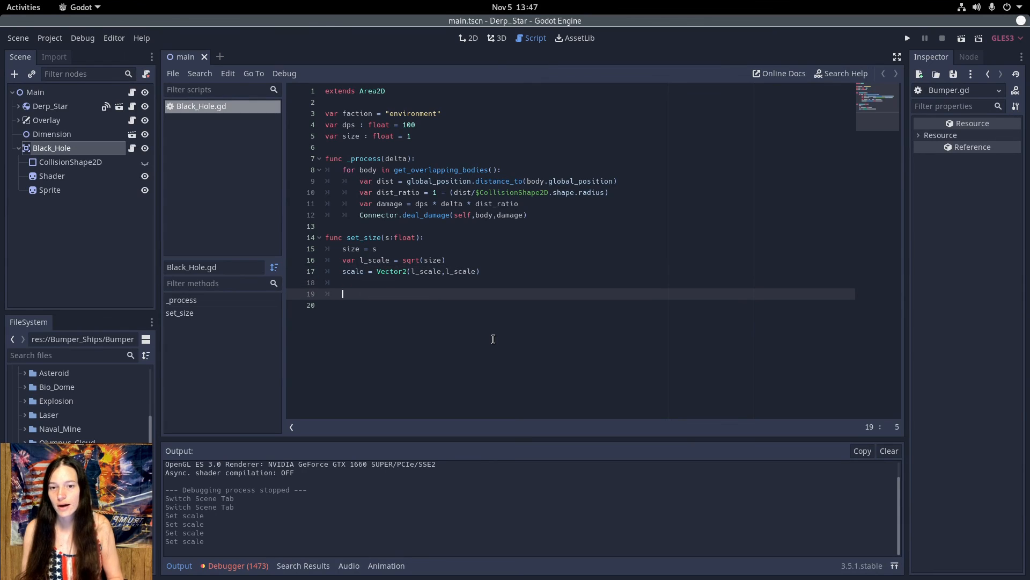
- Write func increase_size(amount:float) that calls set_size with size plus amount
type("func increase_size(amount:")
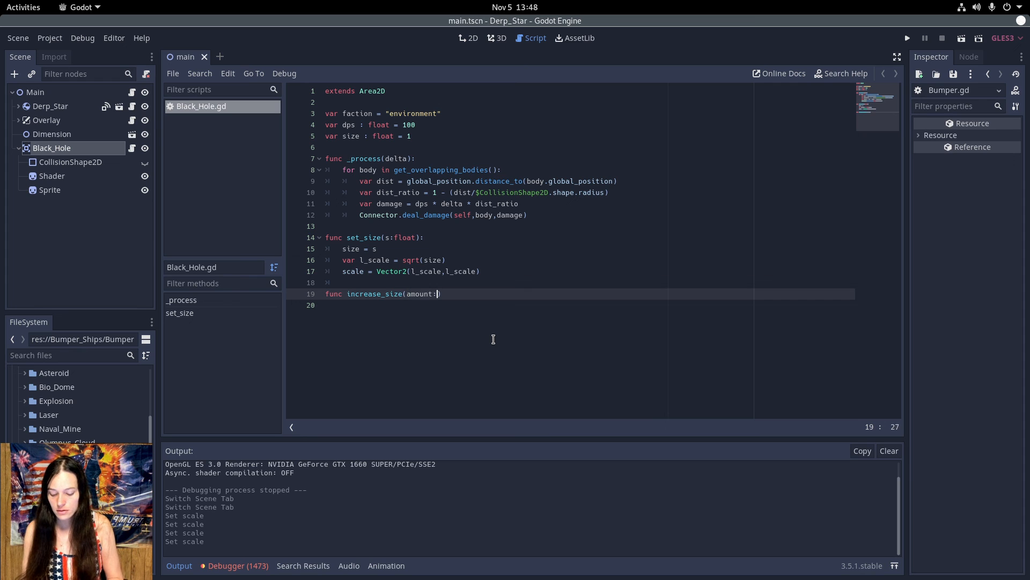
type("float):")
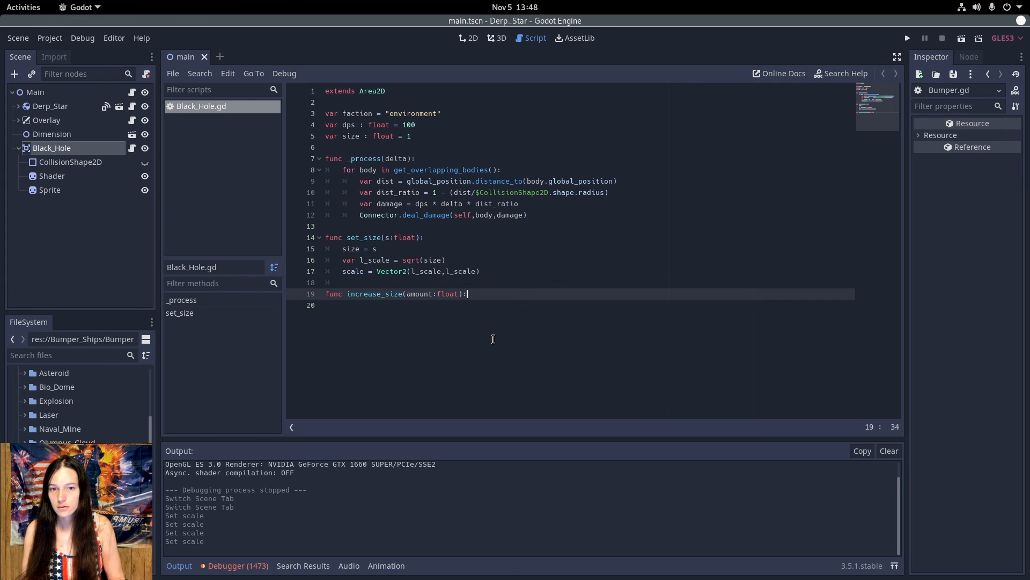
type("set_size(size + a")
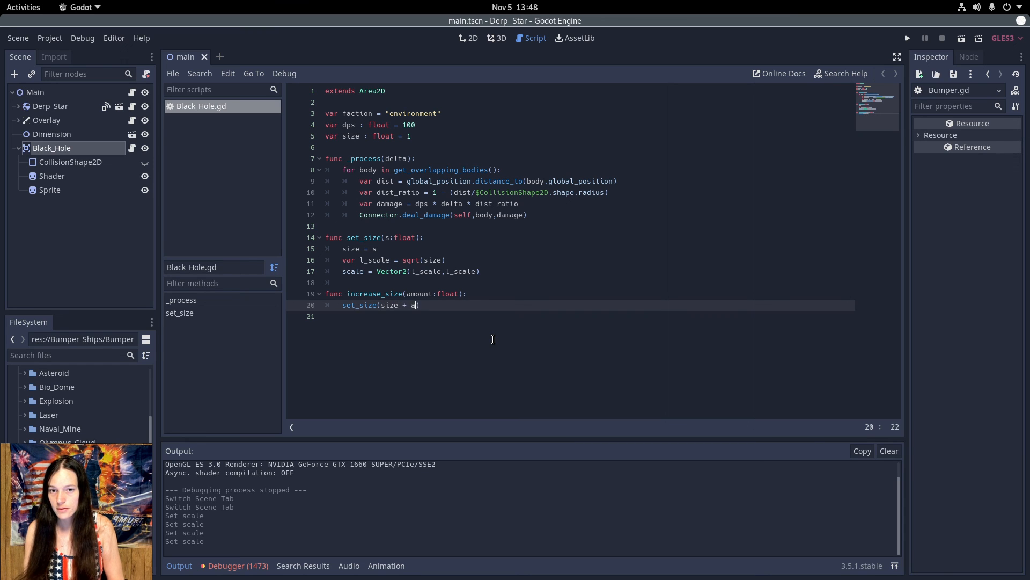
- Finish increase_size and multiply the damage calculation by size
type("mount")
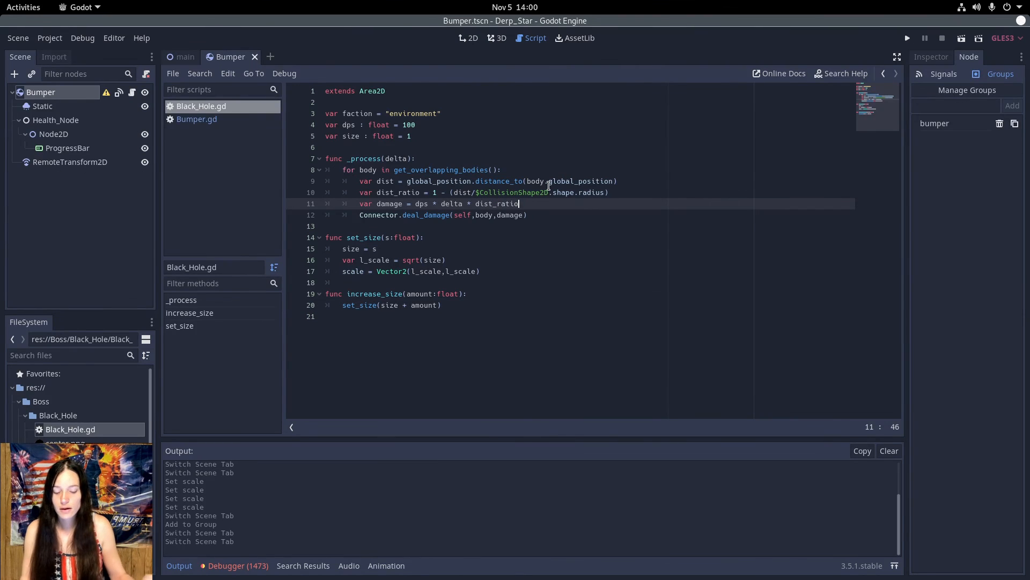
type("* size")
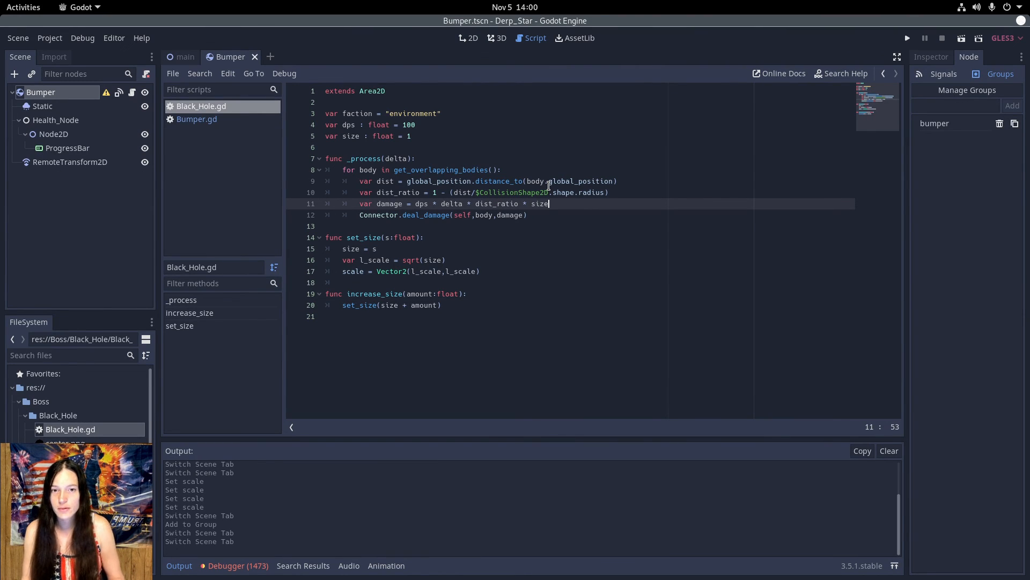
key("Return")
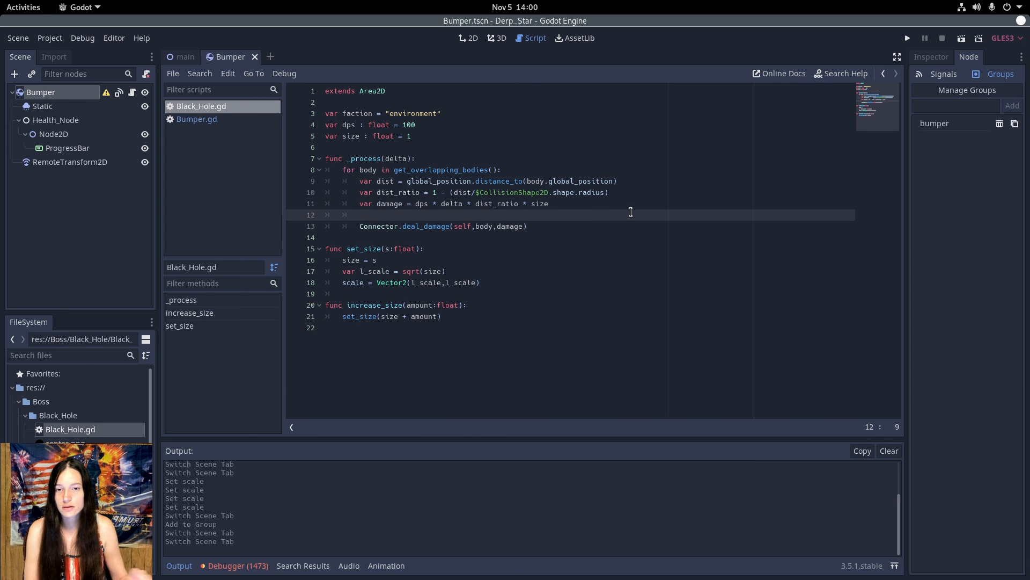
- Add if body.is_in_group("bumper") and body.health.current <= damage
type("if body.i)")
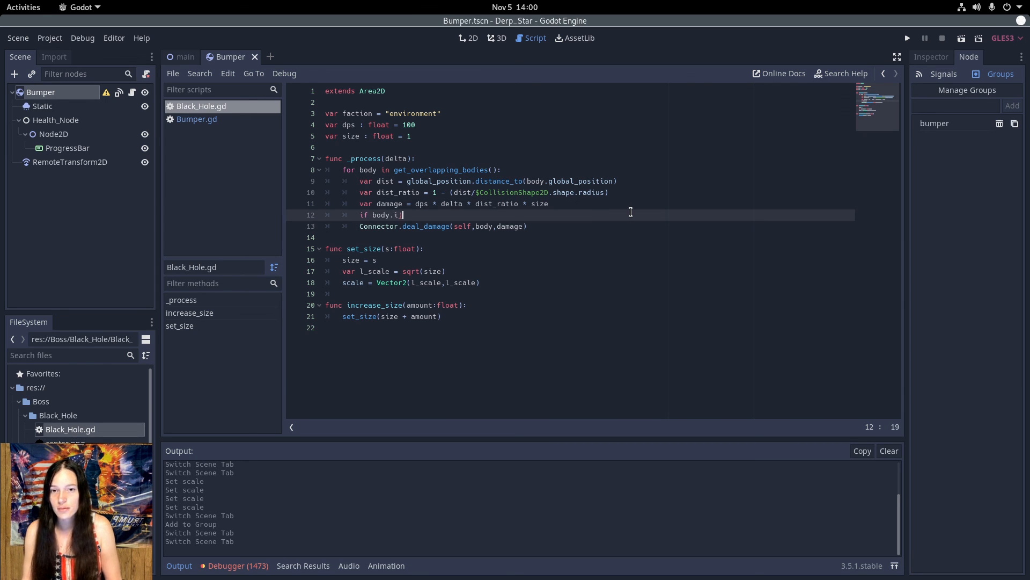
type("s_in_")
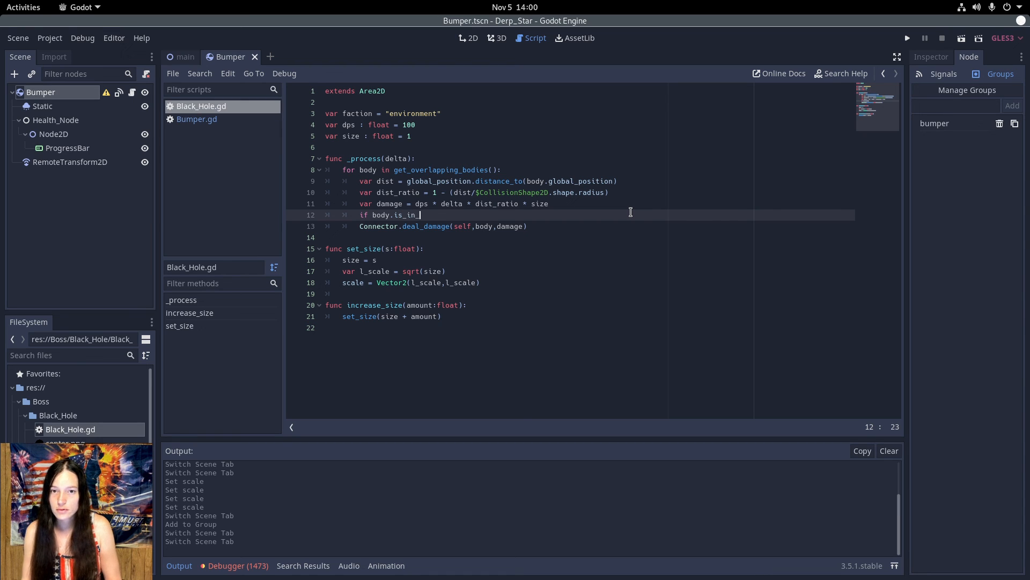
type("group(\"\")")
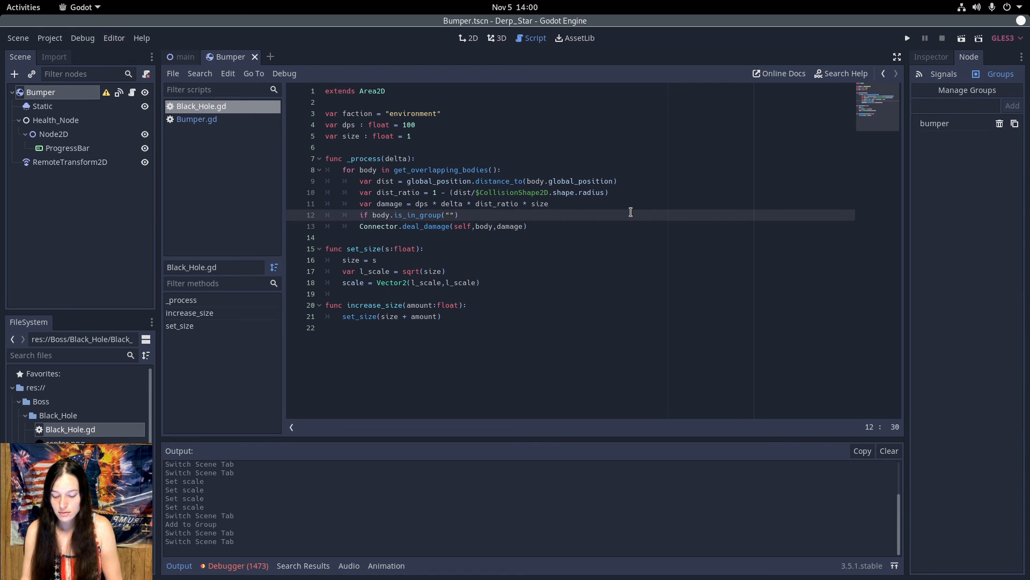
type("bumper")
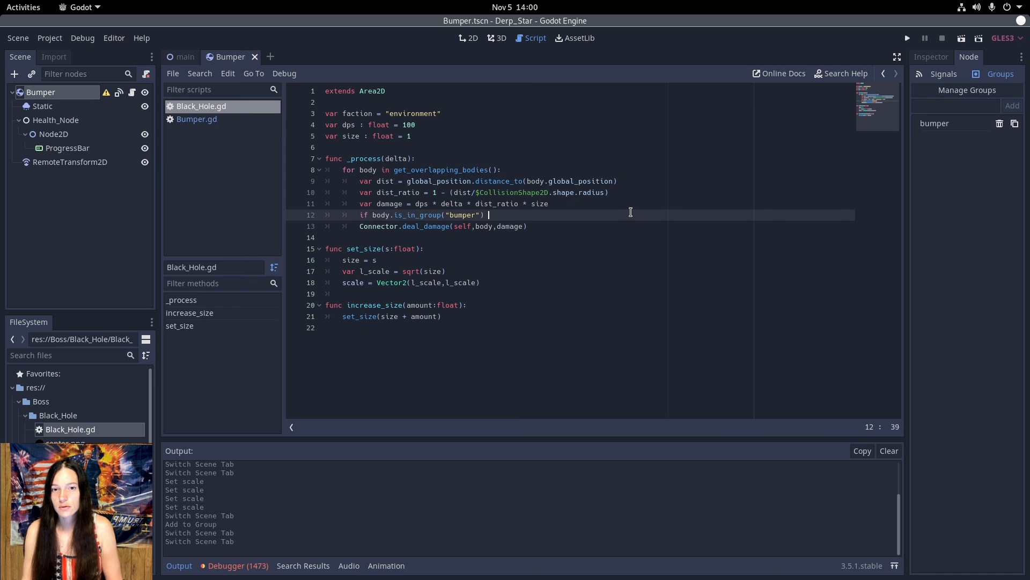
type("and bod")
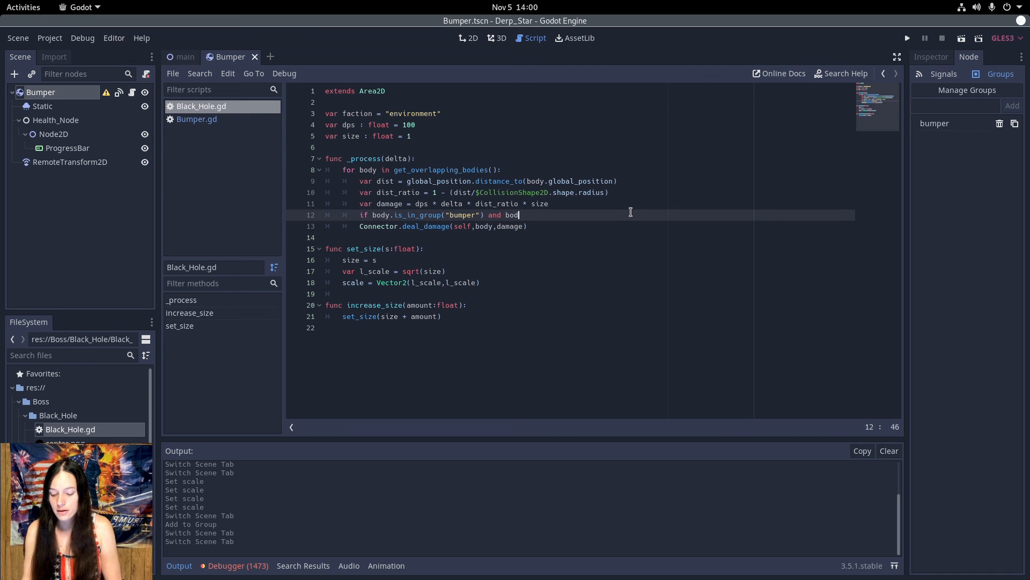
type(".curre")
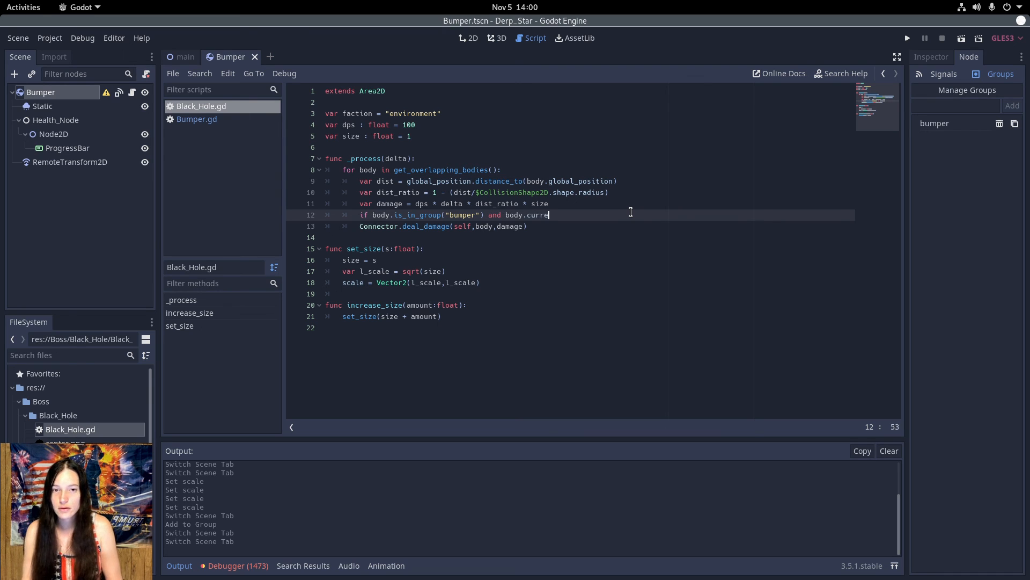
type("health.")
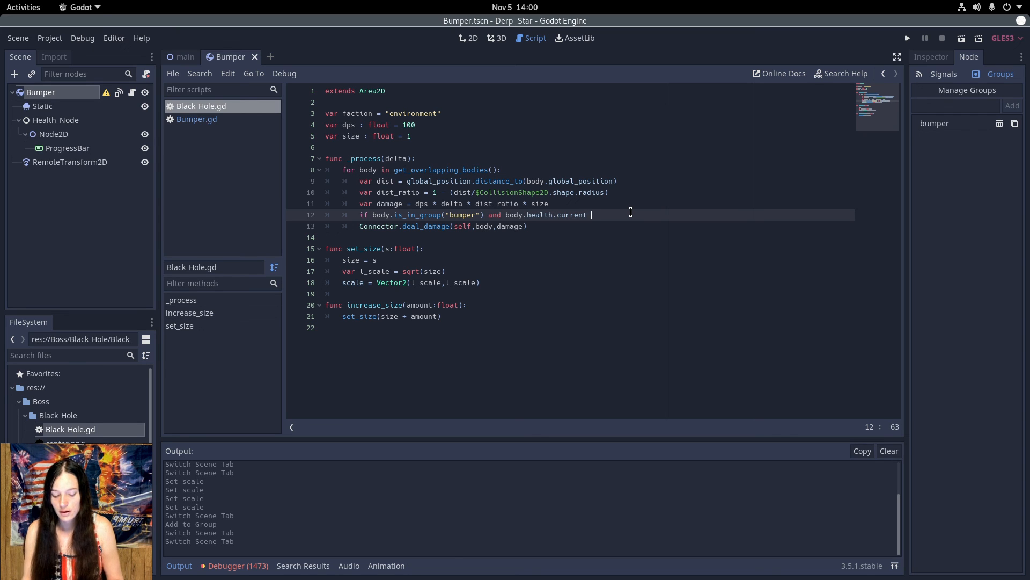
type("<= damage")
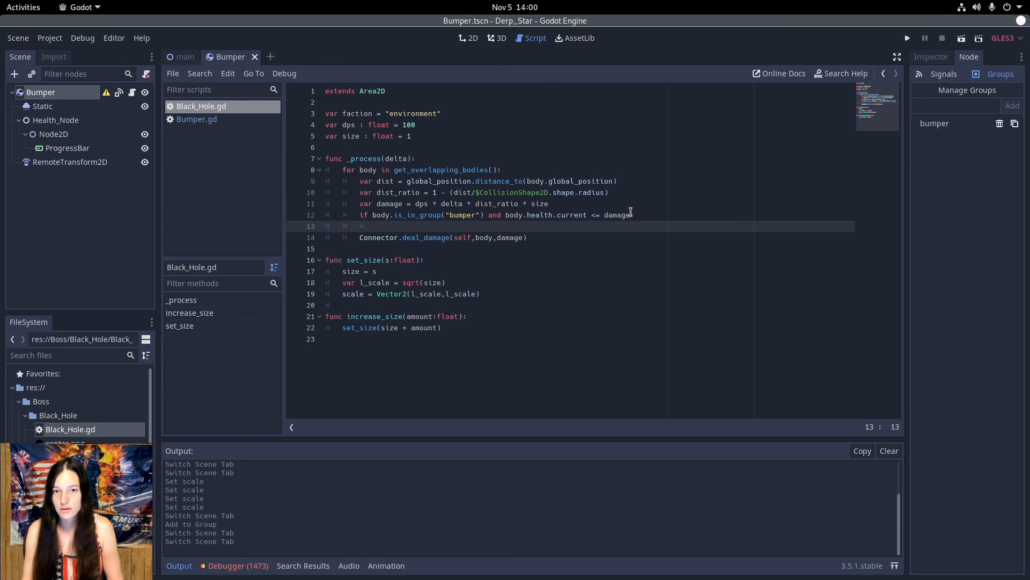
- Under the if, call increase_size(body.points * .01)
type("s")
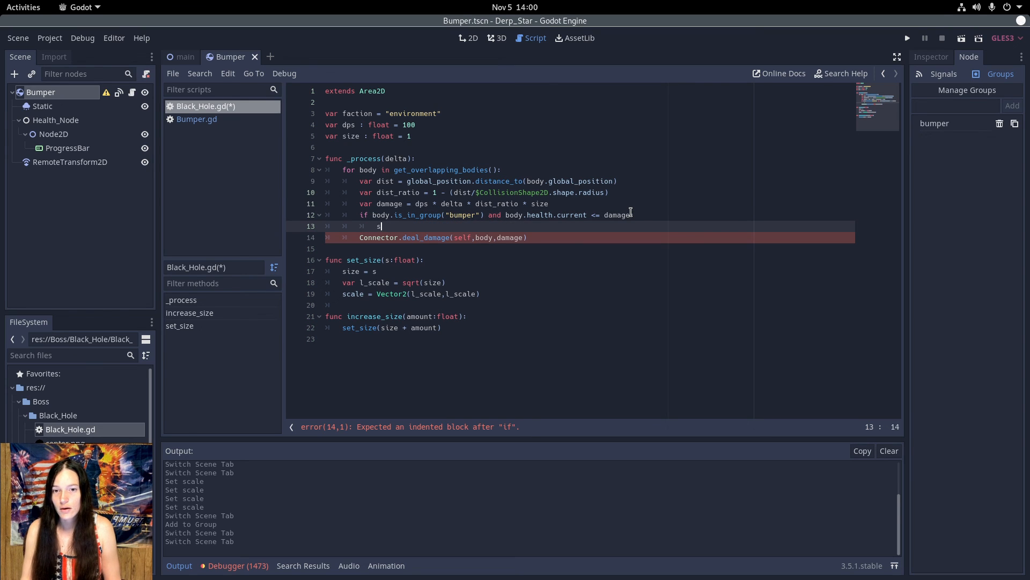
key("BackSpace")
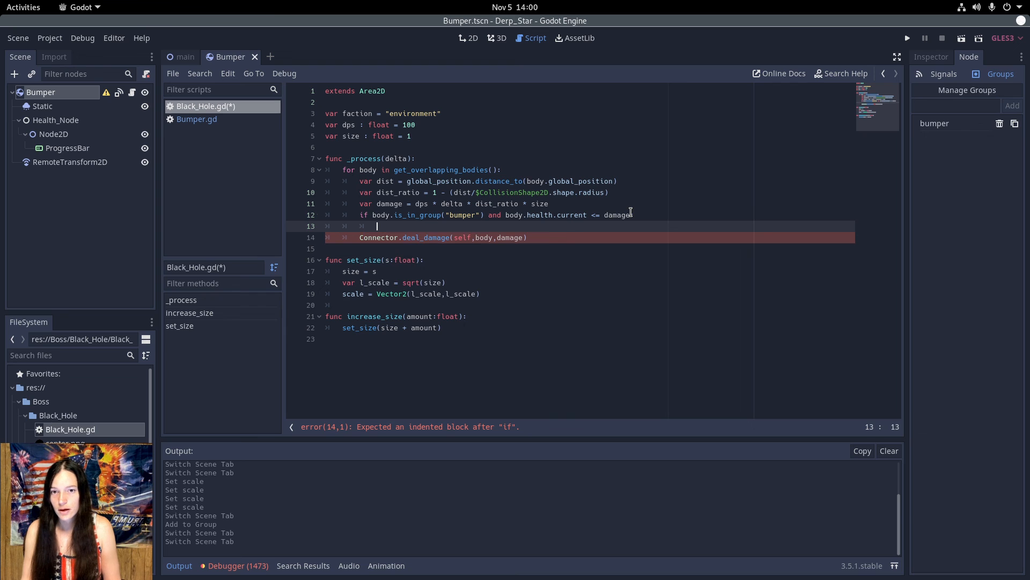
type("increase_size(")
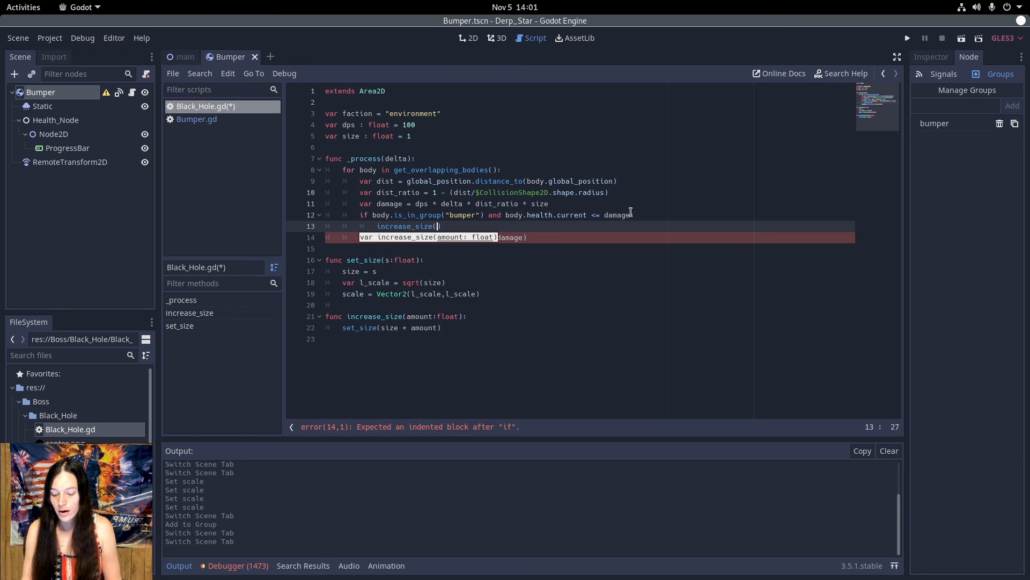
type("body.points")
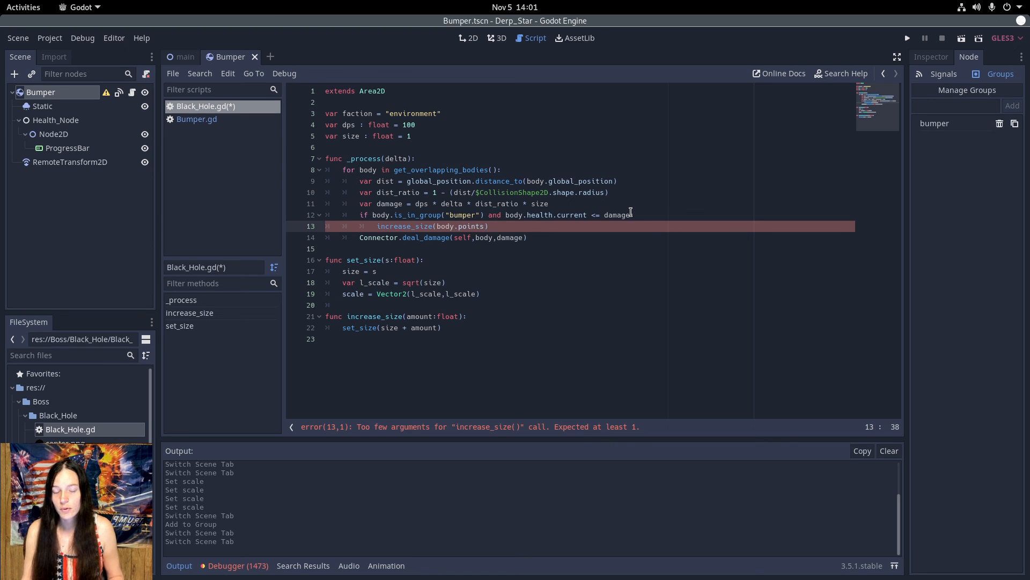
type("*")
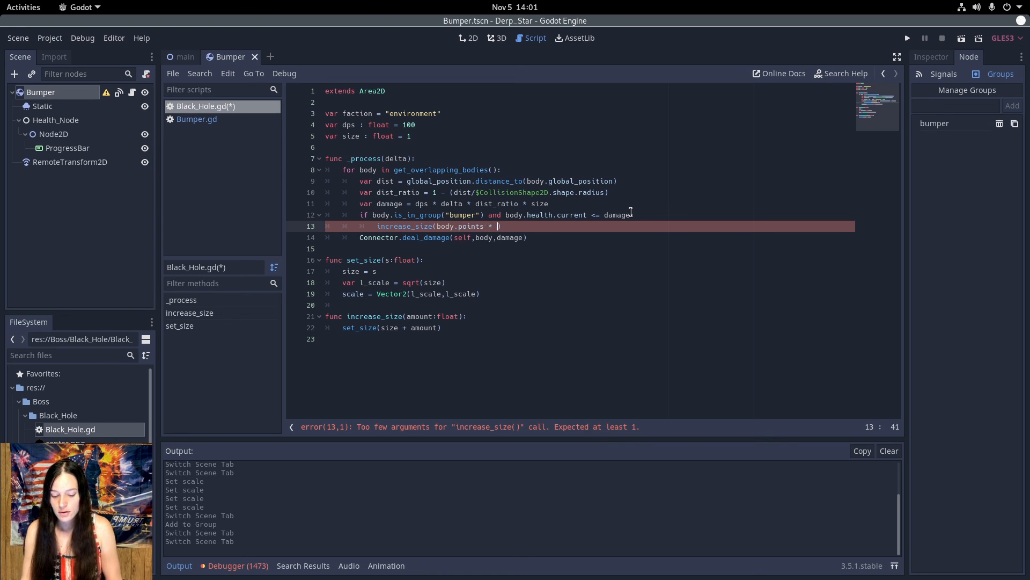
type("01")
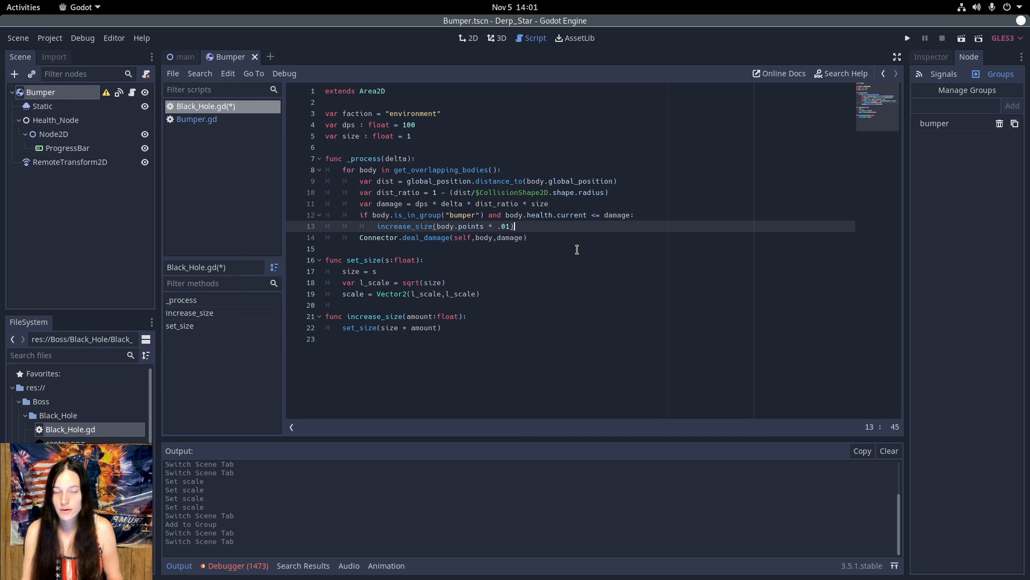
- Explode and queue_free the consumed bumper
key("Return")
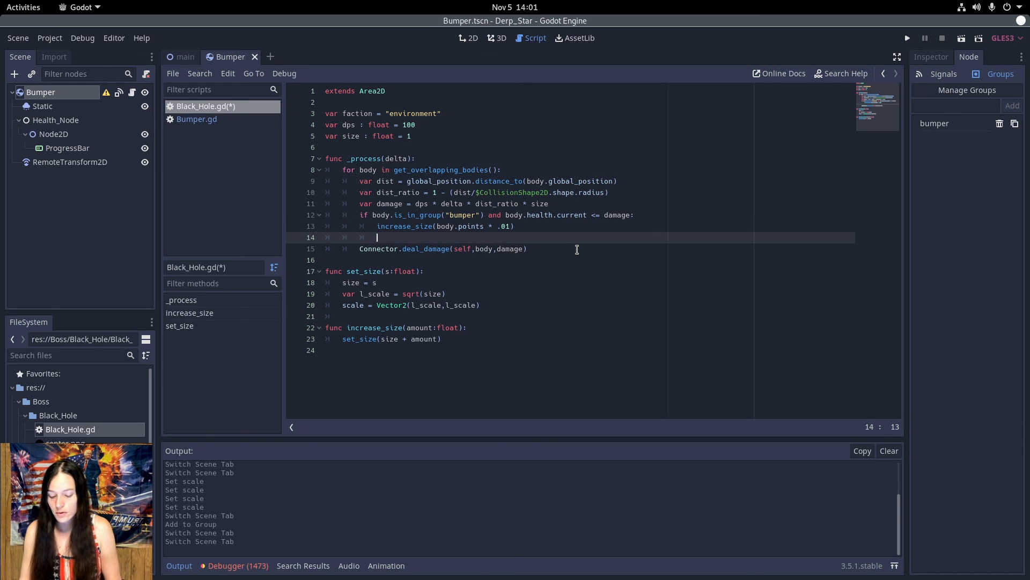
type("body.")
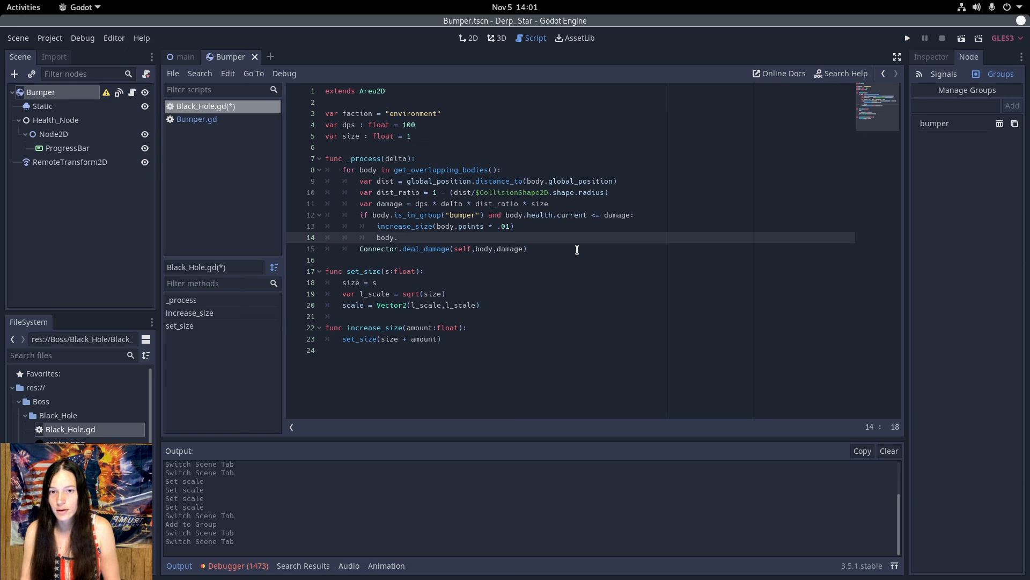
type(".explode(")
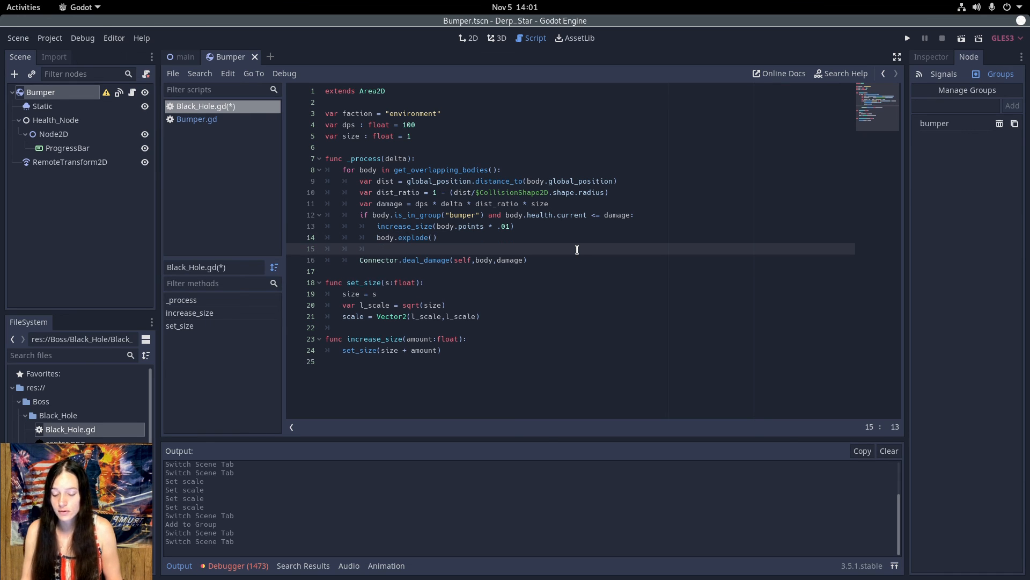
type("body.")
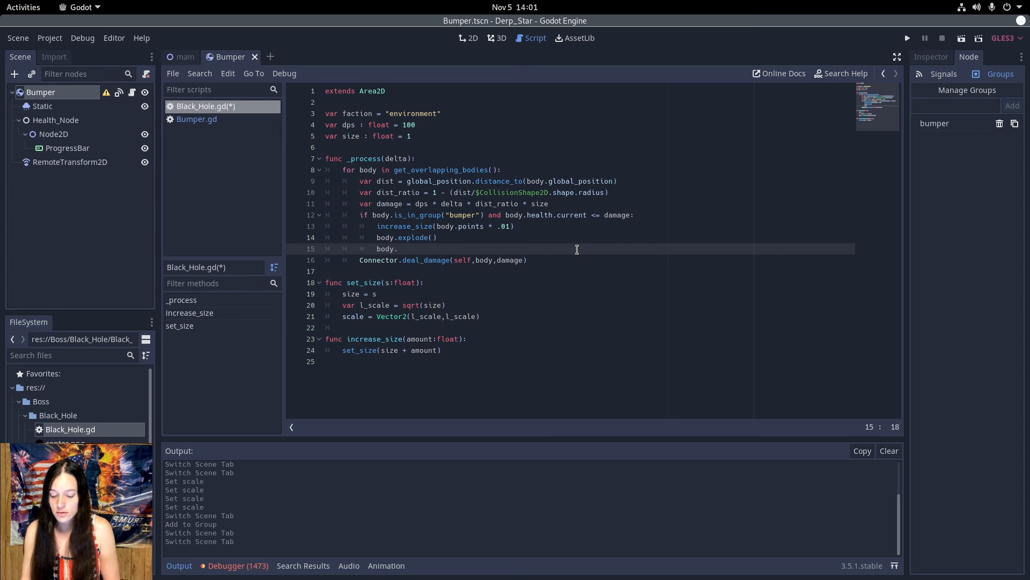
type("queue")
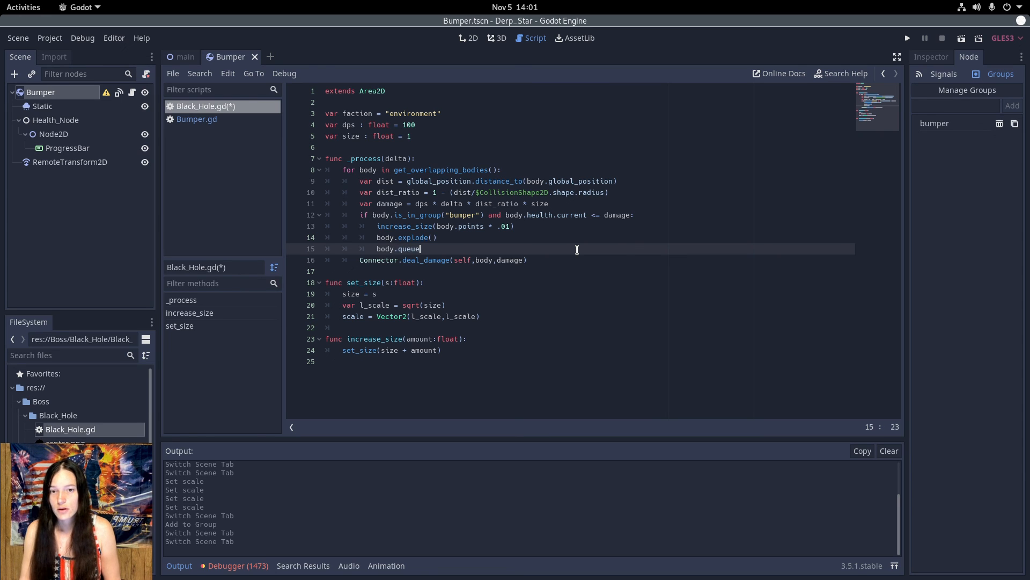
type("_free()")
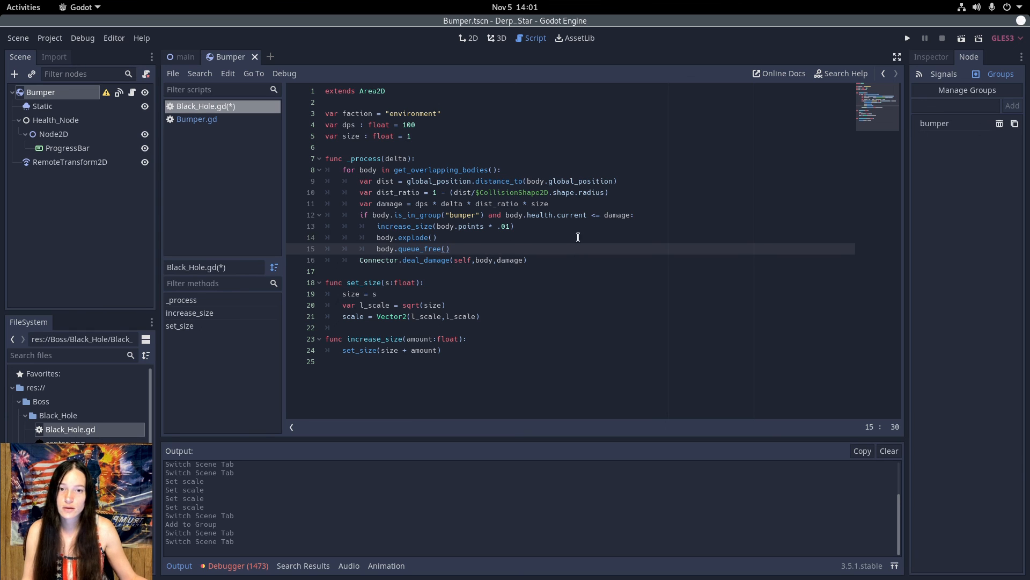
mouse_move(521, 242)
type("e")
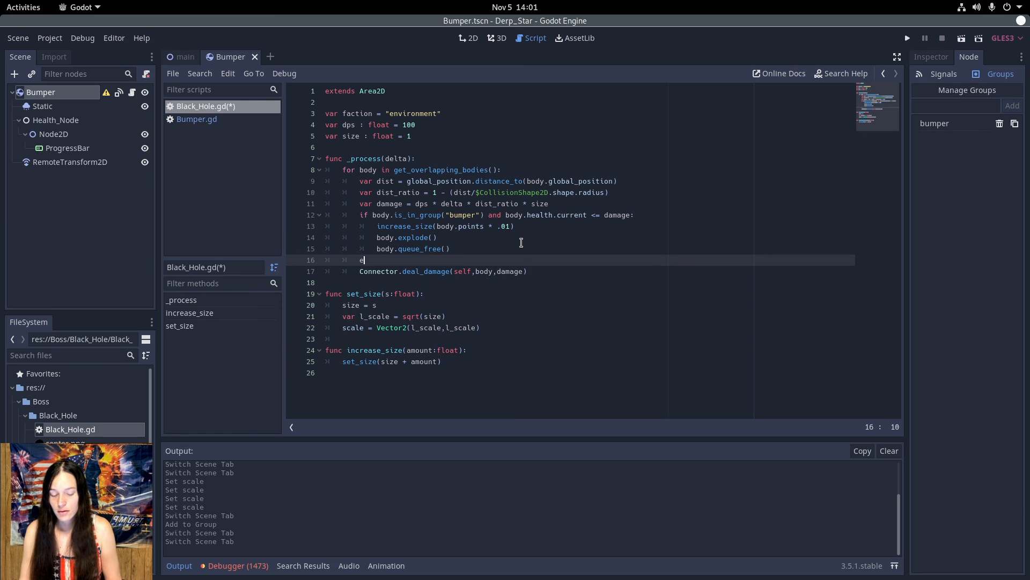
- Add an else branch for Connector.deal_damage and run the game
type("lse:")
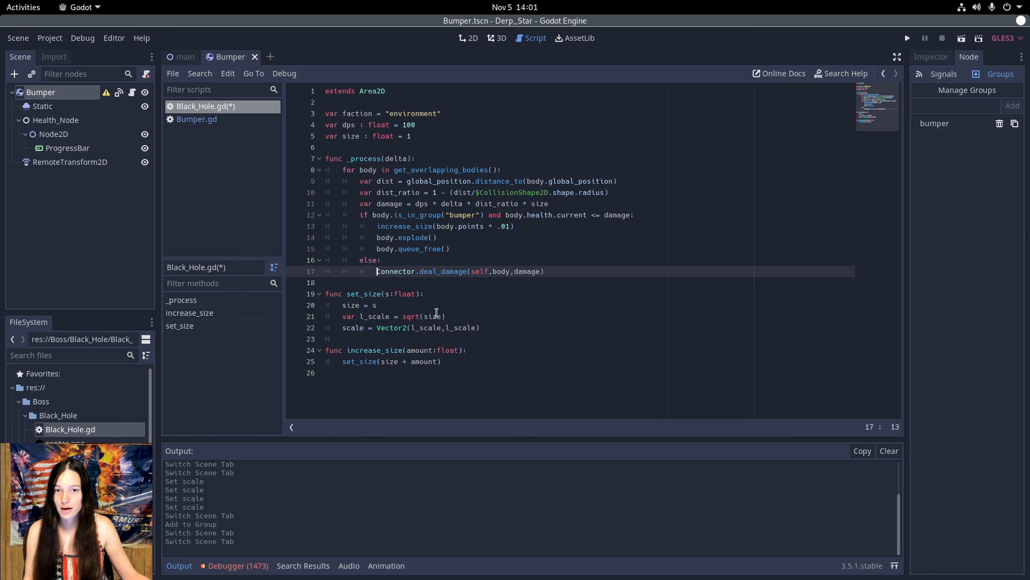
mouse_move(521, 266)
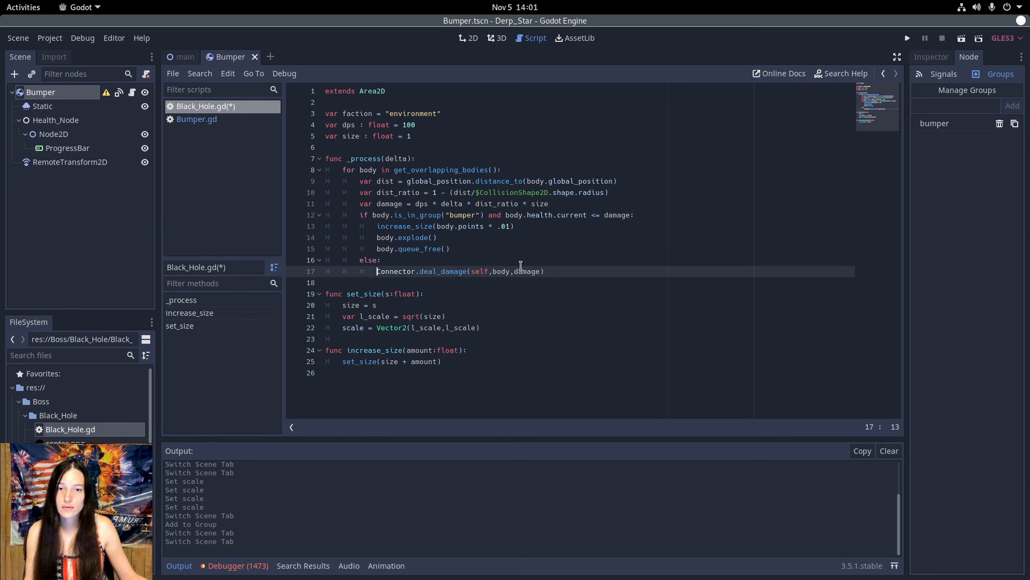
left_click(908, 37)
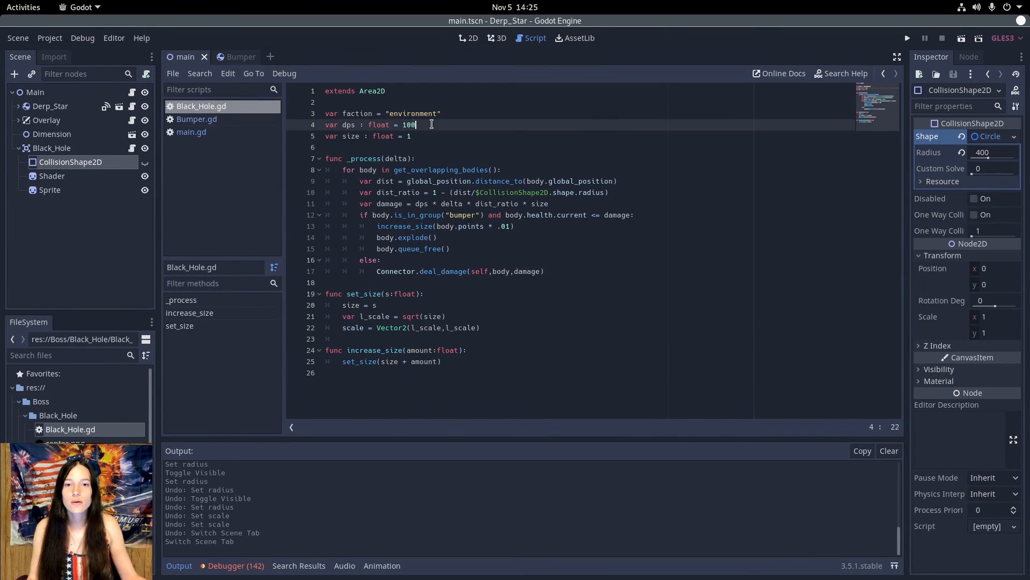
- Change dps to 25 and starting size to 5, then return to the 2D scene
type("25")
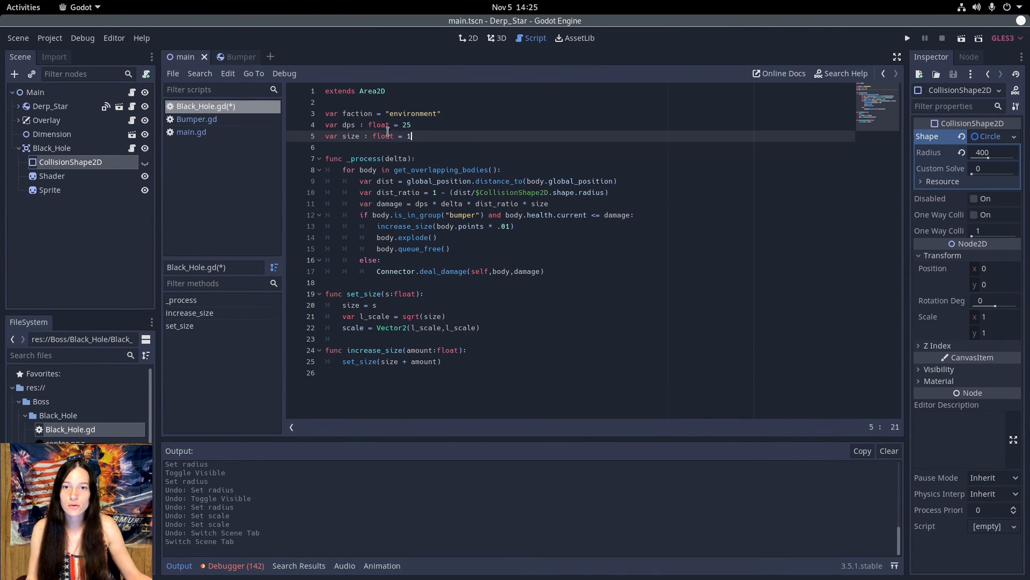
left_click(468, 37)
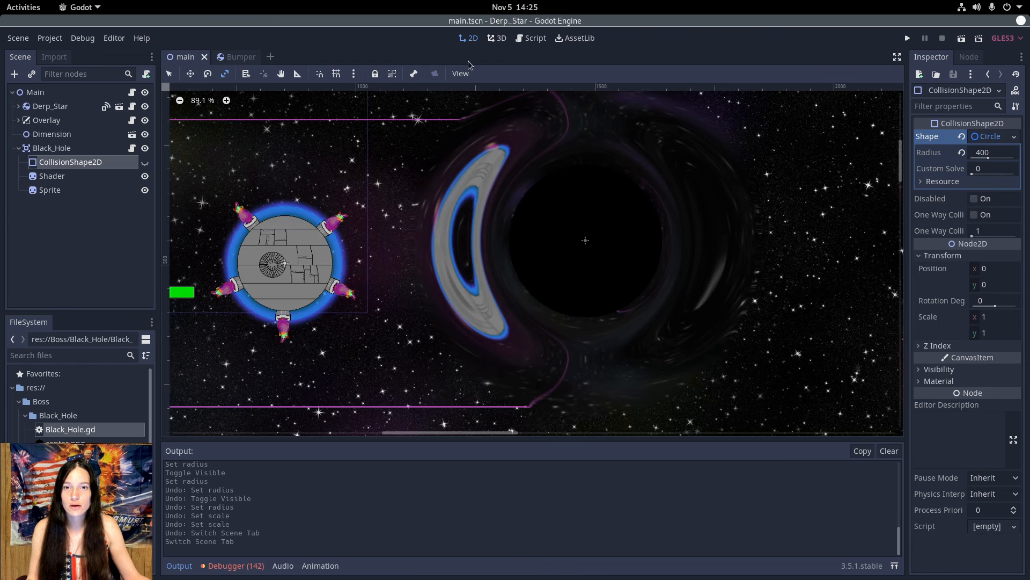
- Set the Shader scale to 5, shrink collision and sprite, and run the game
left_click(51, 190)
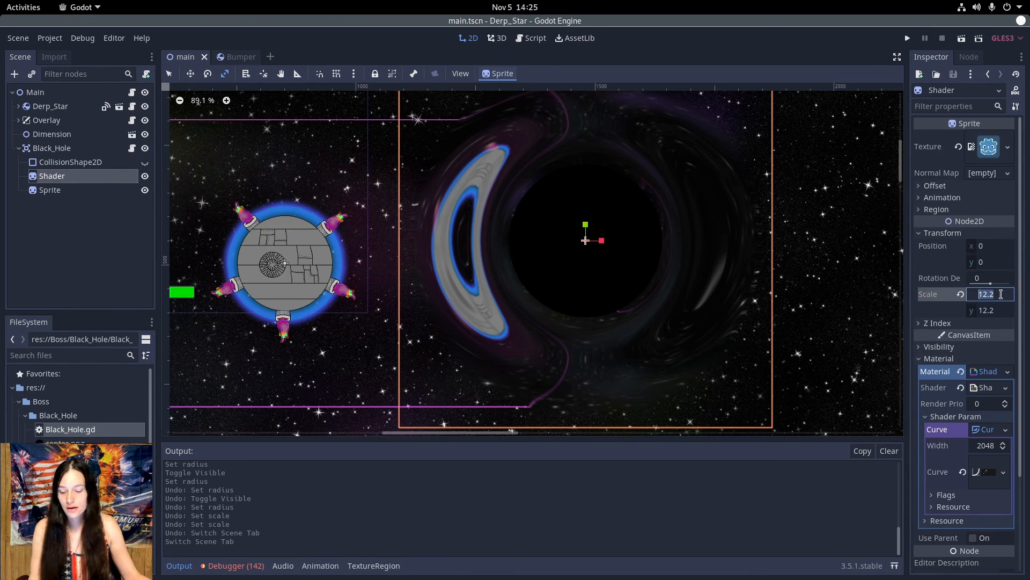
type("5")
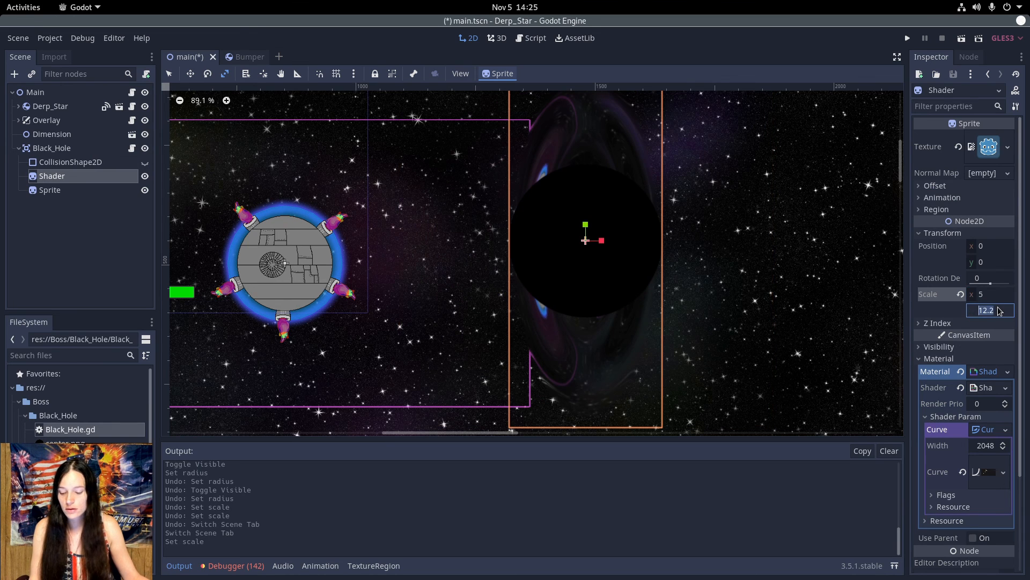
key("Return")
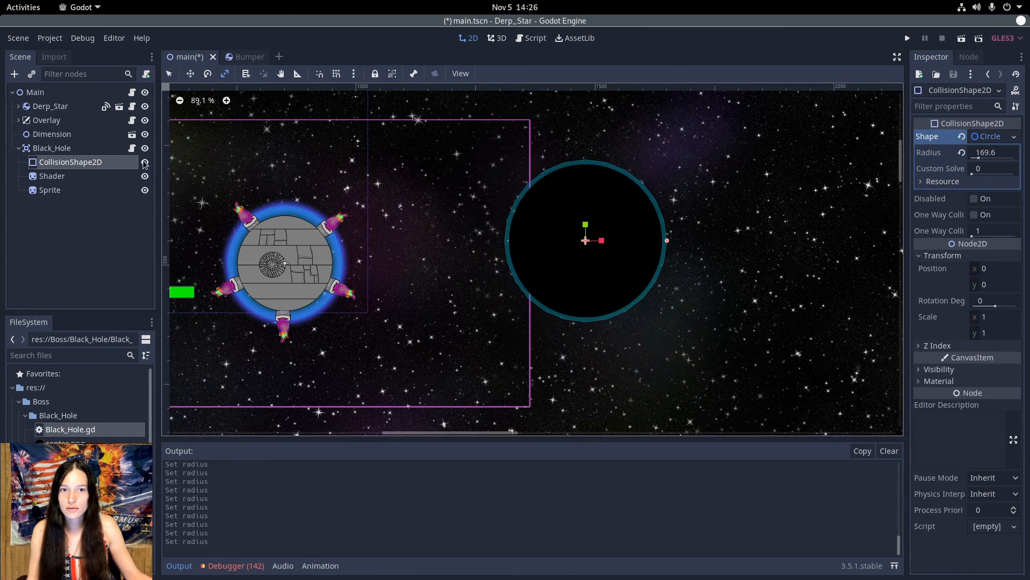
left_click(49, 190)
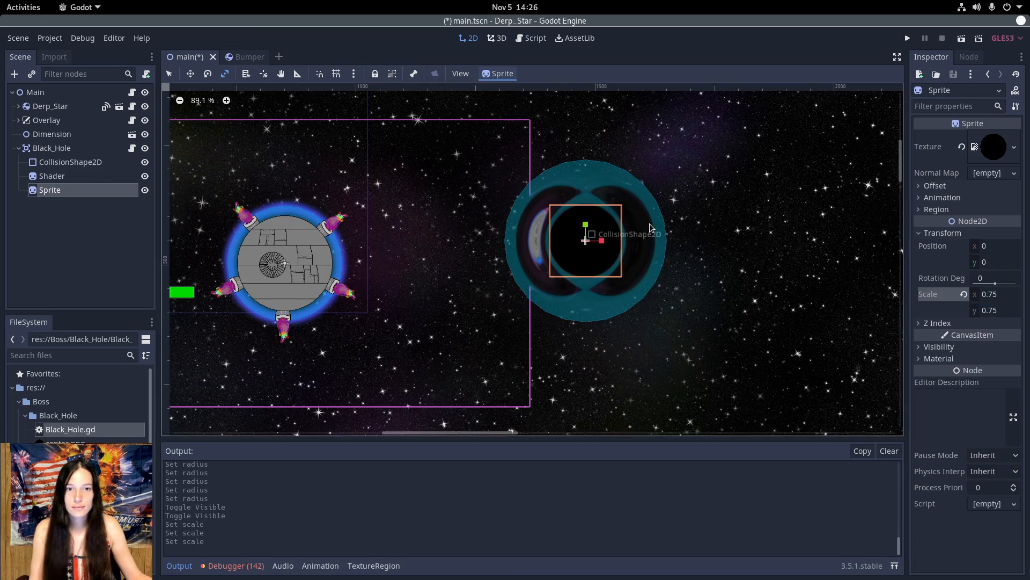
left_click(908, 38)
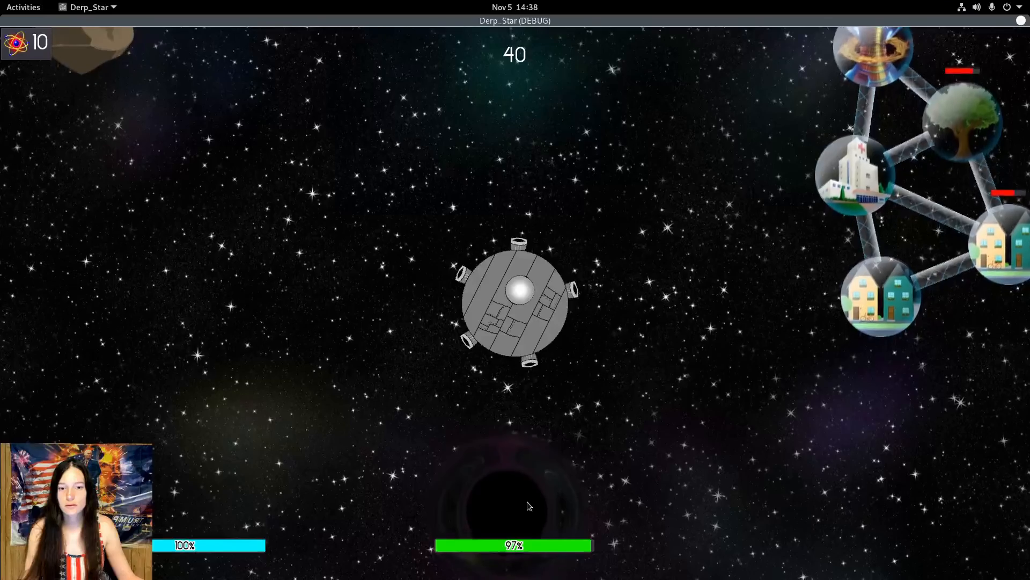